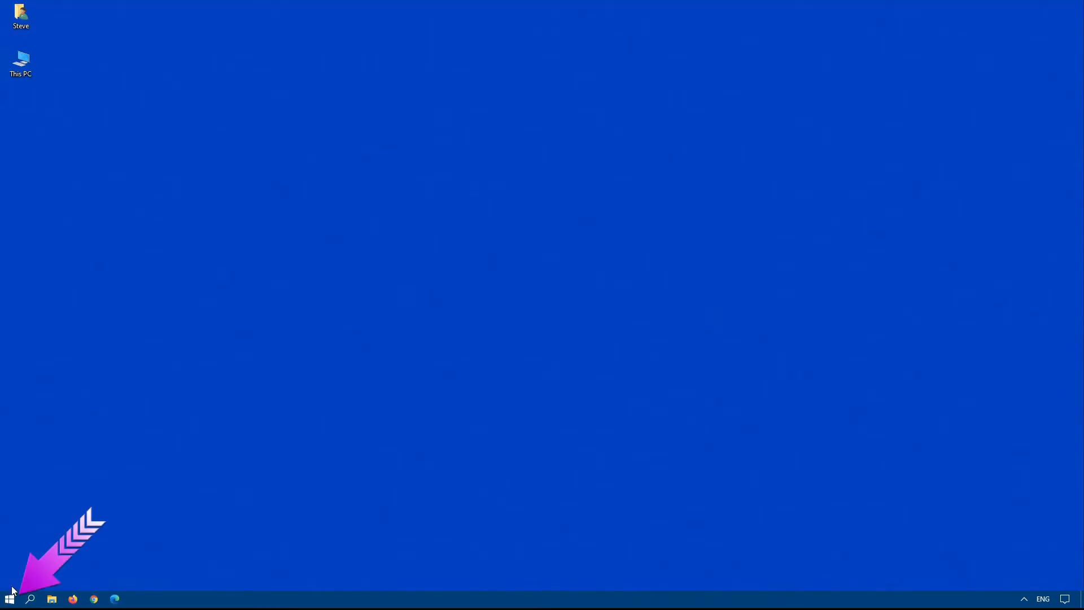
- Open Settings from Start and navigate Personalization to the Start options page
{"action": "left_click", "coordinate": [9, 598]}
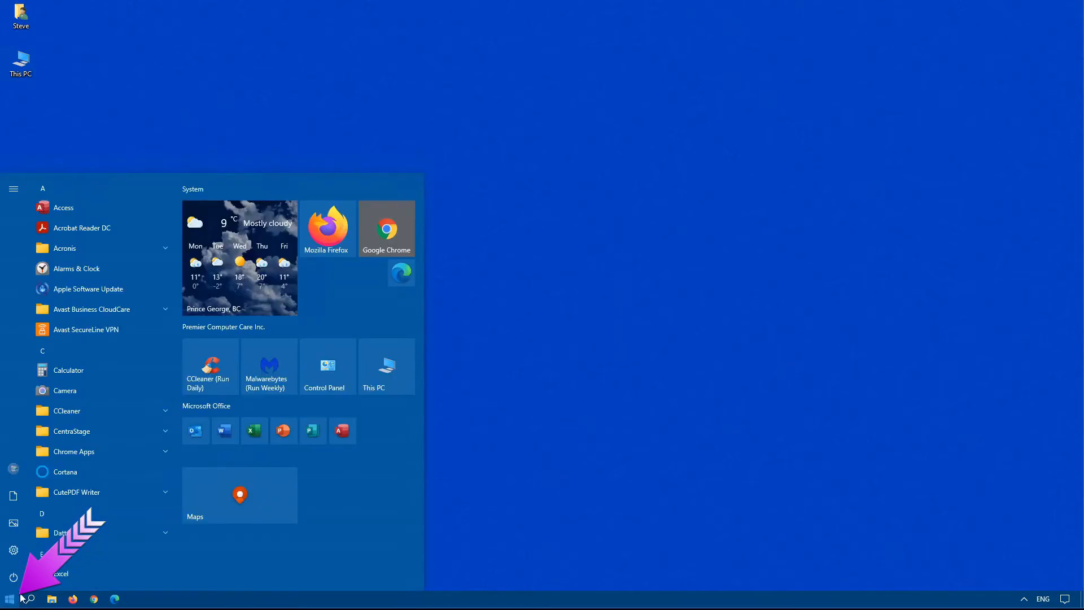
{"action": "left_click", "coordinate": [12, 550]}
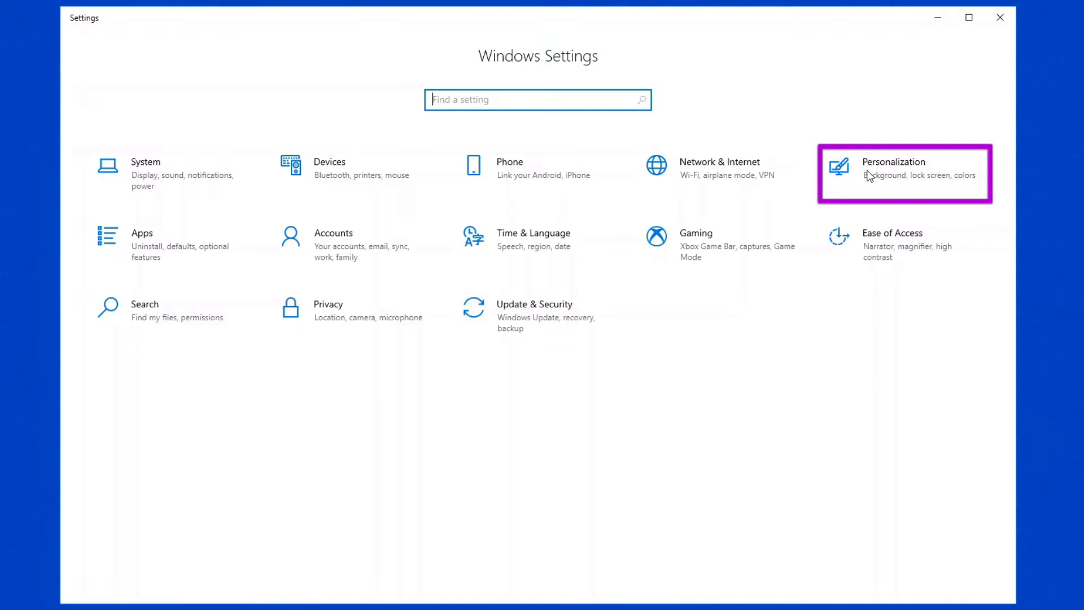
{"action": "left_click", "coordinate": [896, 167]}
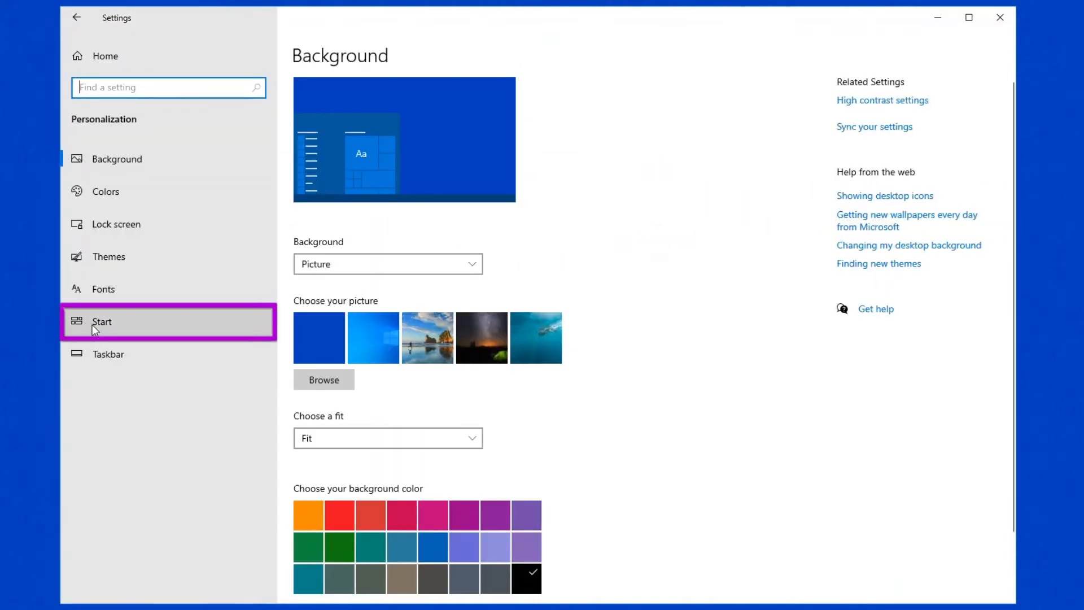
{"action": "left_click", "coordinate": [101, 321]}
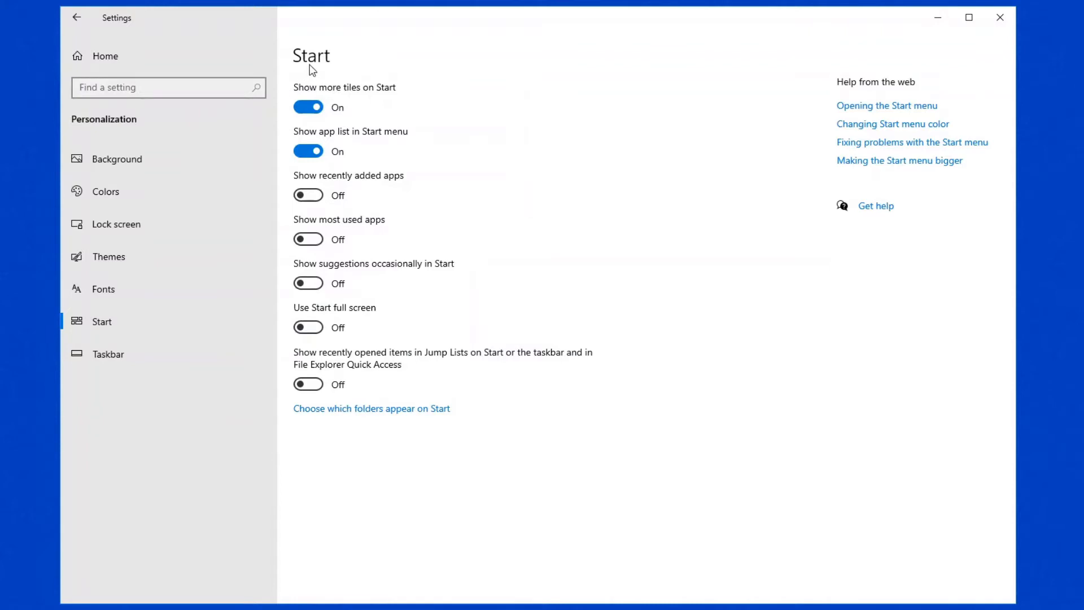
{"action": "mouse_move", "coordinate": [346, 64]}
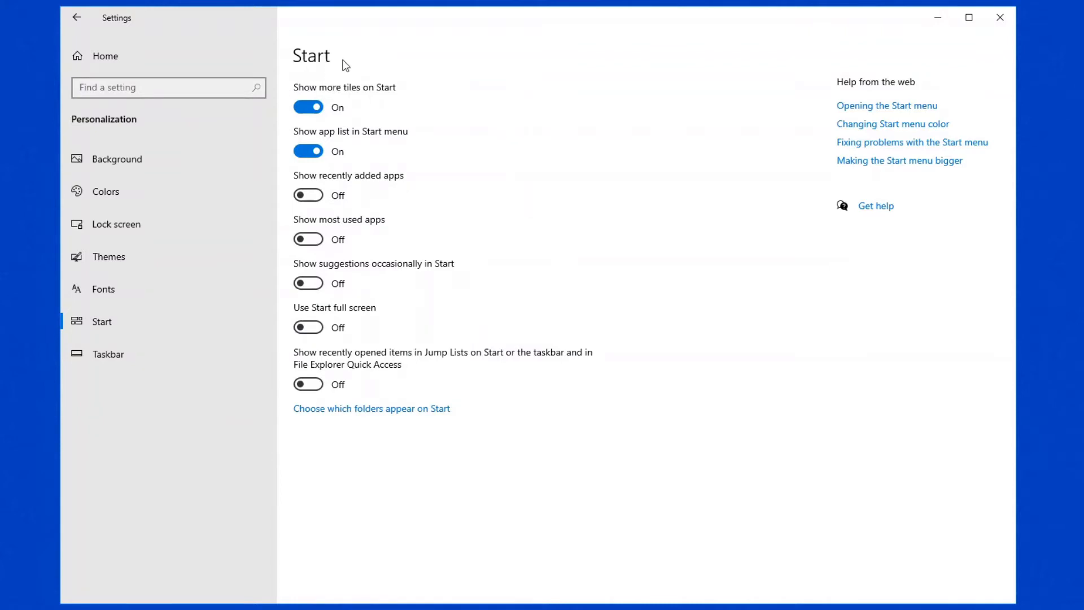
{"action": "left_click", "coordinate": [307, 107]}
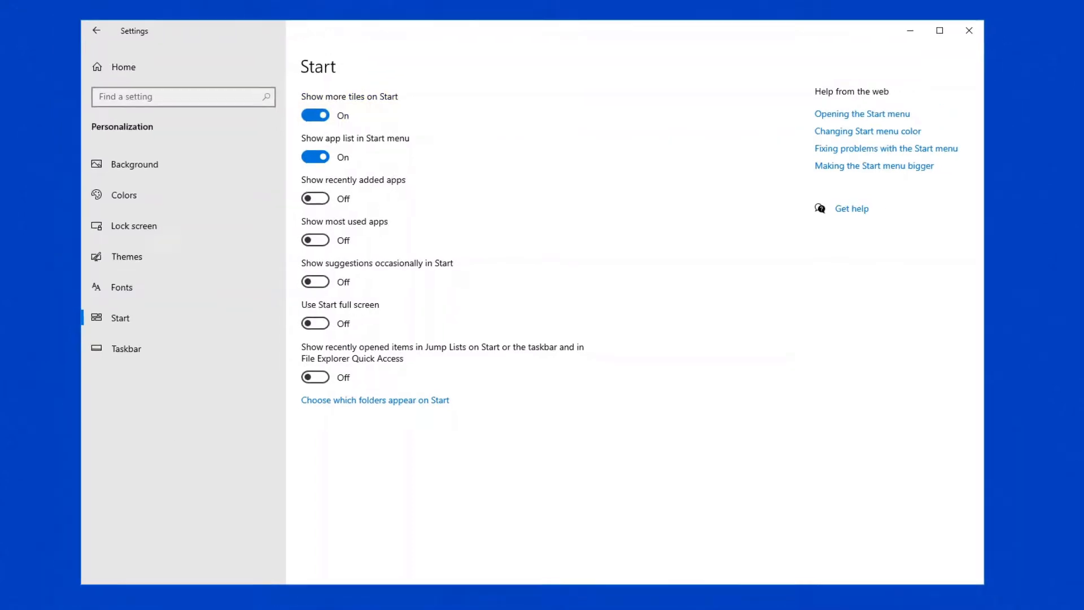
{"action": "left_click", "coordinate": [11, 598]}
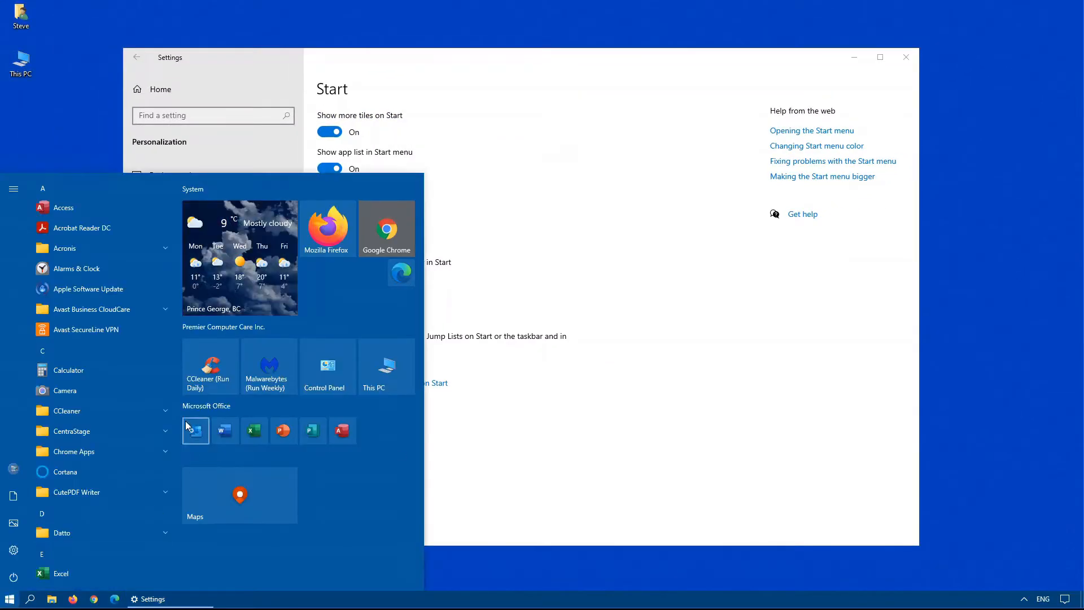
{"action": "mouse_move", "coordinate": [210, 366]}
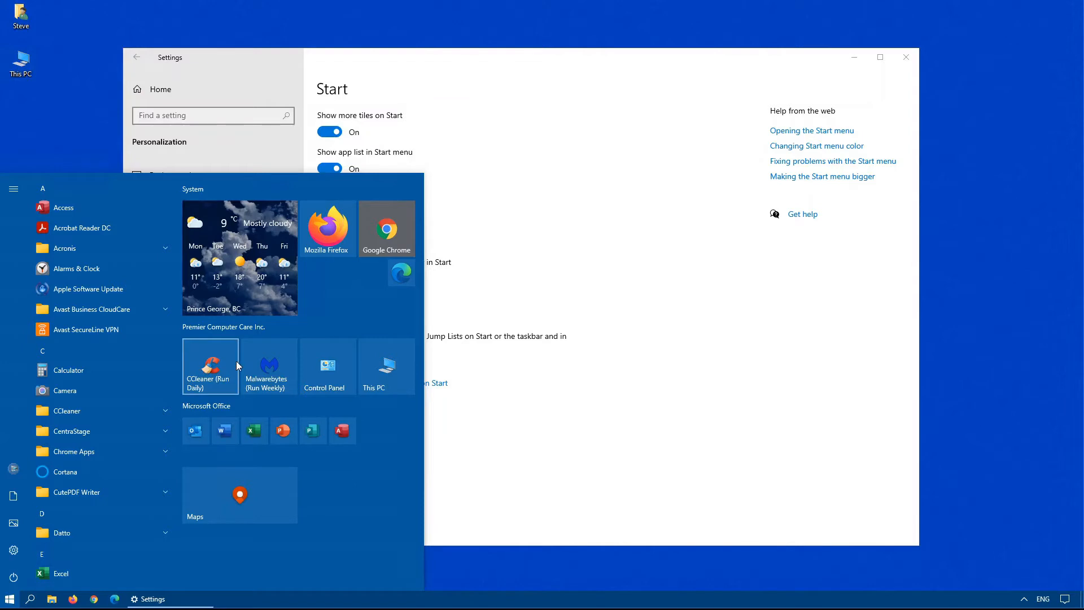
{"action": "mouse_move", "coordinate": [328, 366]}
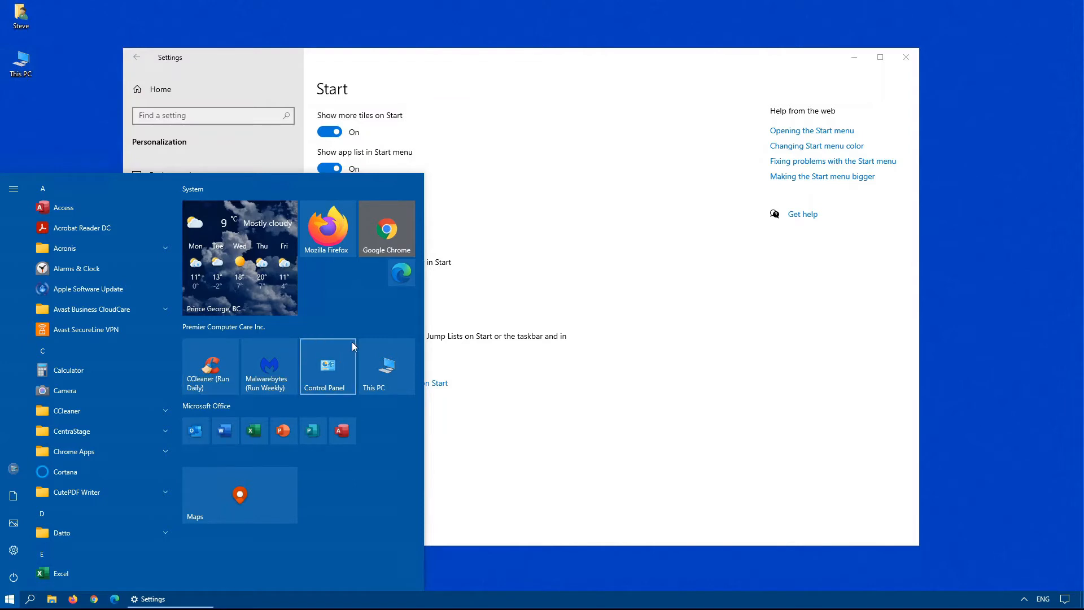
{"action": "mouse_move", "coordinate": [313, 150]}
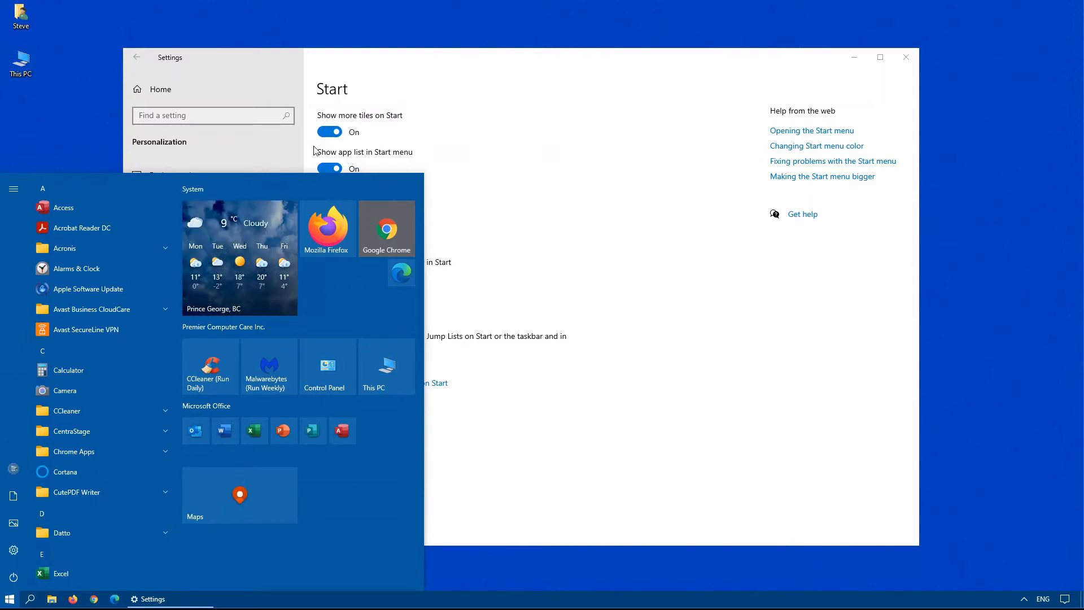
{"action": "left_click", "coordinate": [330, 131]}
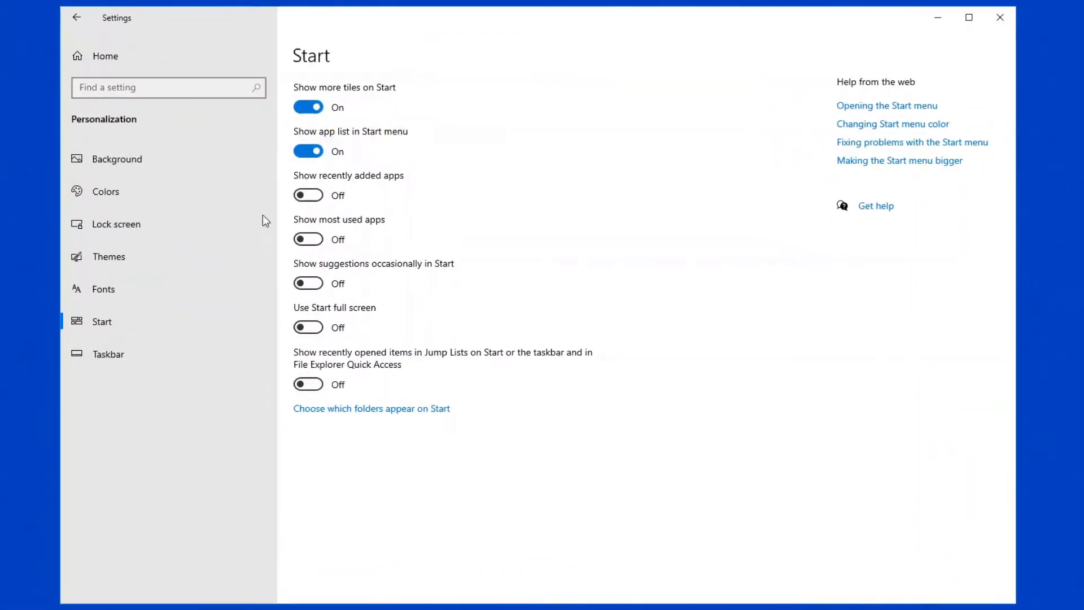
{"action": "left_click", "coordinate": [9, 599]}
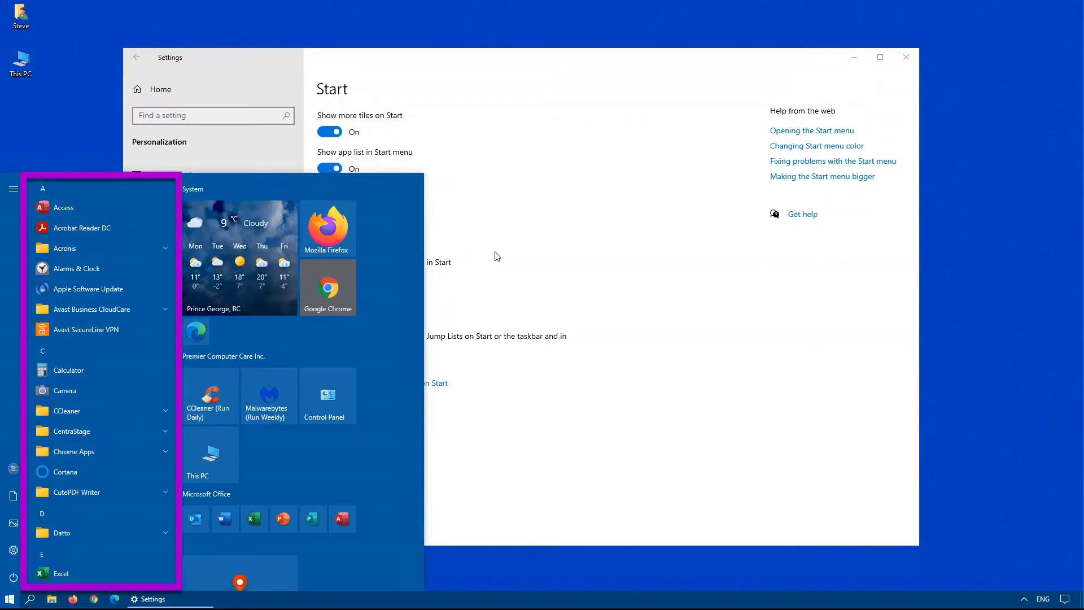
{"action": "left_click", "coordinate": [10, 599]}
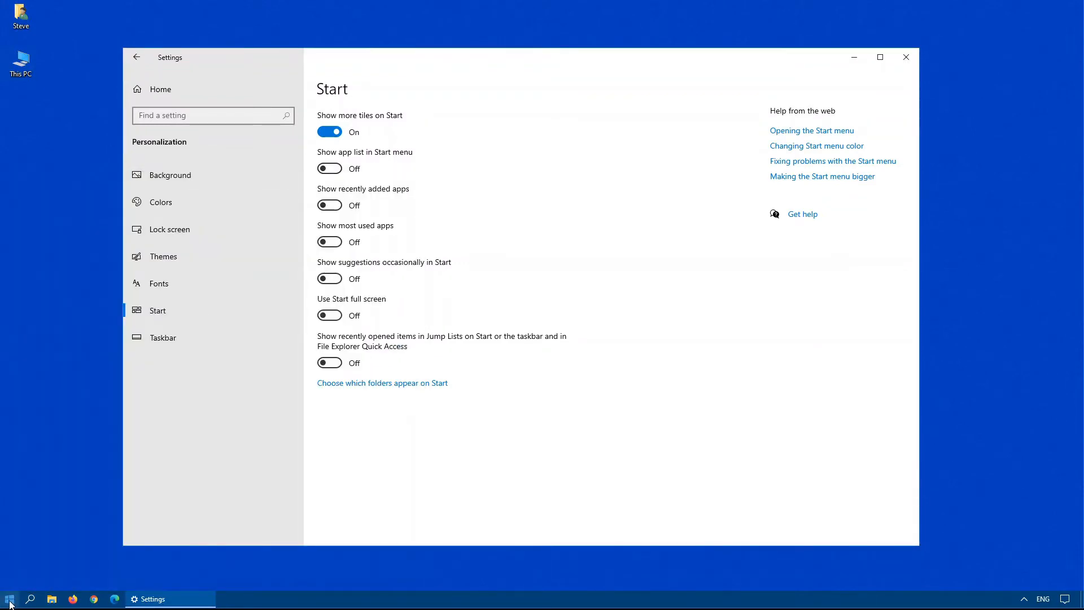
{"action": "left_click", "coordinate": [10, 599]}
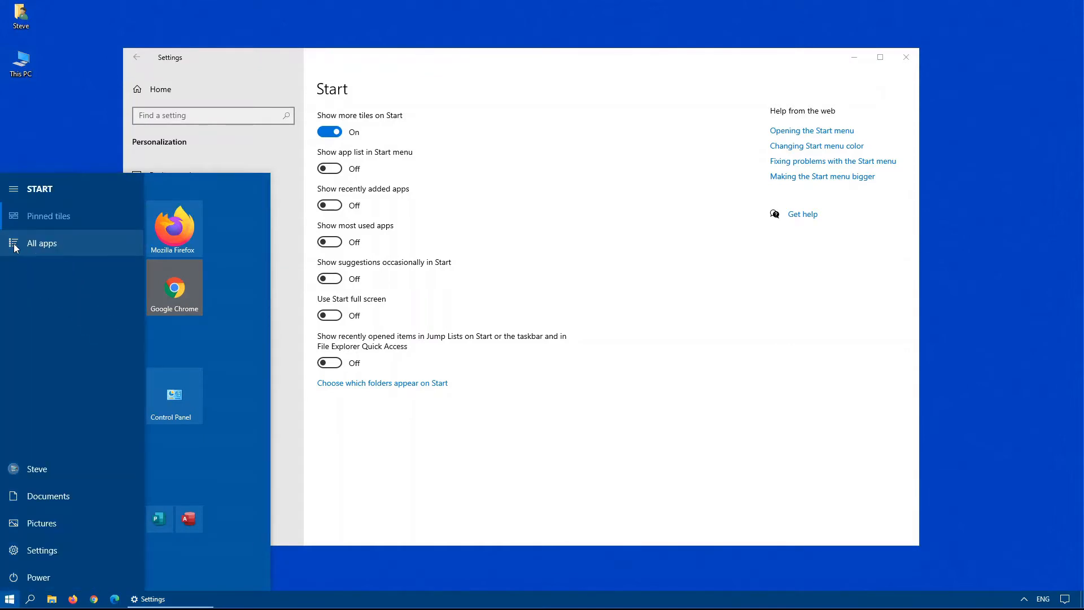
{"action": "left_click", "coordinate": [42, 243]}
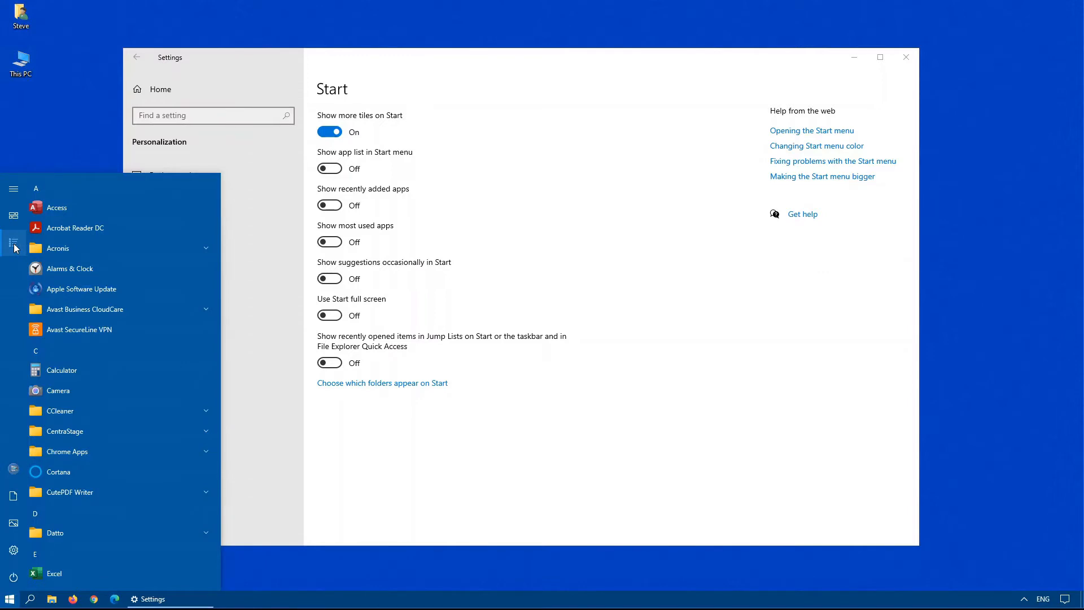
{"action": "left_click", "coordinate": [329, 168]}
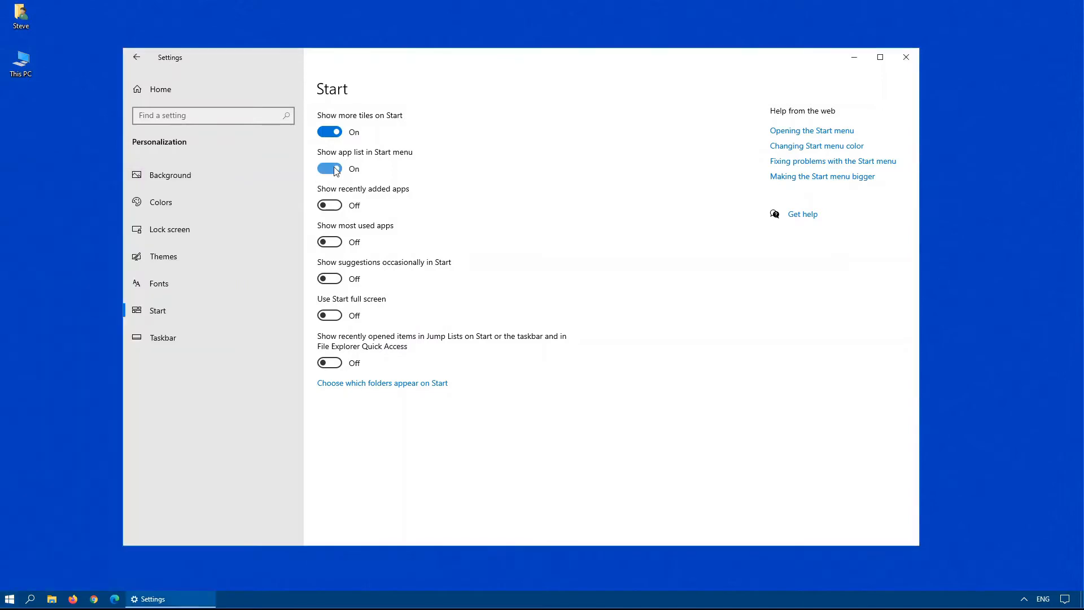
{"action": "left_click", "coordinate": [329, 204]}
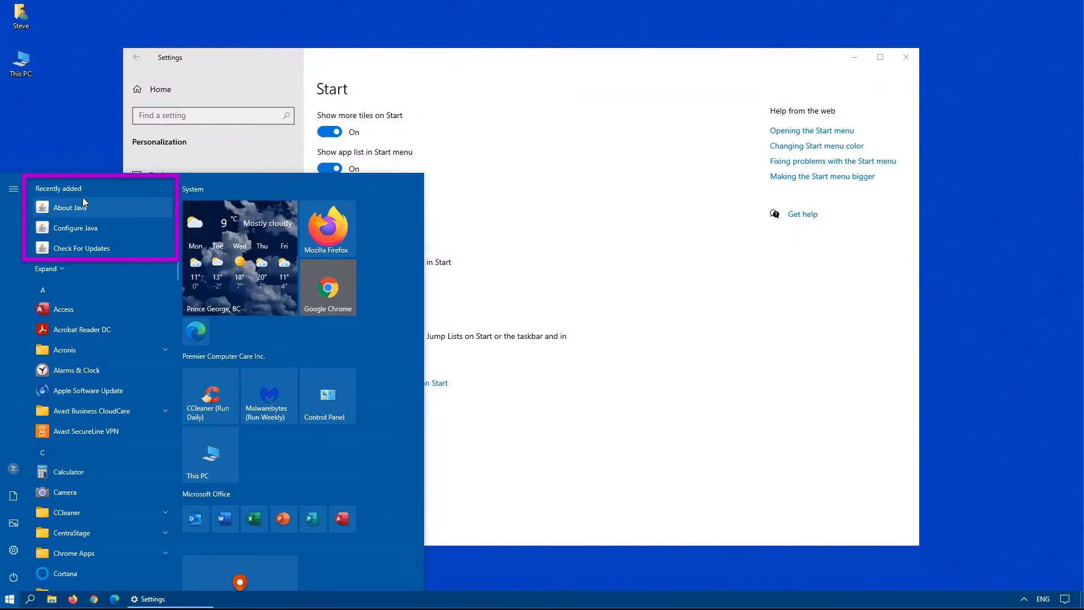
{"action": "mouse_move", "coordinate": [415, 197]}
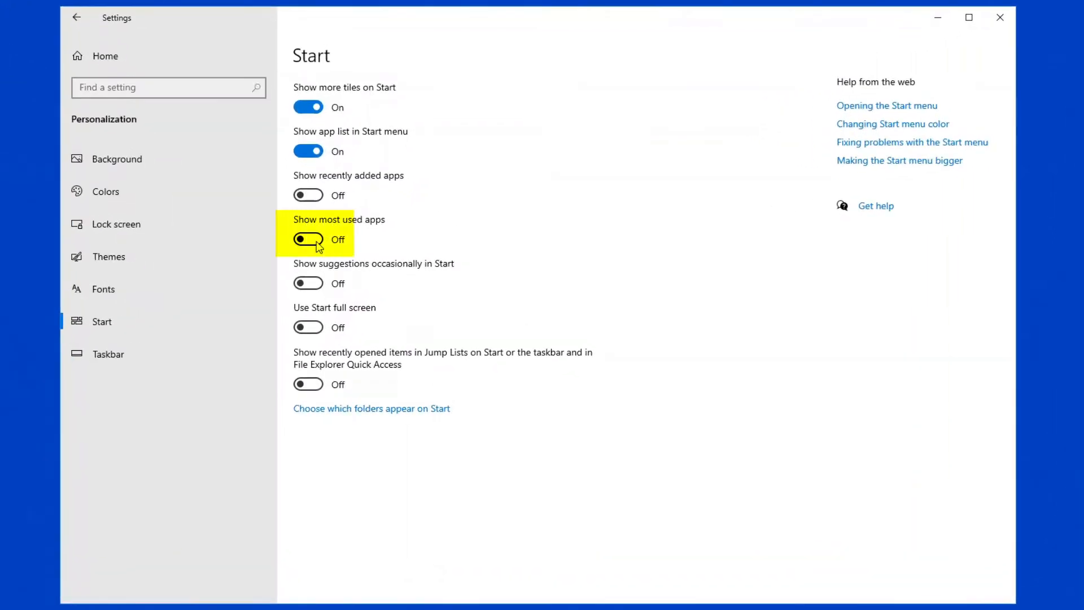
- Turn on 'Show most used apps' and remove Command Prompt from the Most used list via its More options
{"action": "left_click", "coordinate": [307, 240]}
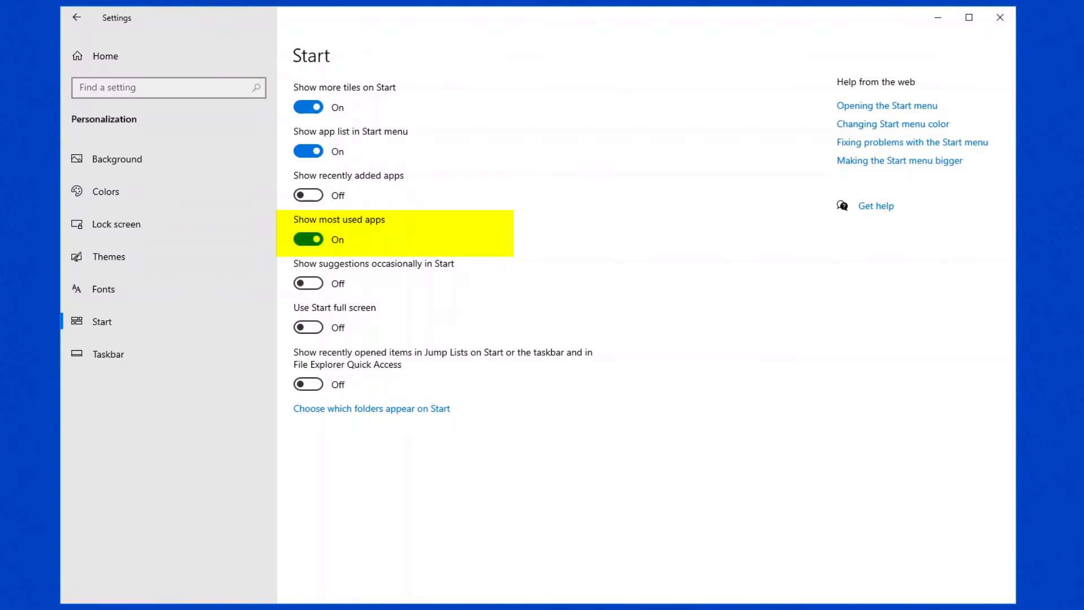
{"action": "left_click", "coordinate": [9, 599]}
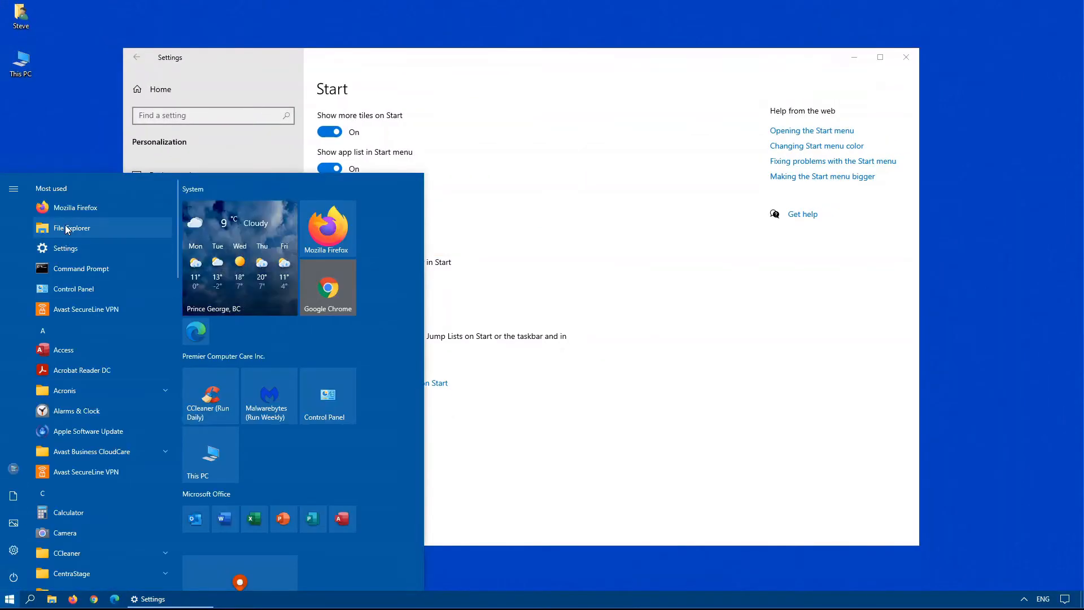
{"action": "mouse_move", "coordinate": [74, 196]}
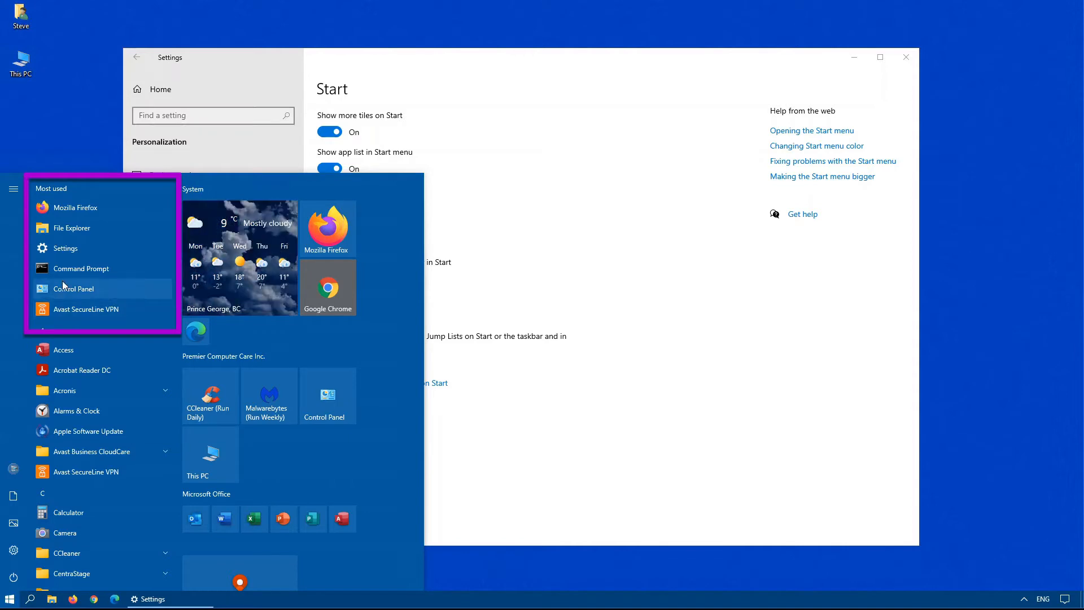
{"action": "mouse_move", "coordinate": [82, 269]}
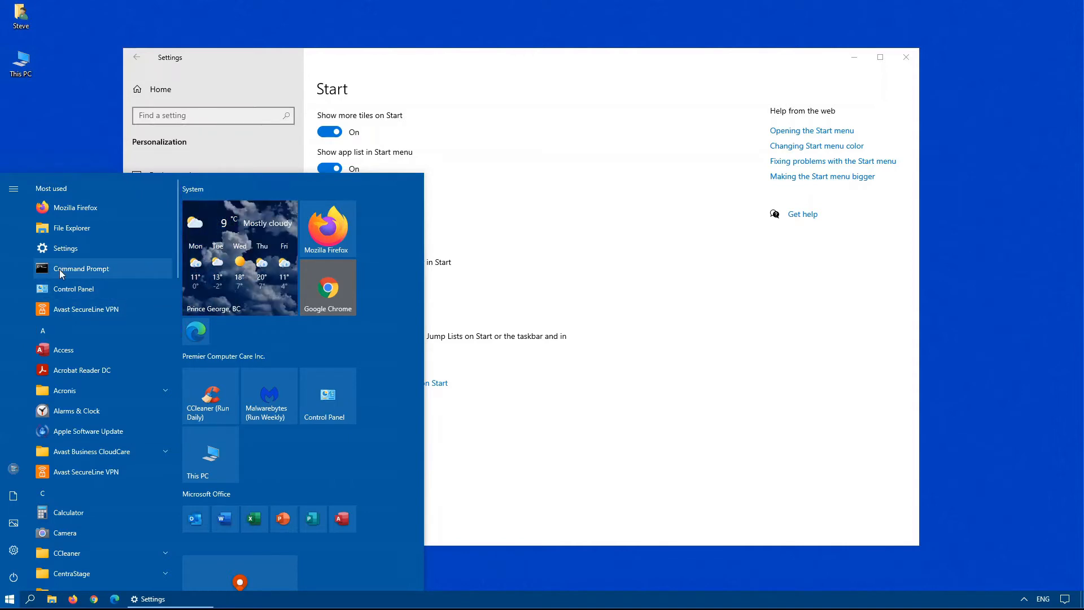
{"action": "right_click", "coordinate": [81, 269]}
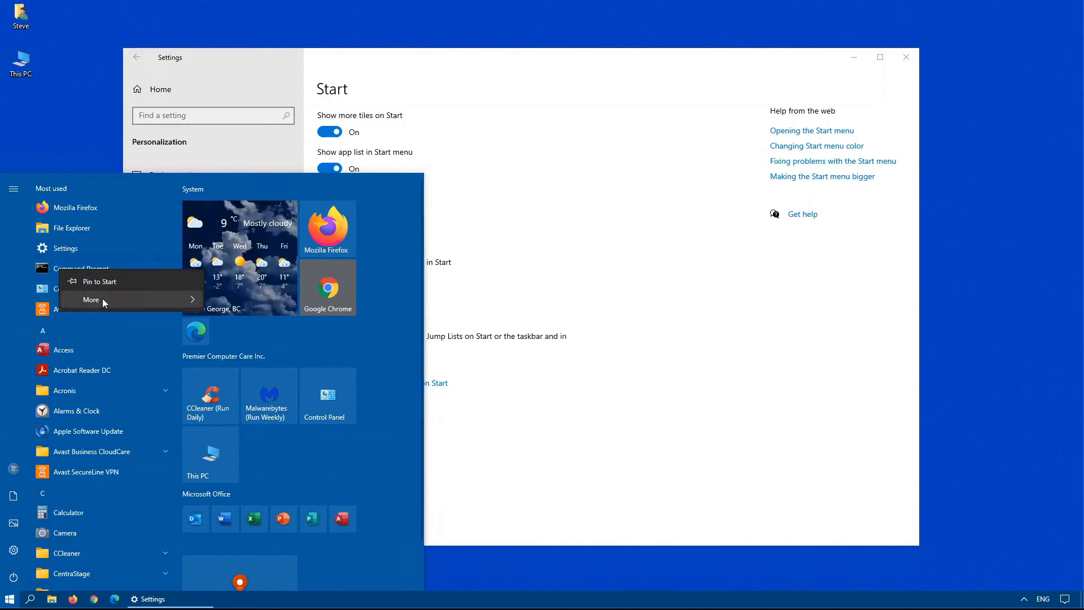
{"action": "left_click", "coordinate": [90, 300]}
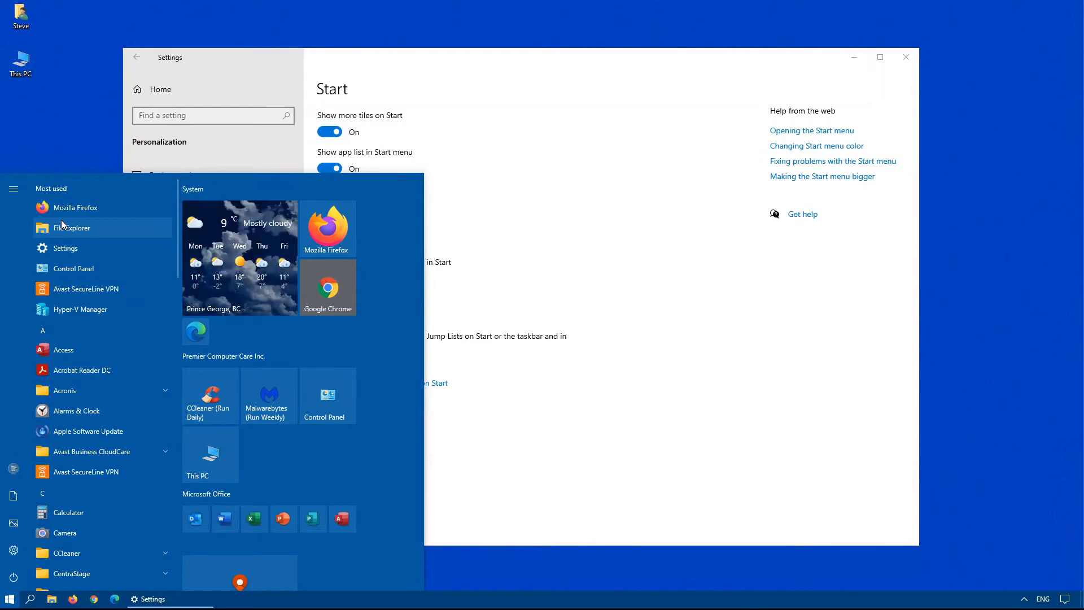
{"action": "mouse_move", "coordinate": [68, 199]}
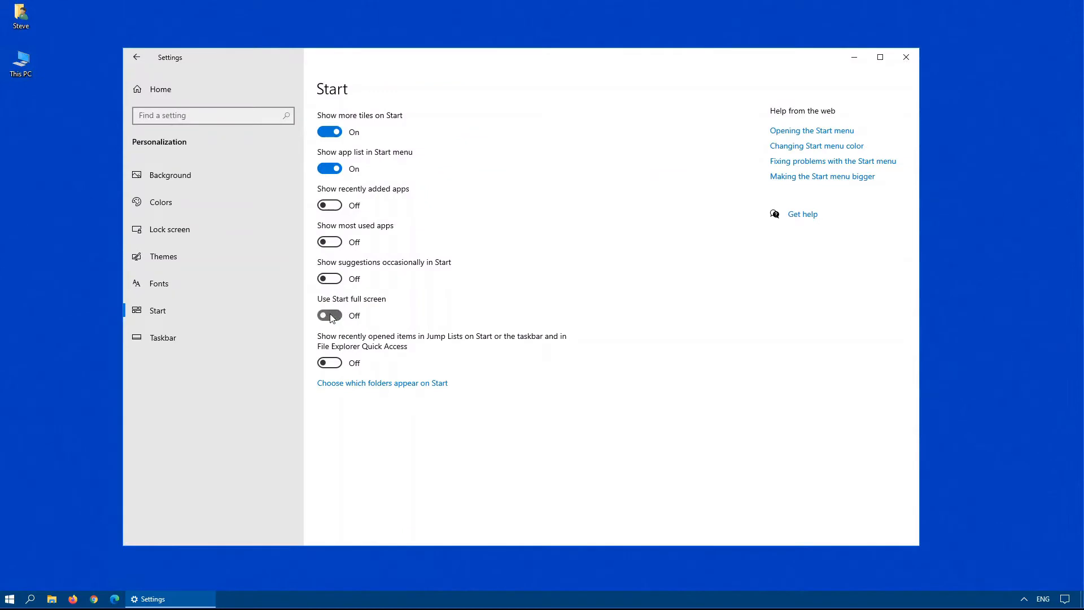
- Preview full-screen Start, then switch the setting back off so Start returns to normal size
{"action": "left_click", "coordinate": [9, 599]}
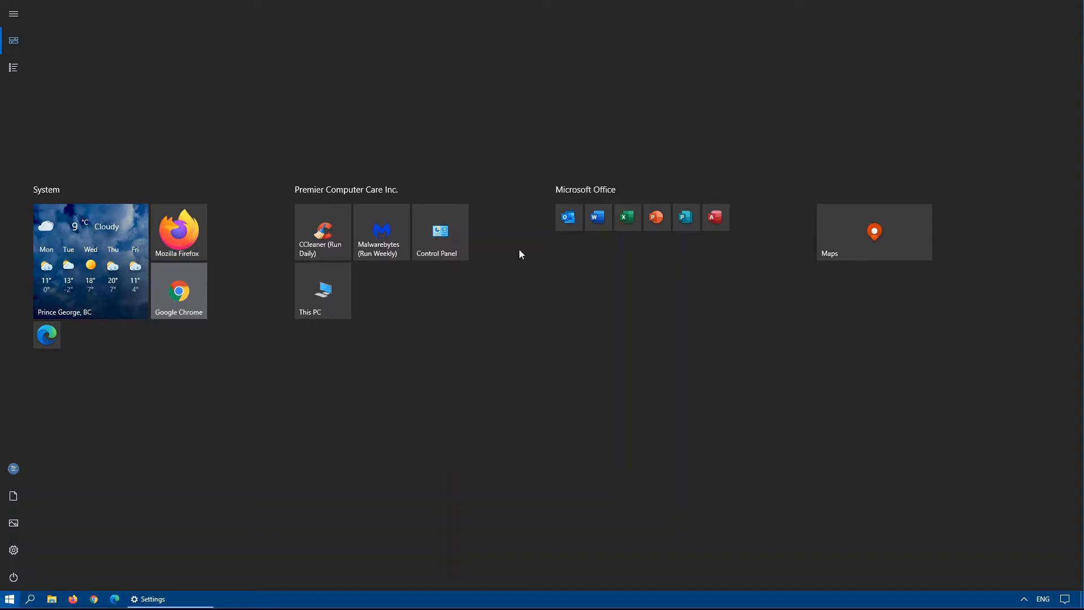
{"action": "mouse_move", "coordinate": [156, 240]}
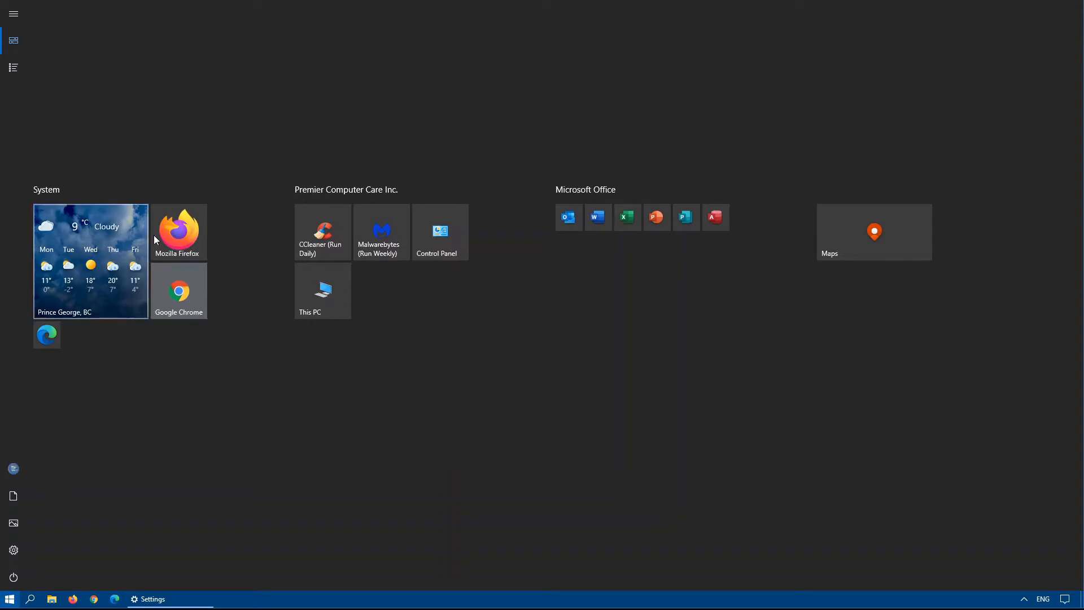
{"action": "left_click", "coordinate": [13, 467]}
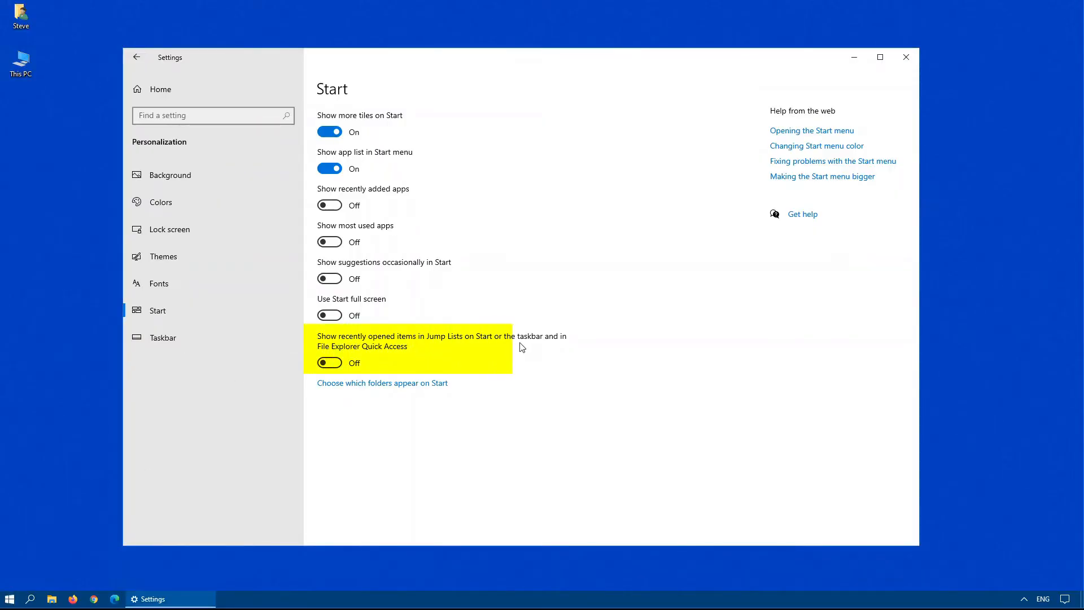
{"action": "mouse_move", "coordinate": [562, 346]}
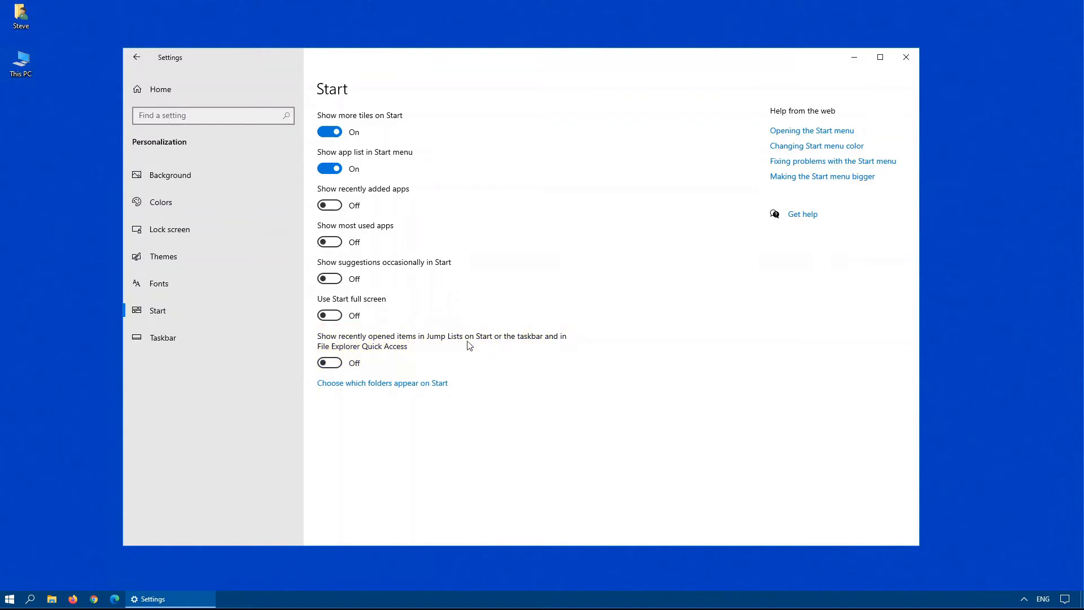
{"action": "mouse_move", "coordinate": [36, 590]}
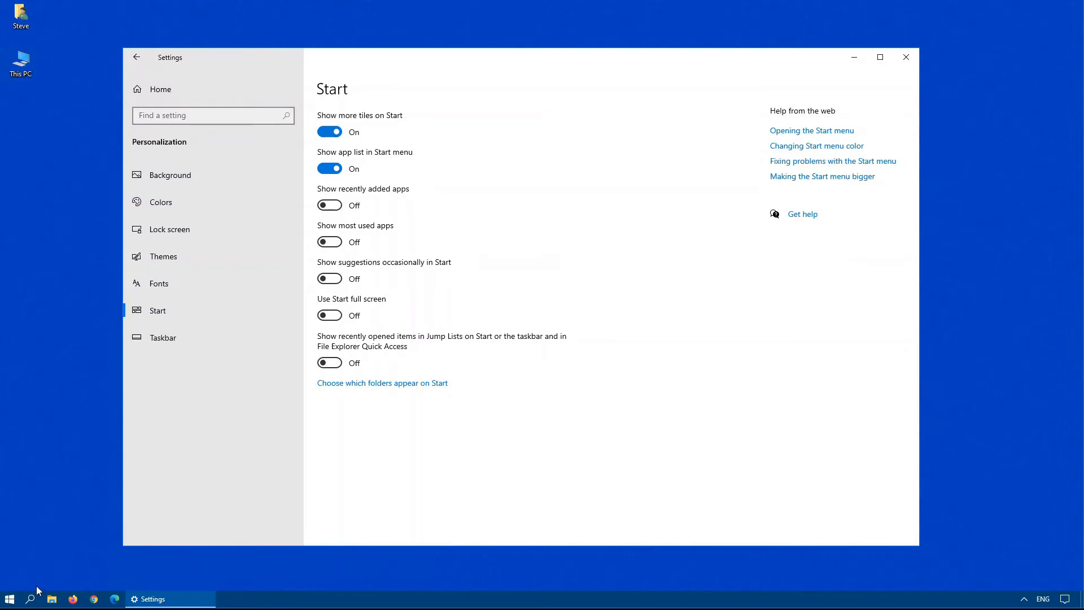
{"action": "mouse_move", "coordinate": [52, 599]}
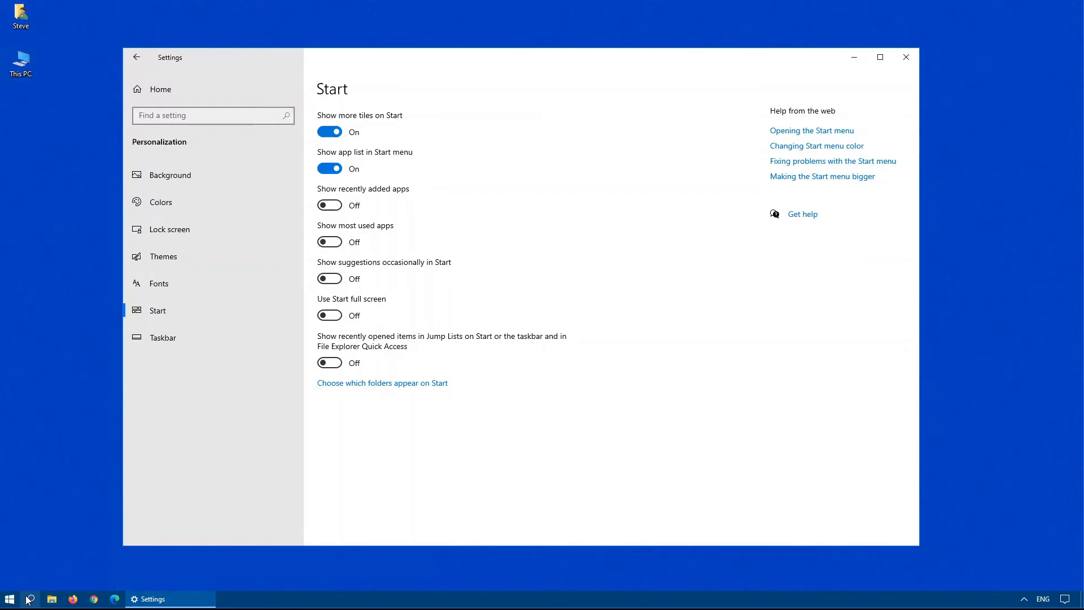
- View the Firefox tile's jump list, then go to 'Choose which folders appear on Start'
{"action": "left_click", "coordinate": [9, 599]}
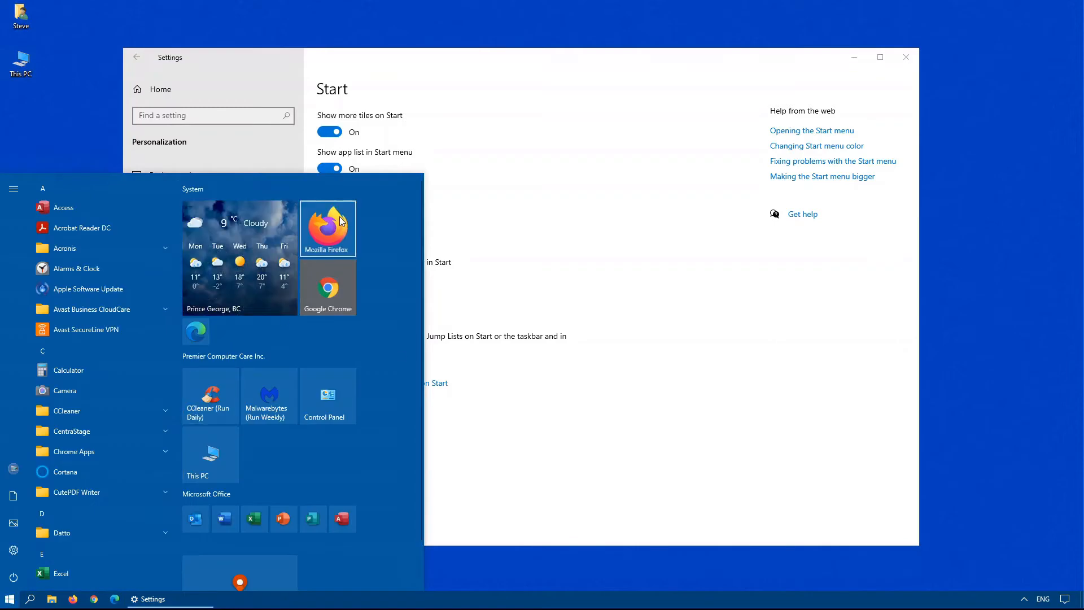
{"action": "right_click", "coordinate": [327, 228]}
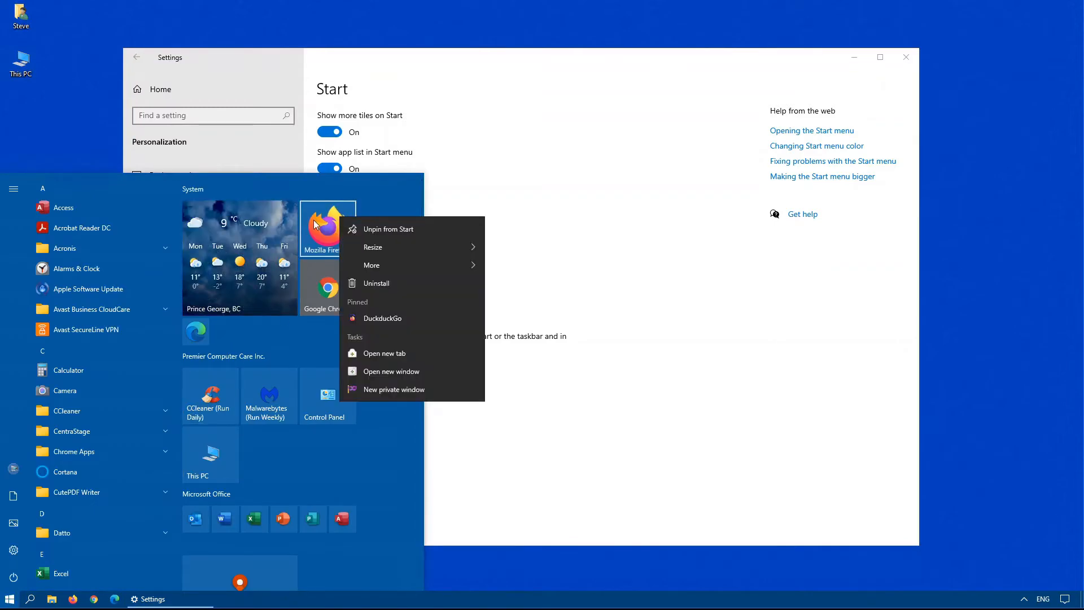
{"action": "mouse_move", "coordinate": [339, 228]}
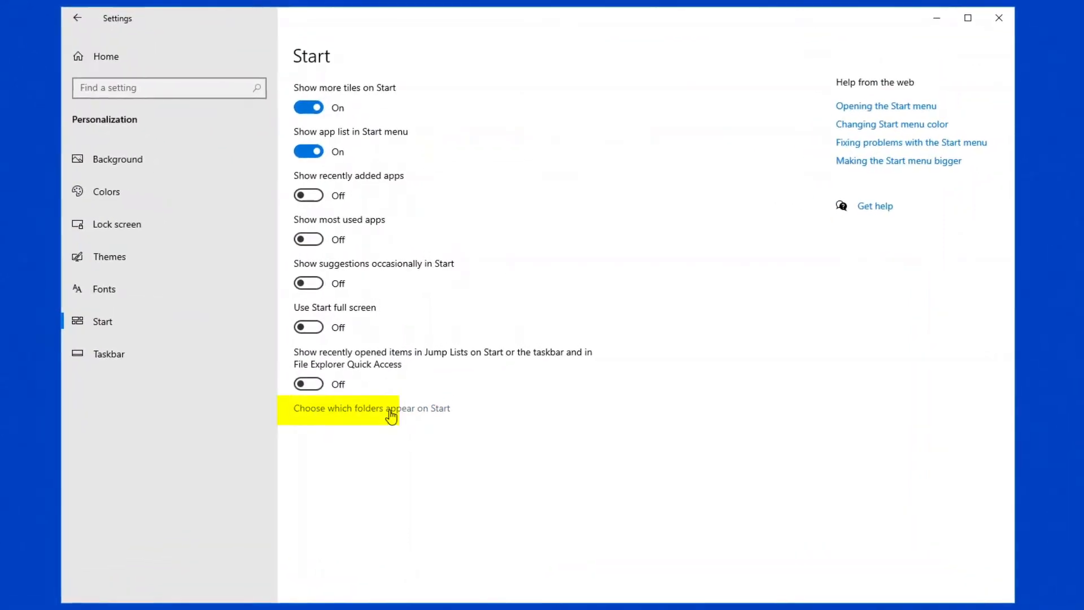
{"action": "left_click", "coordinate": [371, 408]}
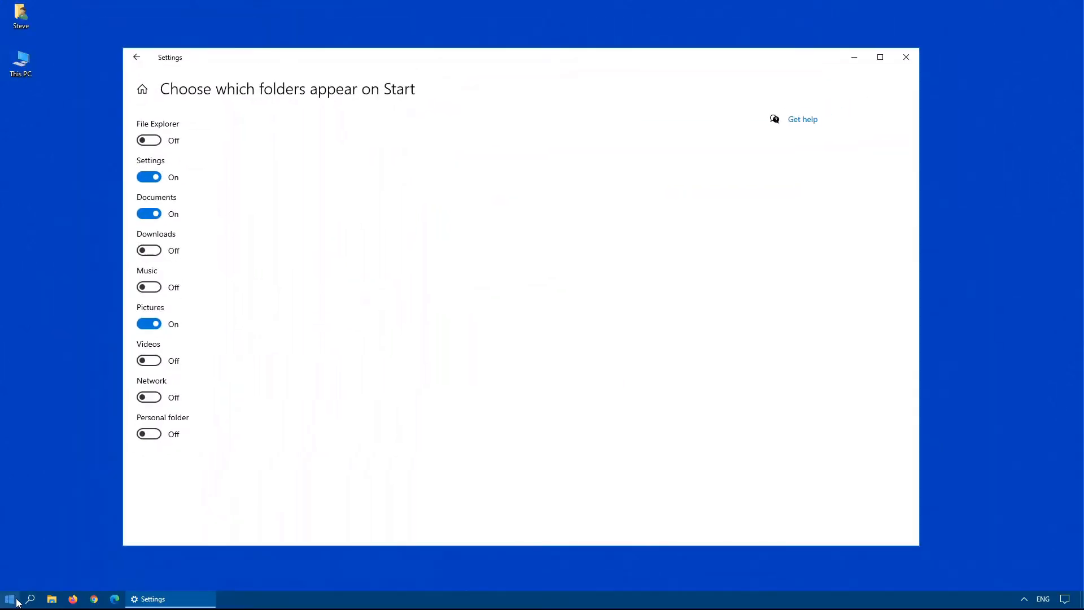
- Switch Downloads on and Pictures off for Start, checking the result in the menu
{"action": "left_click", "coordinate": [9, 599]}
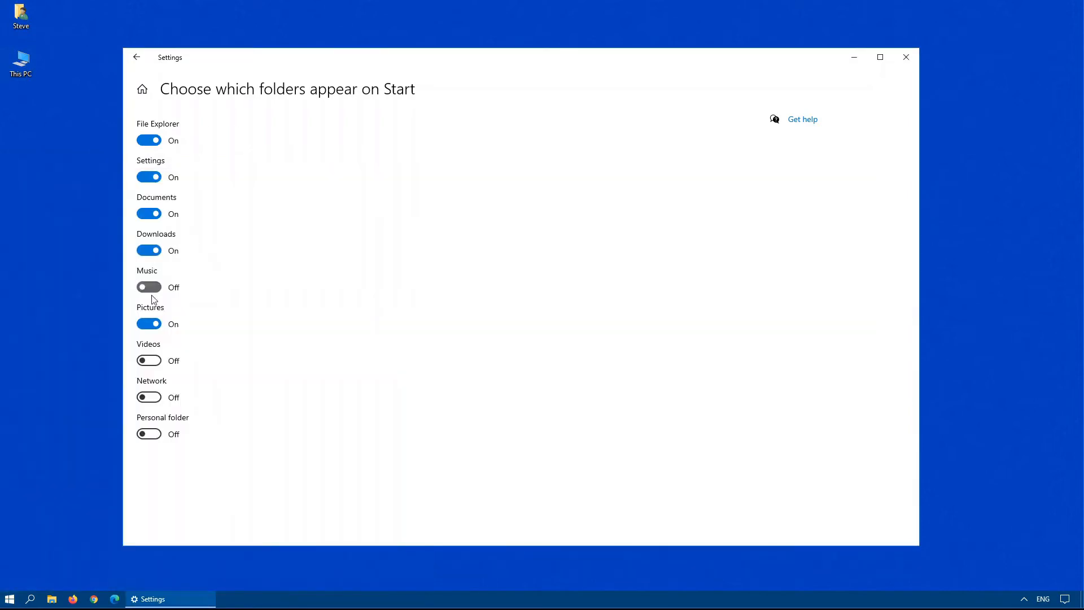
{"action": "left_click", "coordinate": [9, 599]}
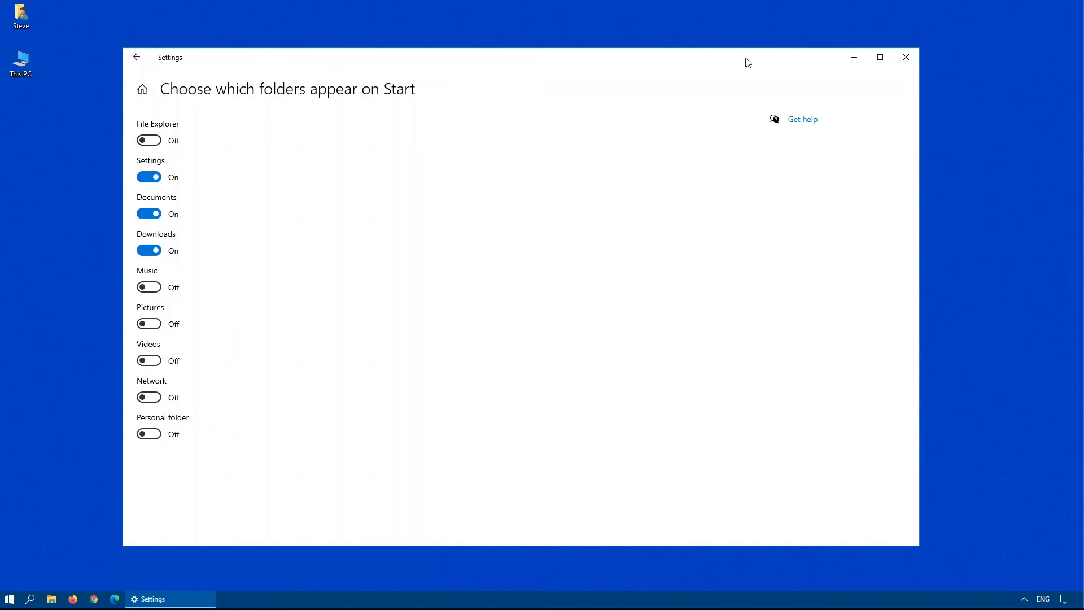
- Review the Maps tile's options and its Resize size choices
{"action": "left_click", "coordinate": [10, 598]}
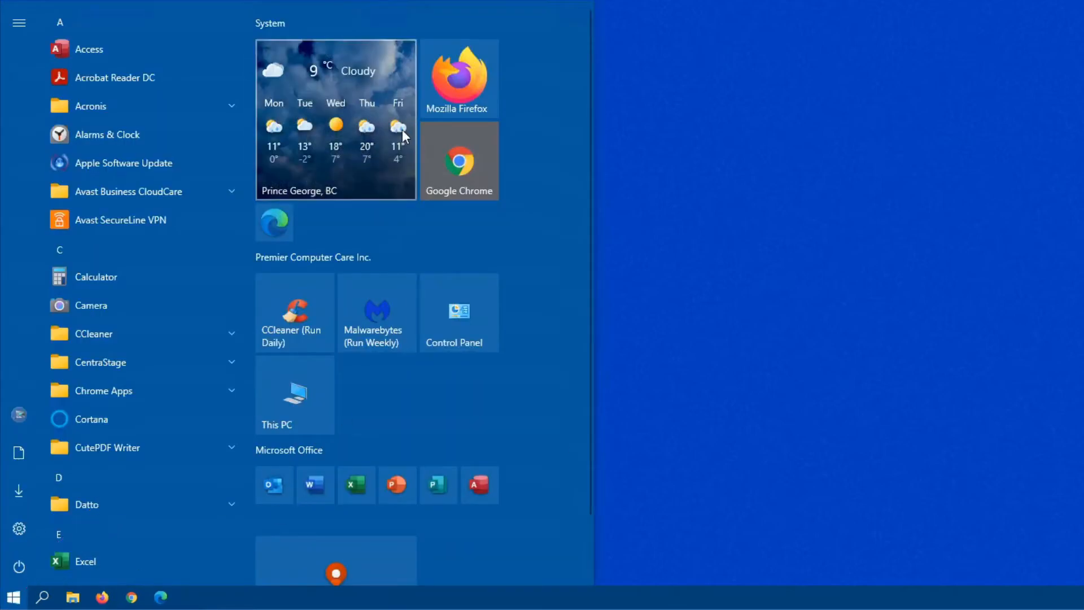
{"action": "mouse_move", "coordinate": [405, 137]}
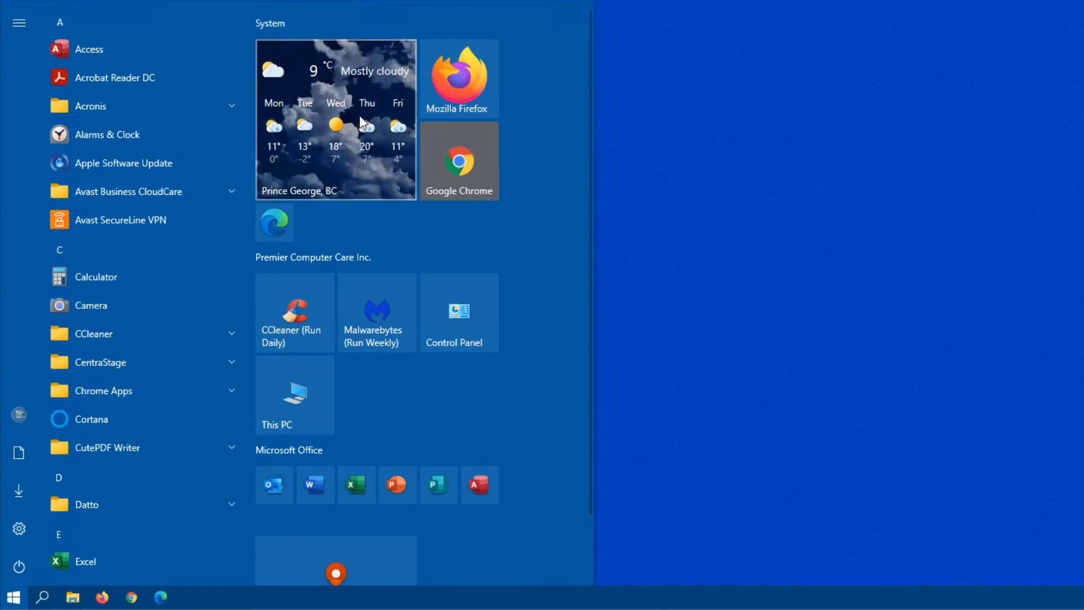
{"action": "mouse_move", "coordinate": [371, 114]}
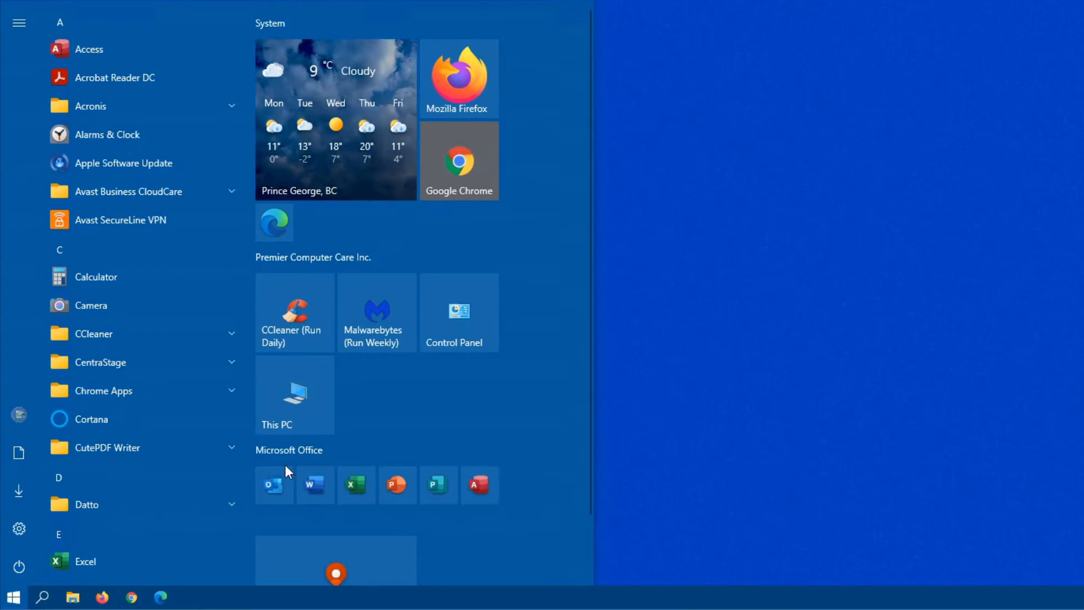
{"action": "mouse_move", "coordinate": [374, 293]}
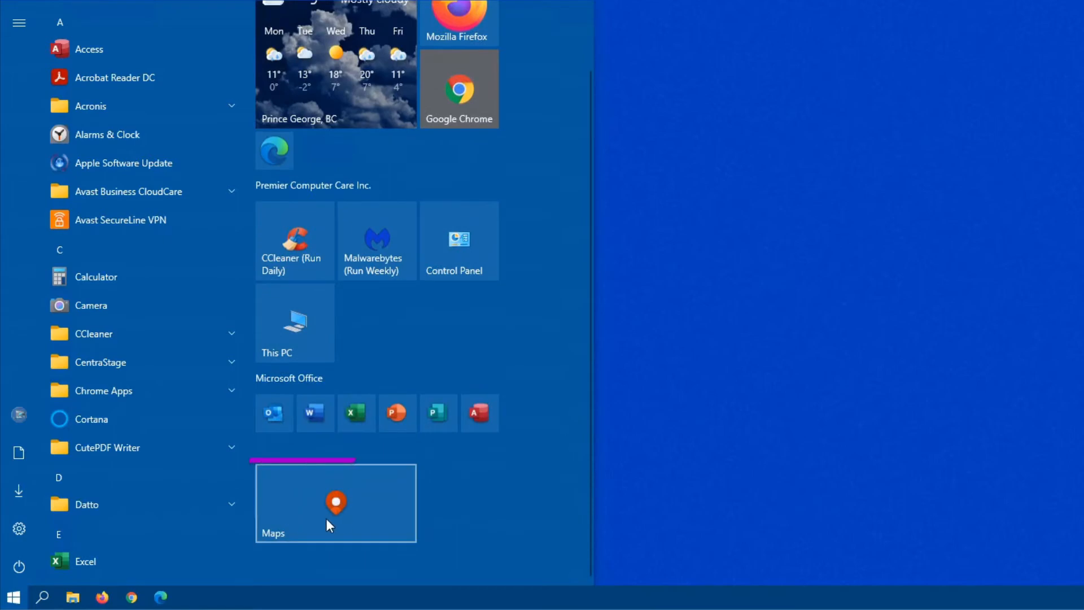
{"action": "right_click", "coordinate": [337, 503]}
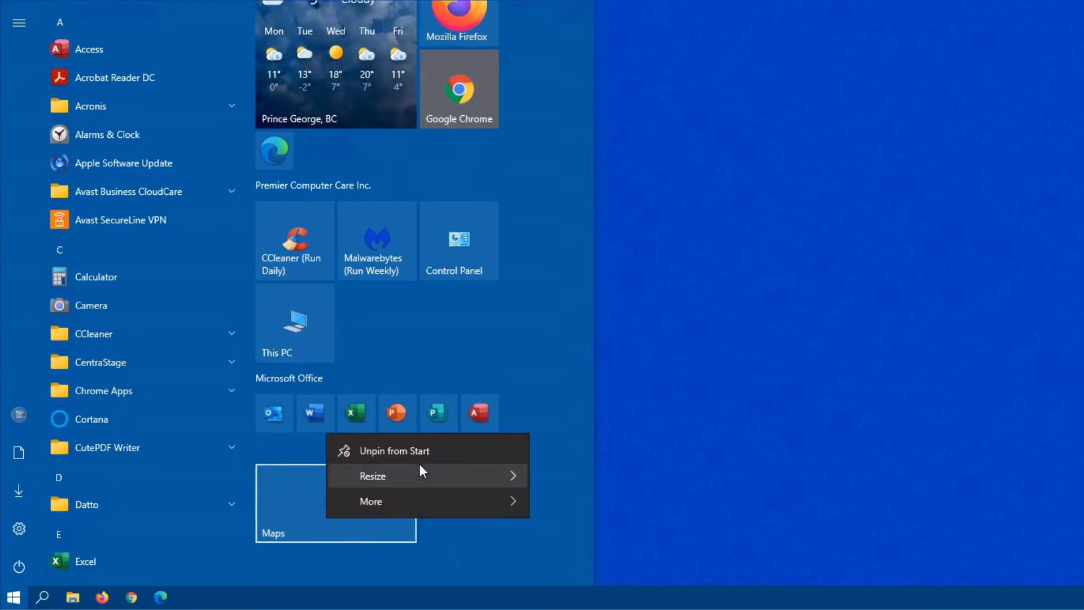
{"action": "left_click", "coordinate": [373, 475]}
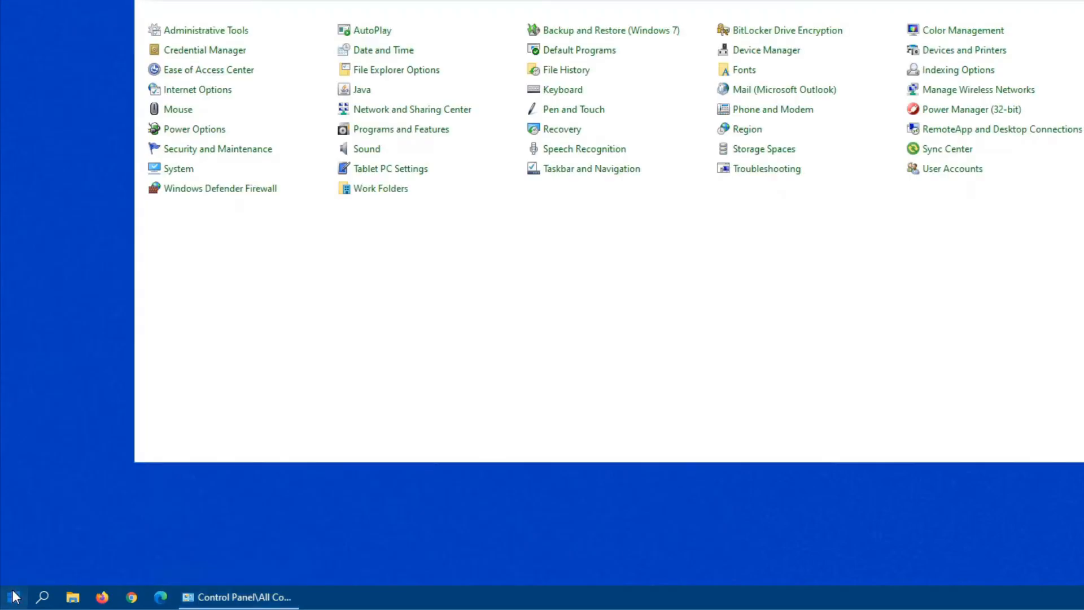
- Launch Control Panel from its tile and return to the bare desktop
{"action": "left_click", "coordinate": [11, 596]}
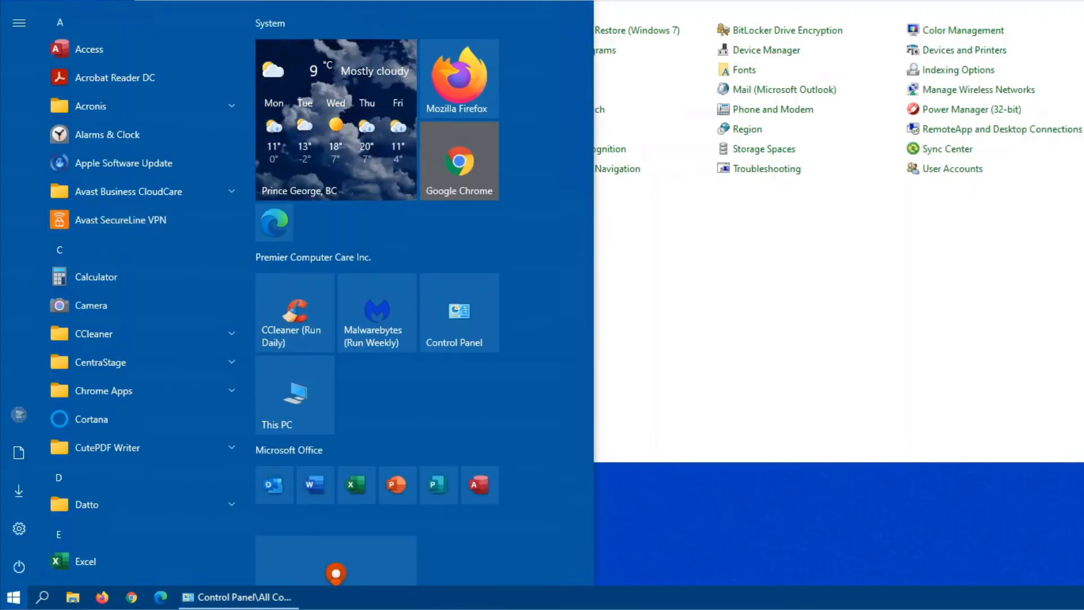
{"action": "left_click", "coordinate": [12, 596]}
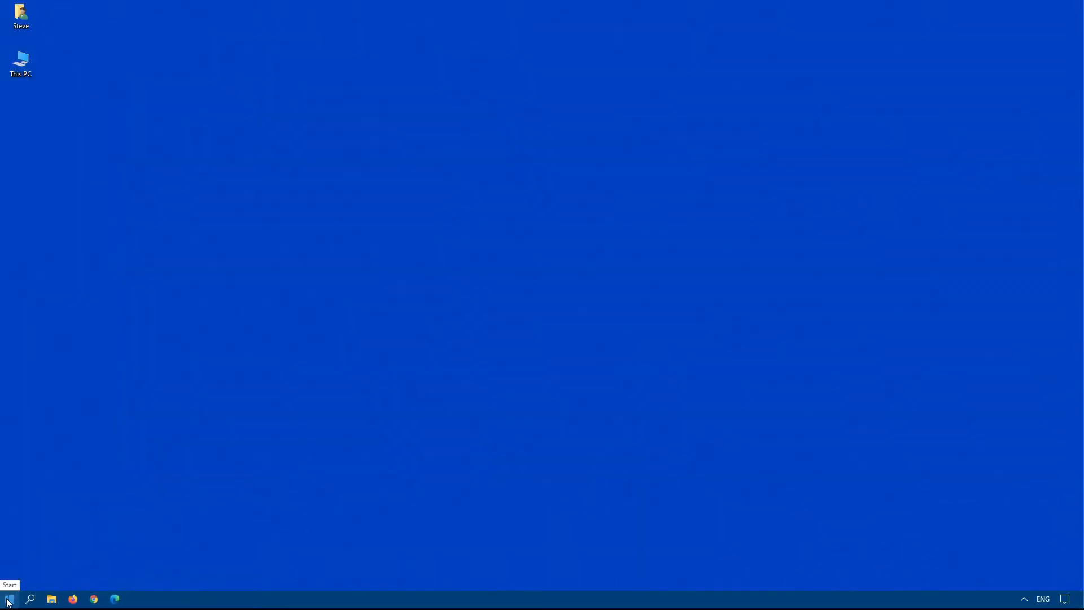
- Widen Start so the System, Premier Computer Care and Microsoft Office groups sit side by side
{"action": "left_click", "coordinate": [9, 599]}
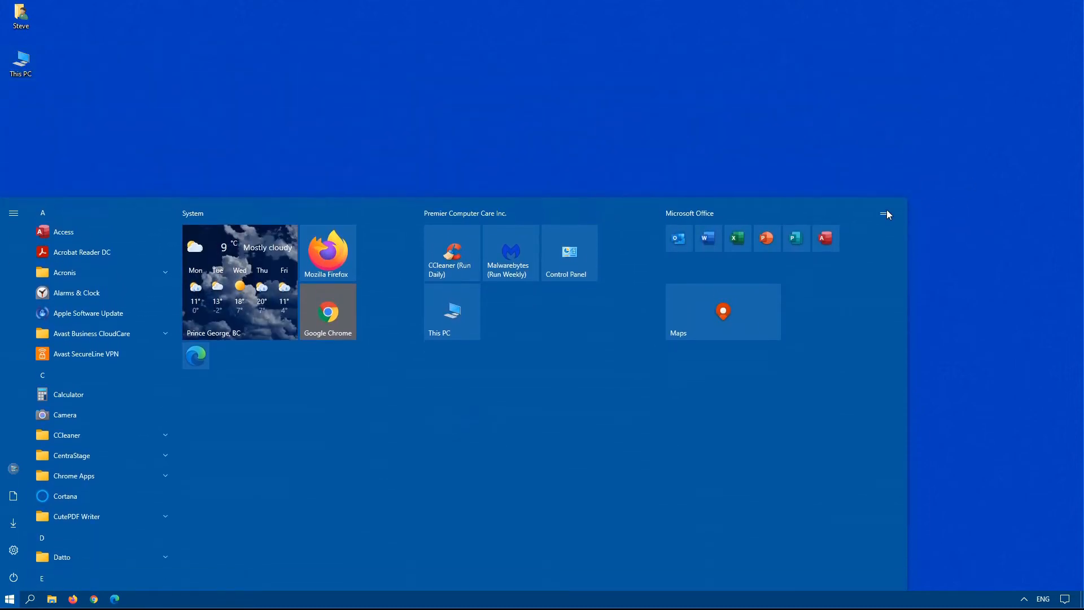
{"action": "mouse_move", "coordinate": [494, 246]}
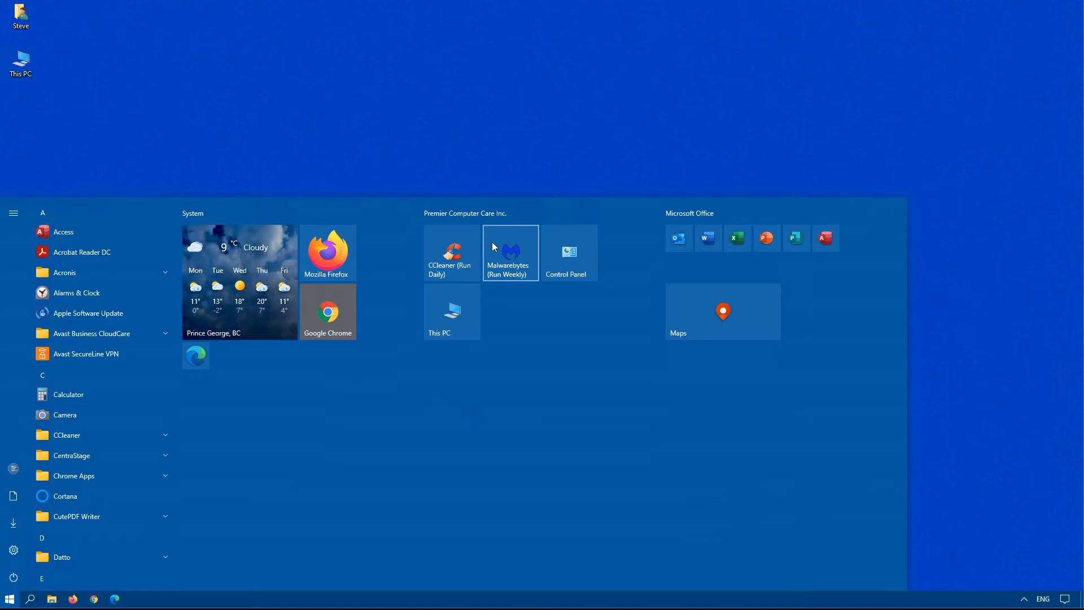
{"action": "mouse_move", "coordinate": [618, 197]}
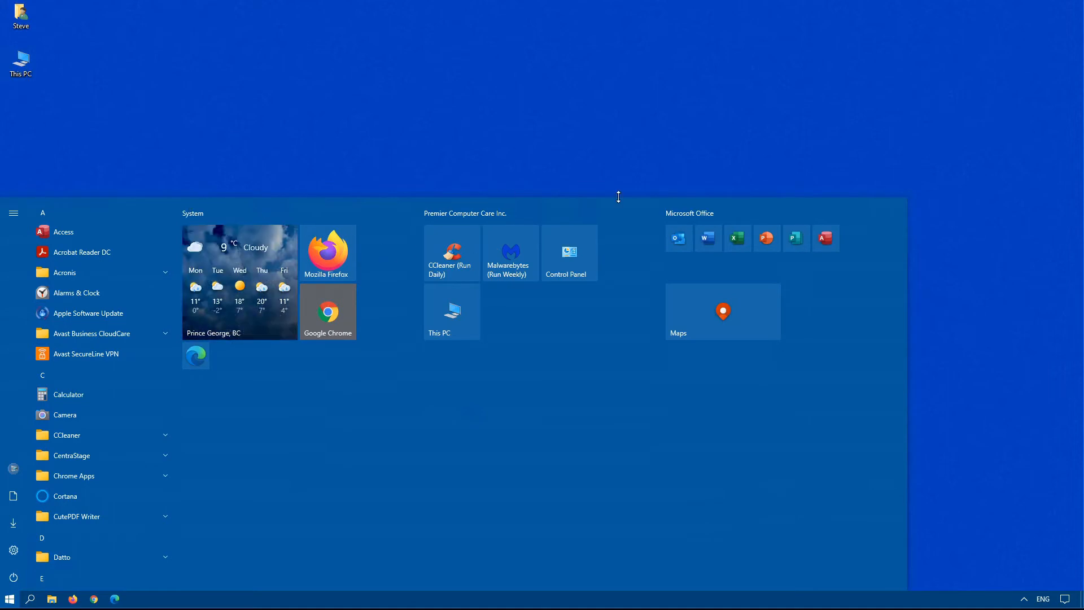
{"action": "mouse_move", "coordinate": [568, 252]}
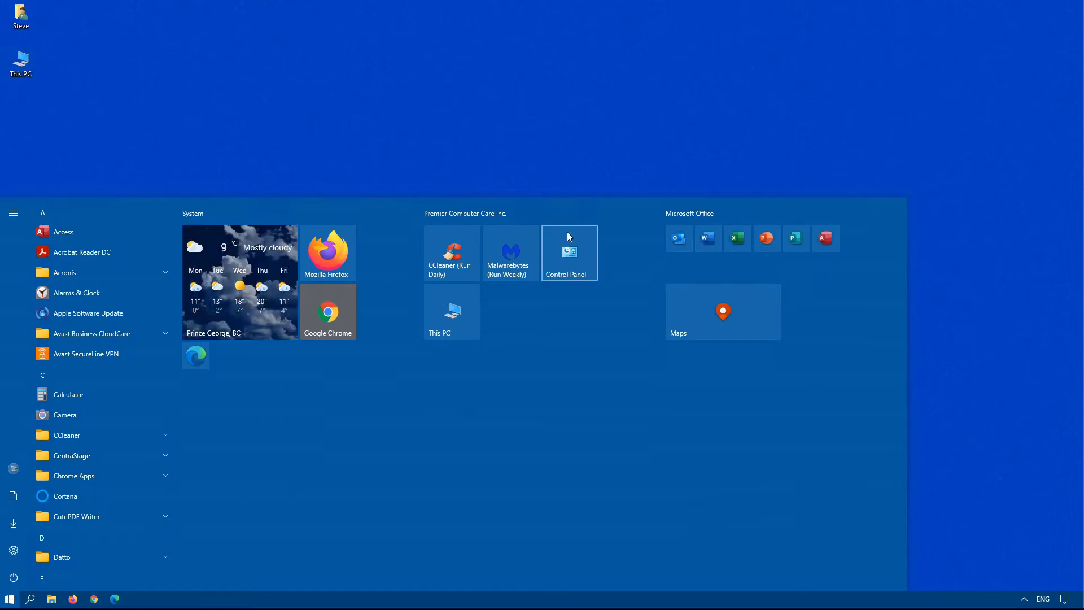
{"action": "mouse_move", "coordinate": [254, 260]}
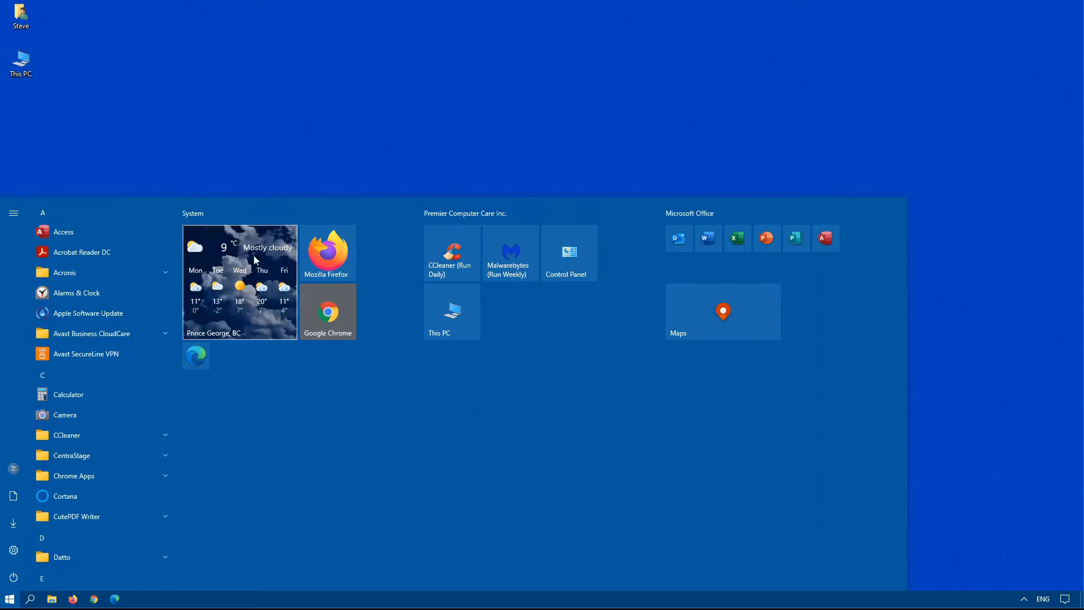
{"action": "mouse_move", "coordinate": [377, 298]}
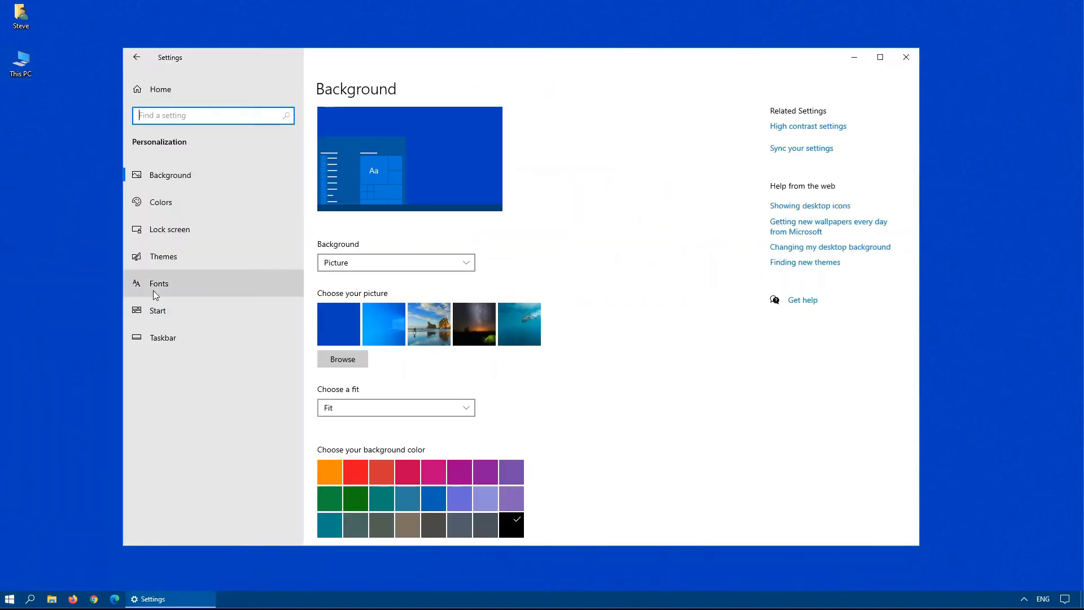
- Revisit the Start personalization page, then close Settings to leave the empty desktop
{"action": "left_click", "coordinate": [157, 310]}
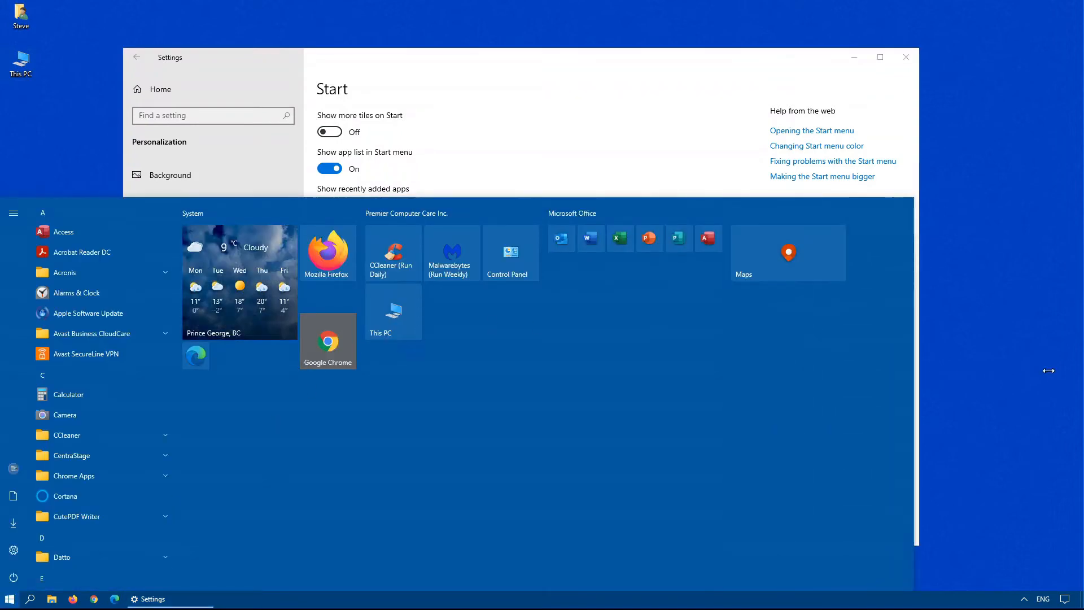
{"action": "mouse_move", "coordinate": [736, 253]}
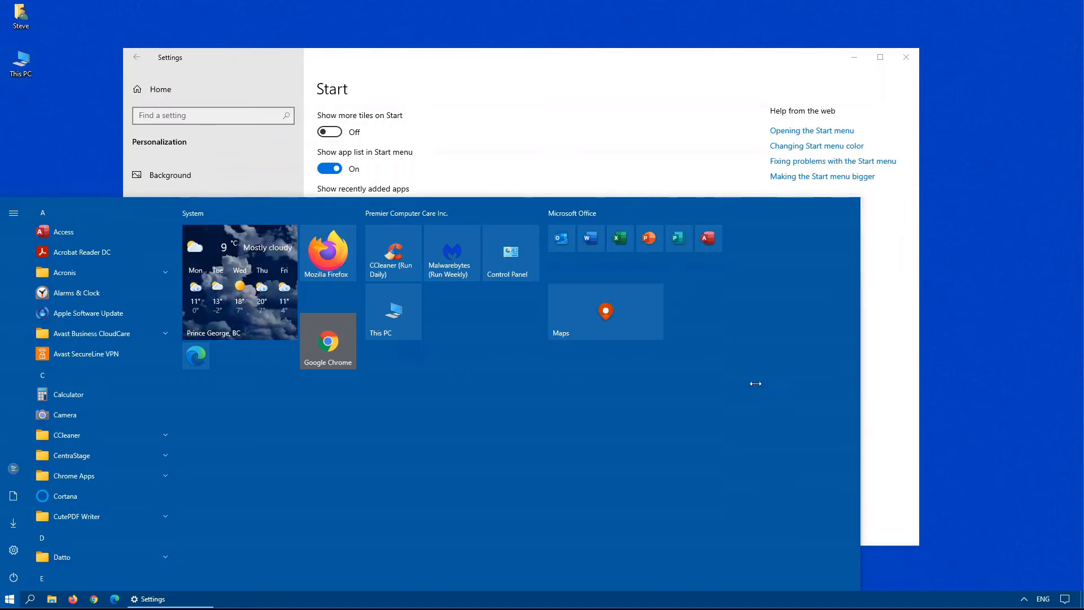
{"action": "left_click", "coordinate": [329, 131]}
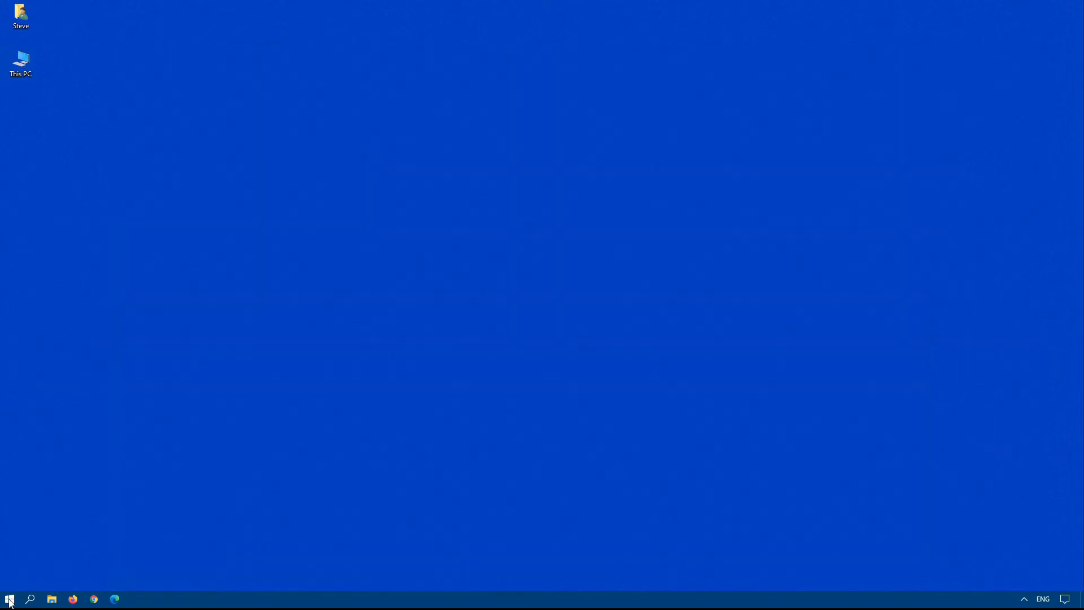
- Scroll the all-apps list and check Pin to Start options for Get Help and OneNote
{"action": "left_click", "coordinate": [10, 599]}
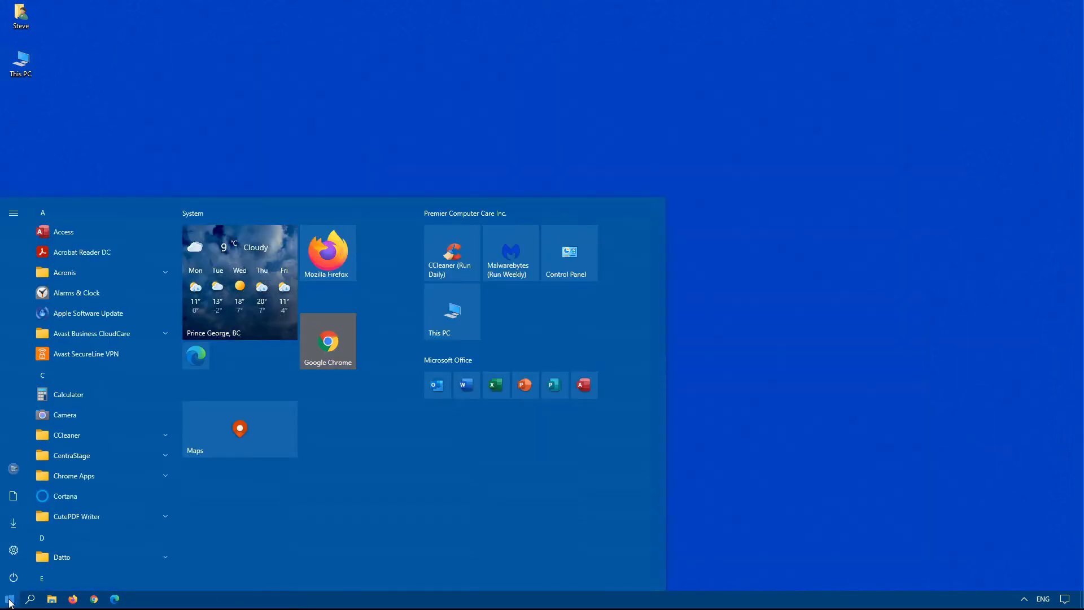
{"action": "scroll", "scroll_direction": "down", "scroll_amount": 3}
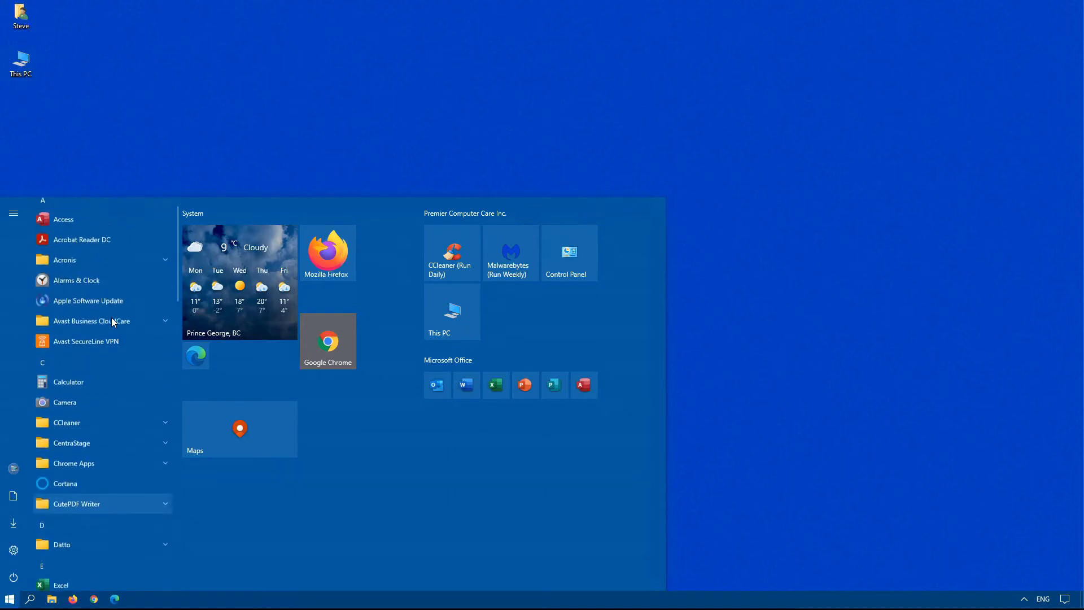
{"action": "scroll", "scroll_direction": "down", "scroll_amount": 3}
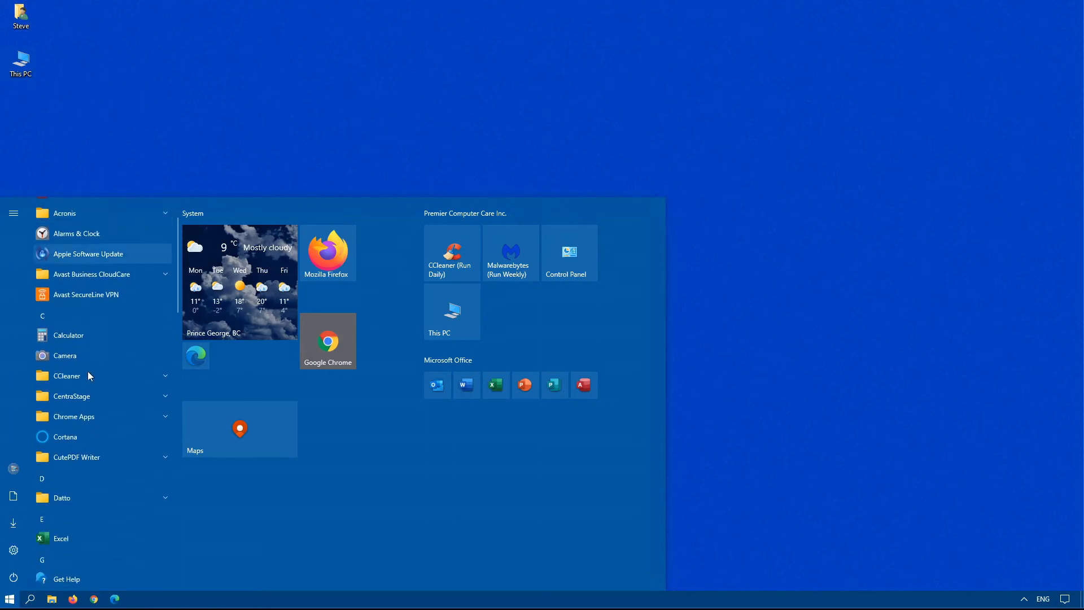
{"action": "scroll", "scroll_direction": "down", "scroll_amount": 3}
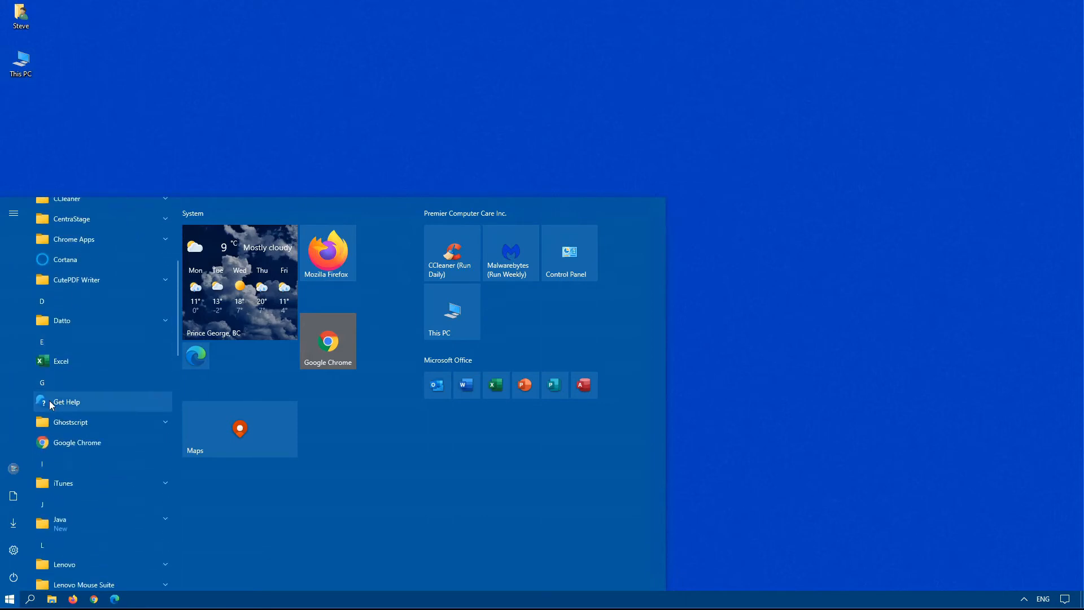
{"action": "right_click", "coordinate": [67, 402]}
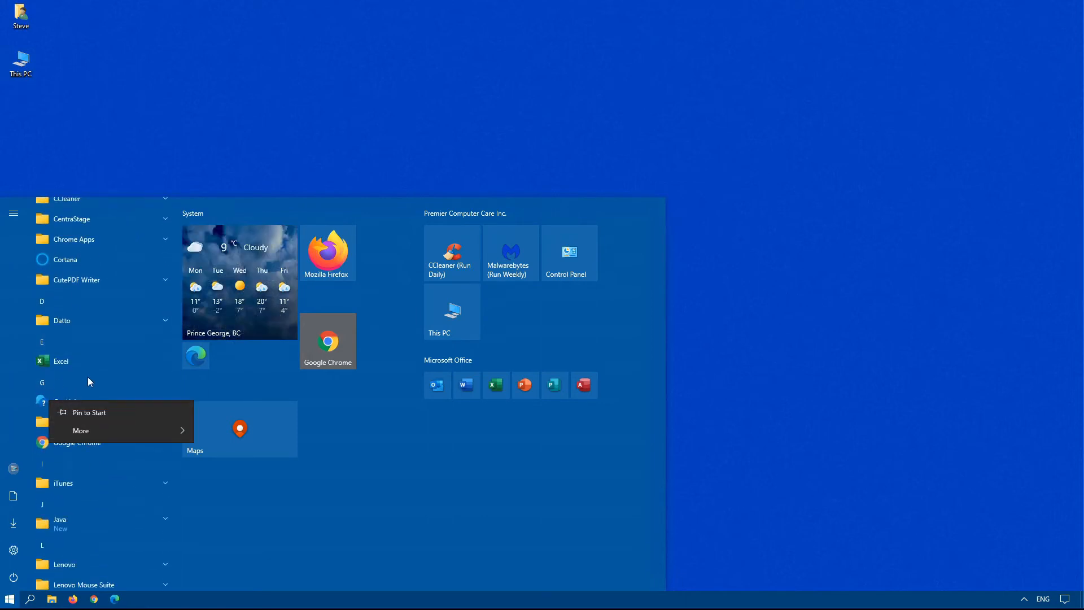
{"action": "scroll", "scroll_direction": "down", "scroll_amount": 3}
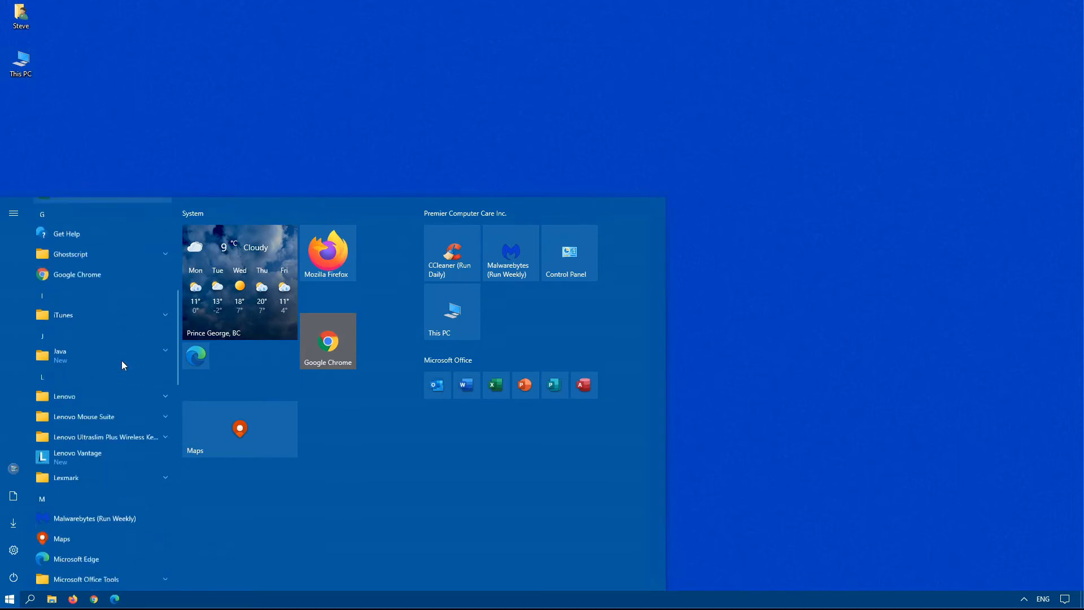
{"action": "scroll", "scroll_direction": "down", "scroll_amount": 3}
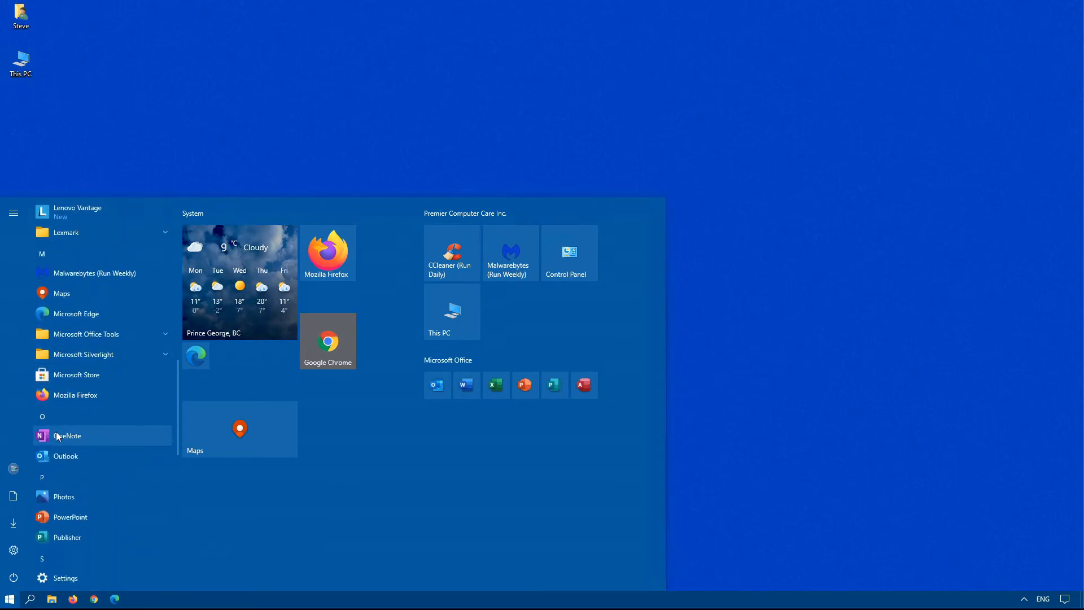
{"action": "right_click", "coordinate": [67, 436]}
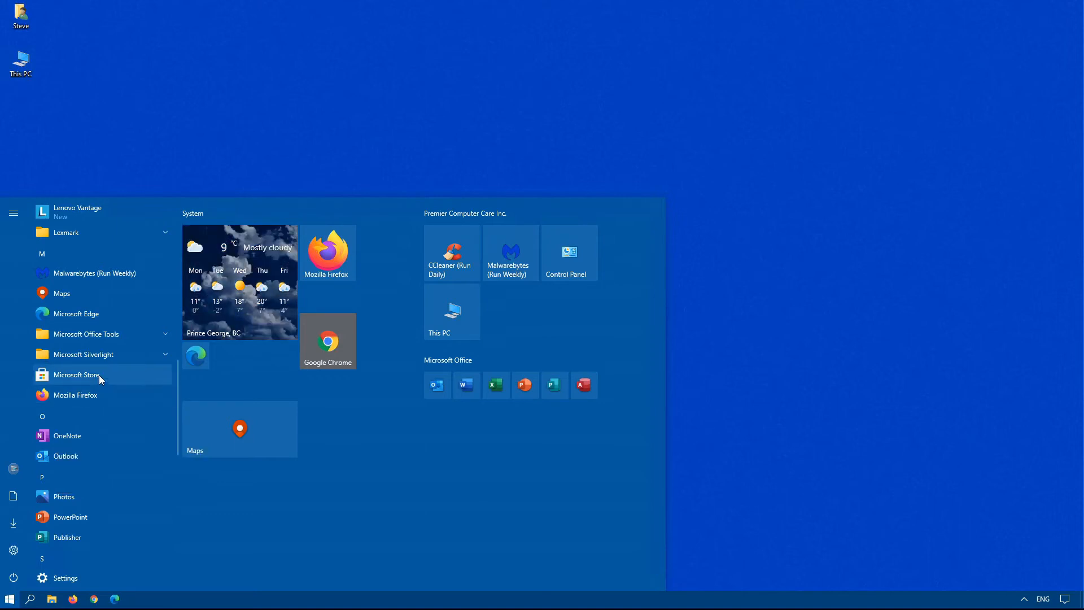
{"action": "mouse_move", "coordinate": [125, 359]}
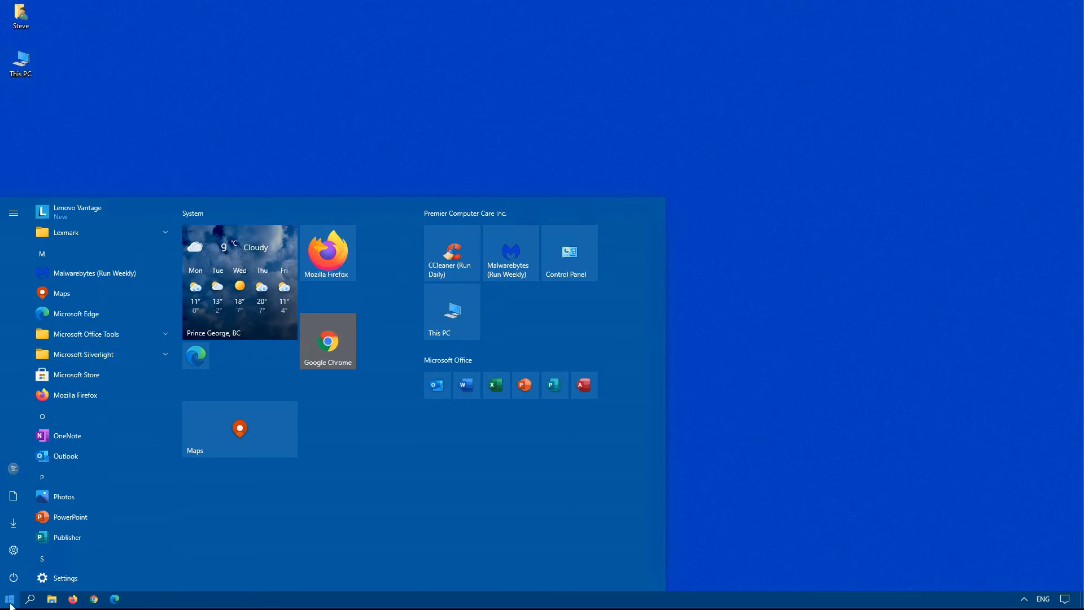
{"action": "mouse_move", "coordinate": [12, 577]}
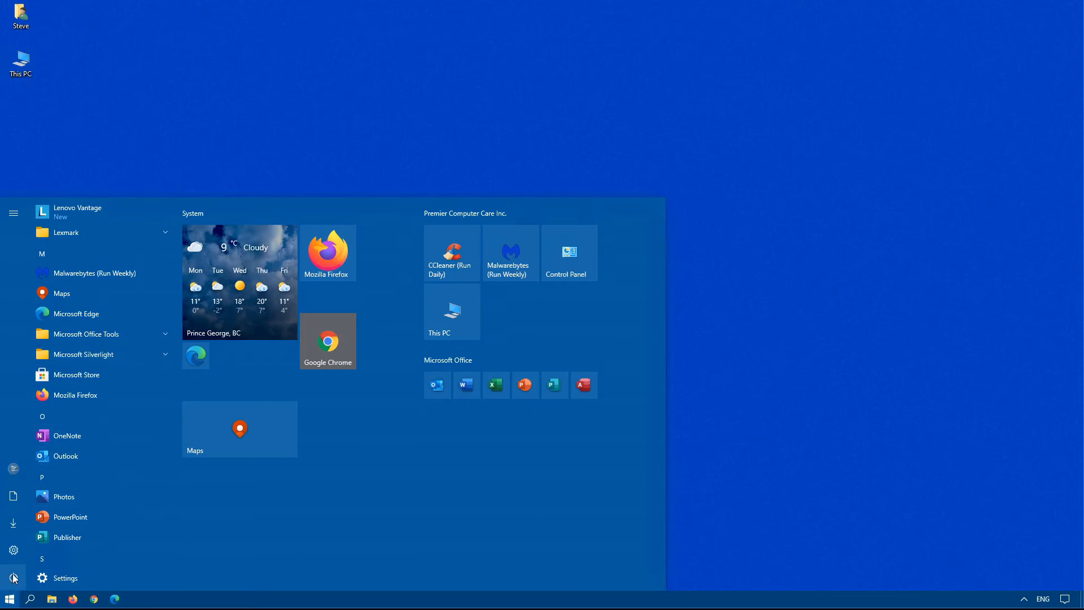
- Run %ProgramData%\Microsoft\Windows\Start Menu\Programs to view the all-users Programs folder
{"action": "key", "text": "win+r"}
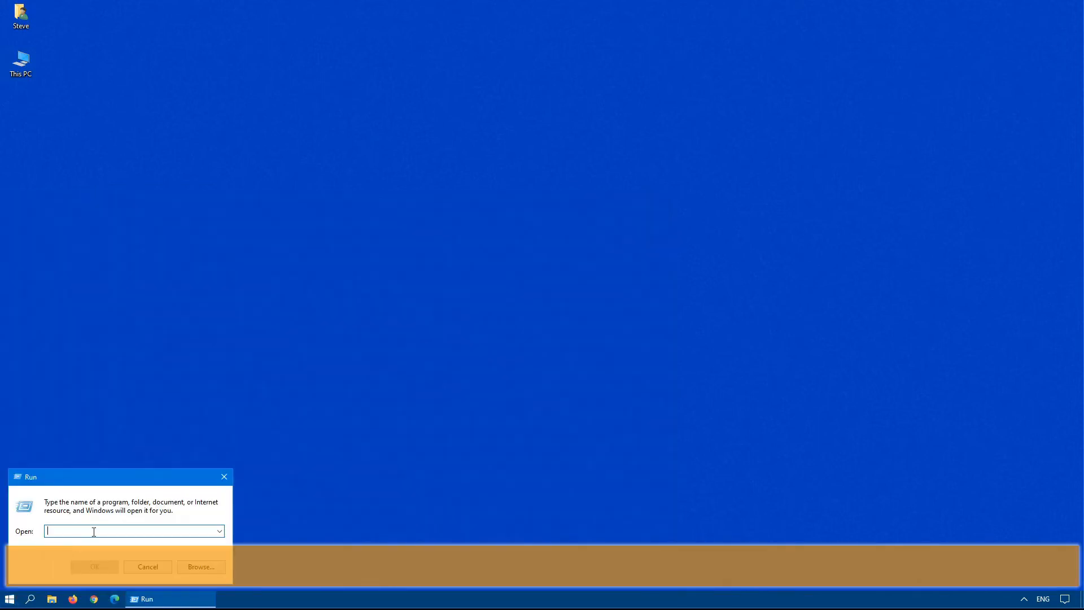
{"action": "type", "text": "%ProgramData%\\Microsoft\\Windows\\Start Menu\\Programs"}
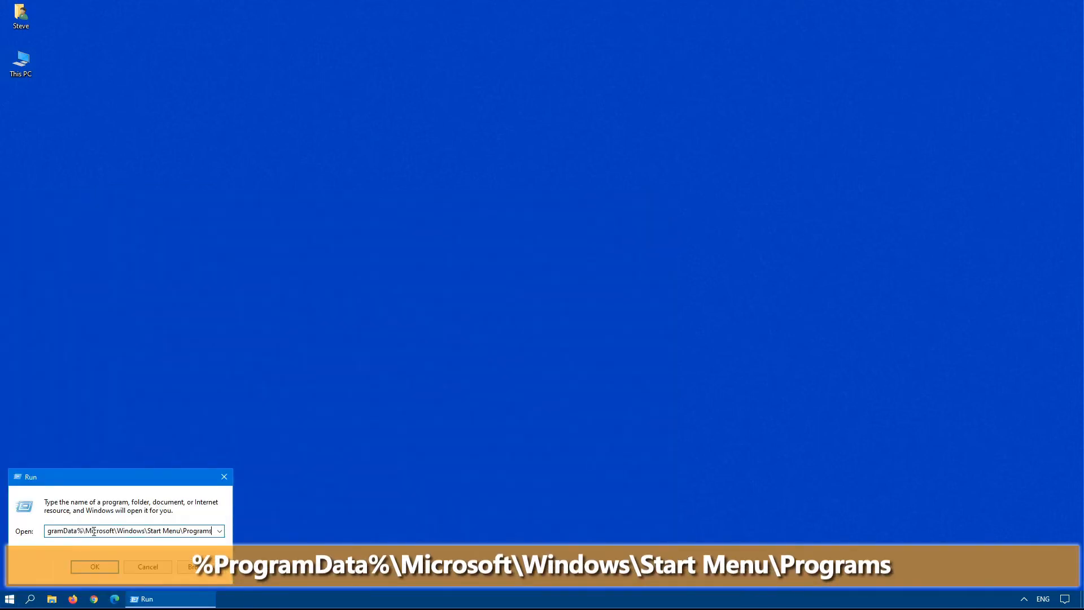
{"action": "left_click", "coordinate": [95, 566]}
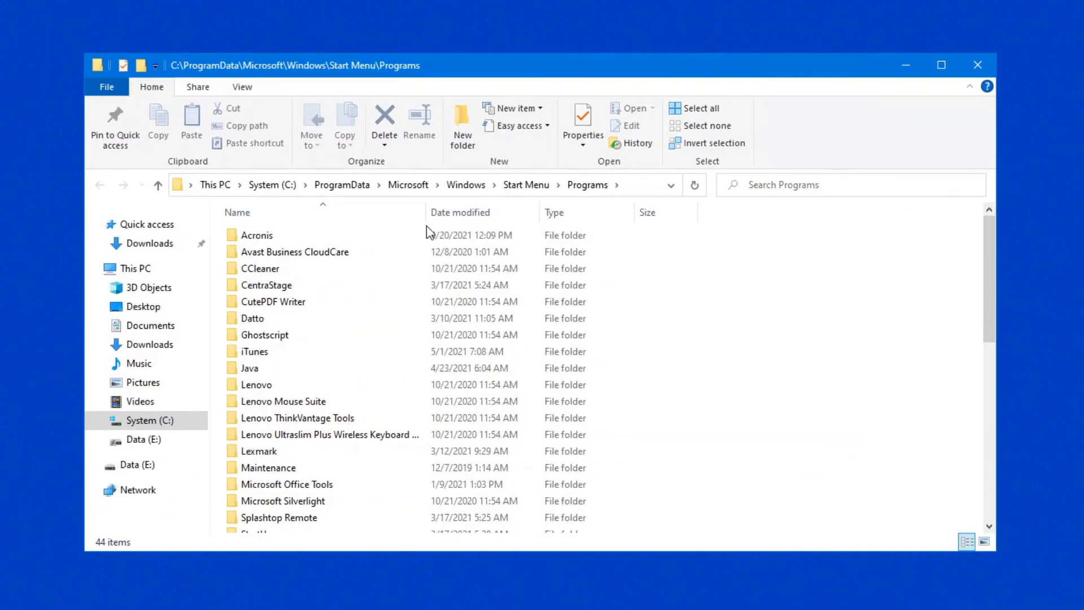
{"action": "scroll", "scroll_direction": "down", "scroll_amount": 3}
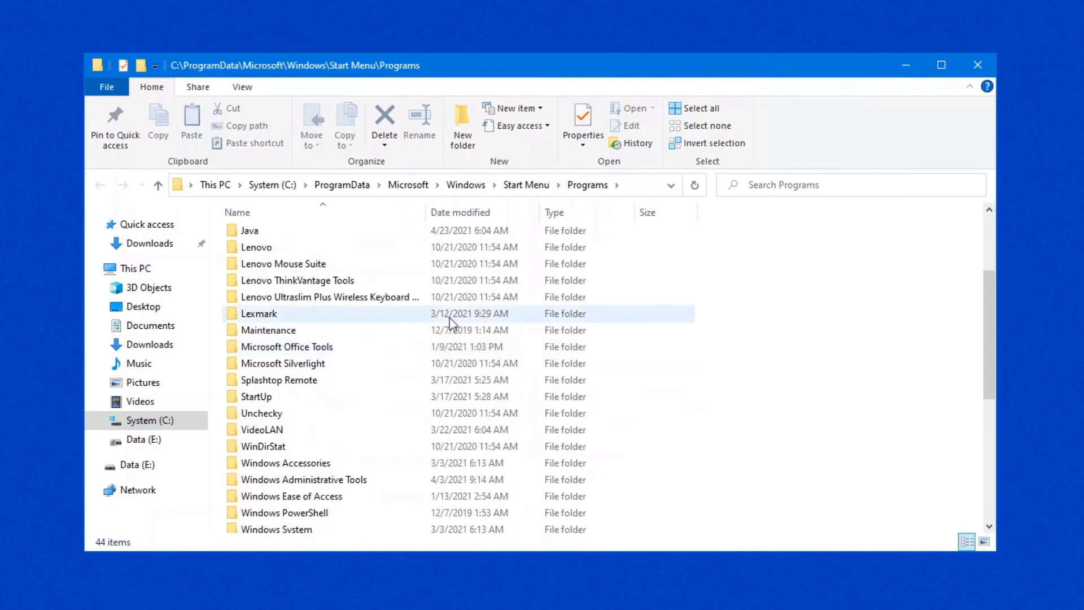
{"action": "mouse_move", "coordinate": [372, 362]}
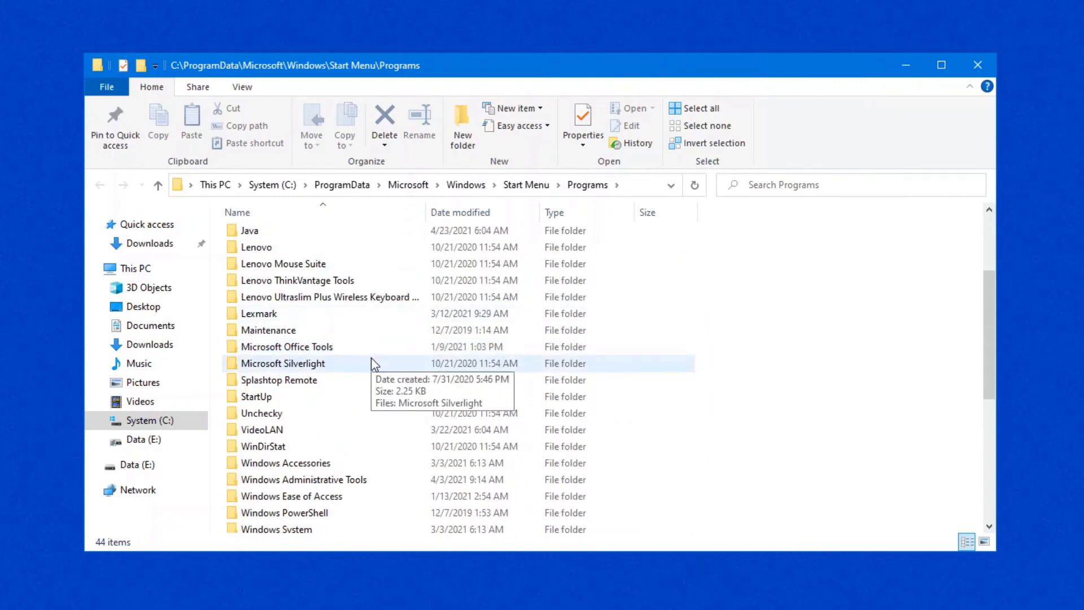
{"action": "mouse_move", "coordinate": [923, 330]}
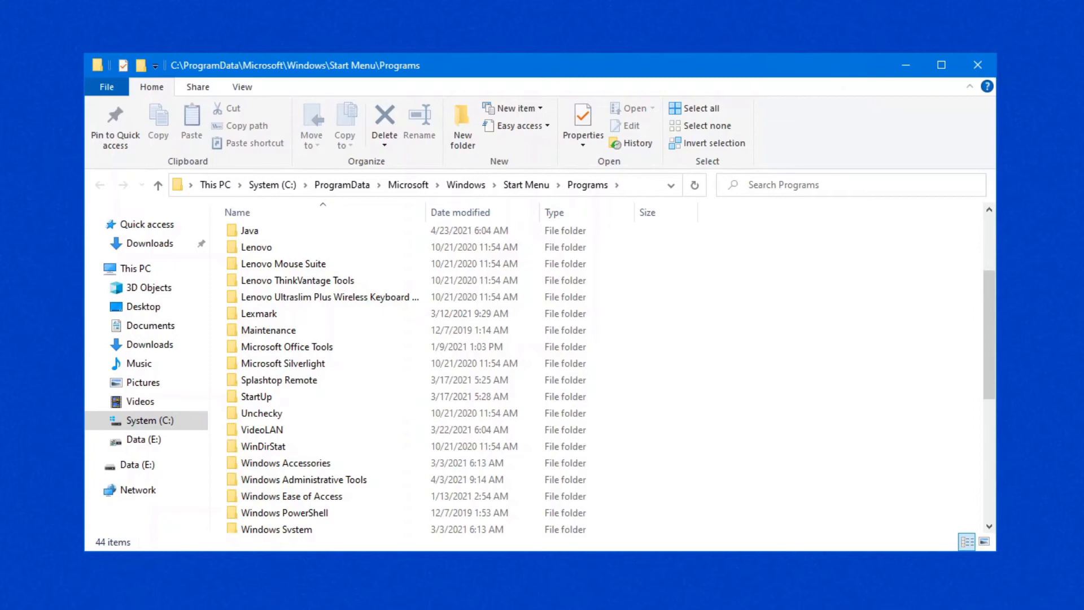
{"action": "mouse_move", "coordinate": [609, 195]}
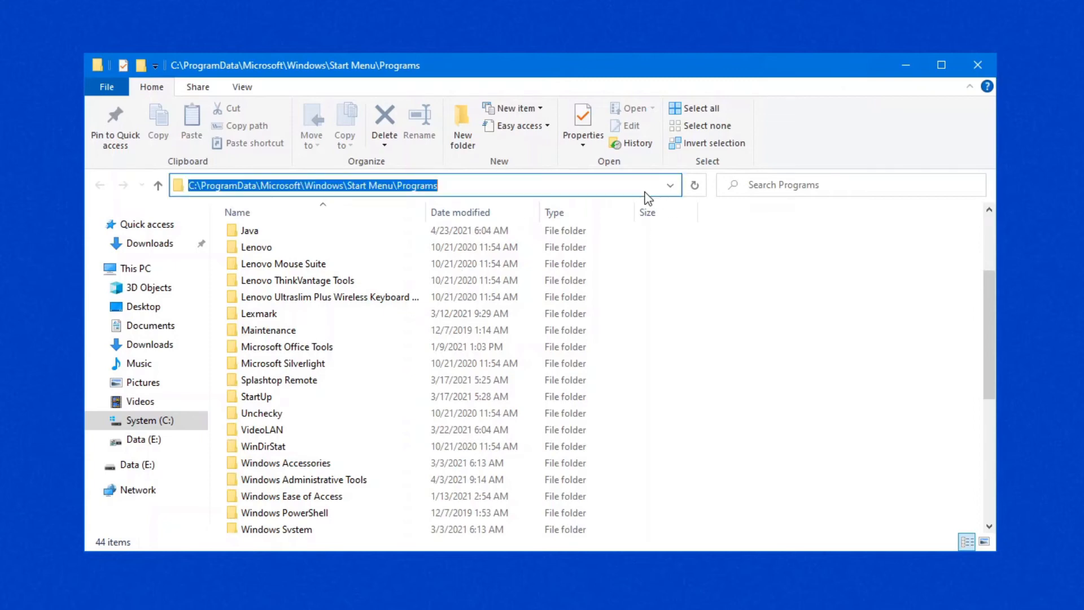
- Go to %AppData%\Microsoft\Windows\Start Menu\Programs, the current user's Programs folder
{"action": "type", "text": "%AppData%\\Microsoft\\Windows\\Start Menu\\Programs"}
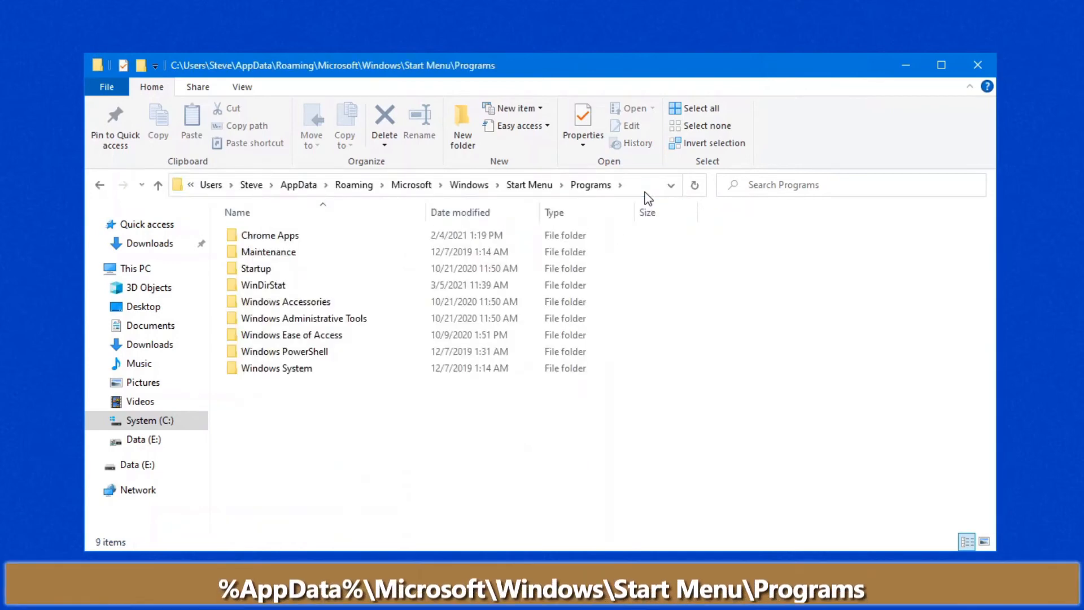
{"action": "mouse_move", "coordinate": [309, 381]}
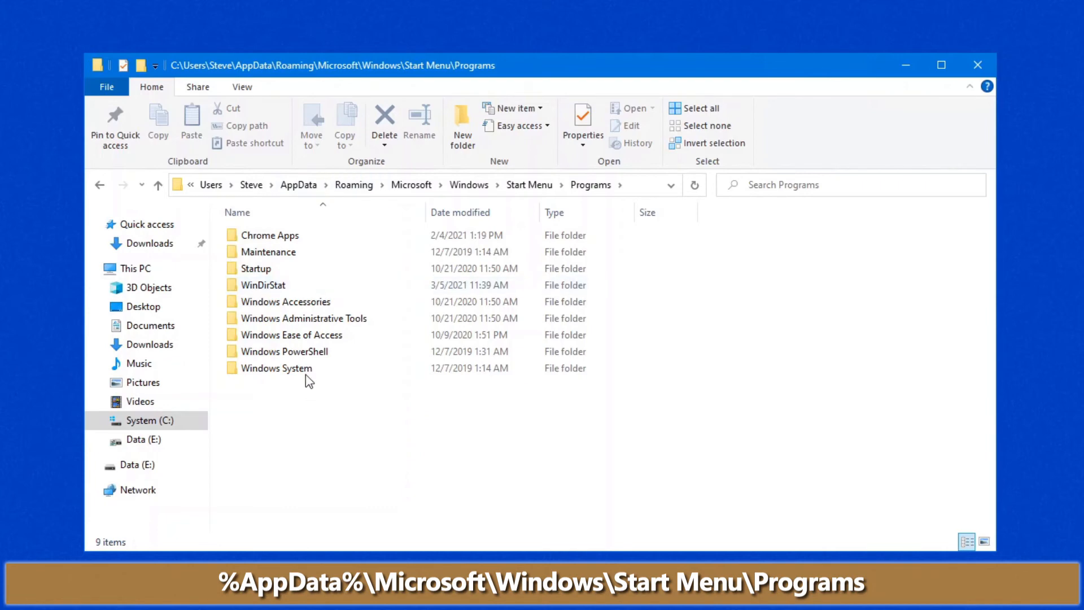
{"action": "mouse_move", "coordinate": [267, 252]}
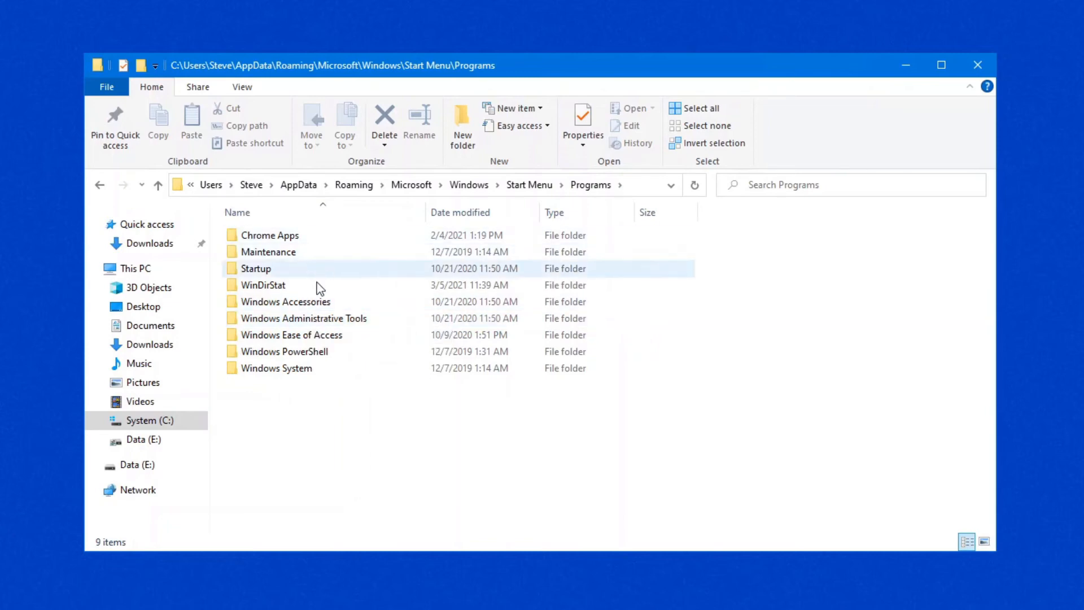
{"action": "left_click", "coordinate": [408, 436]}
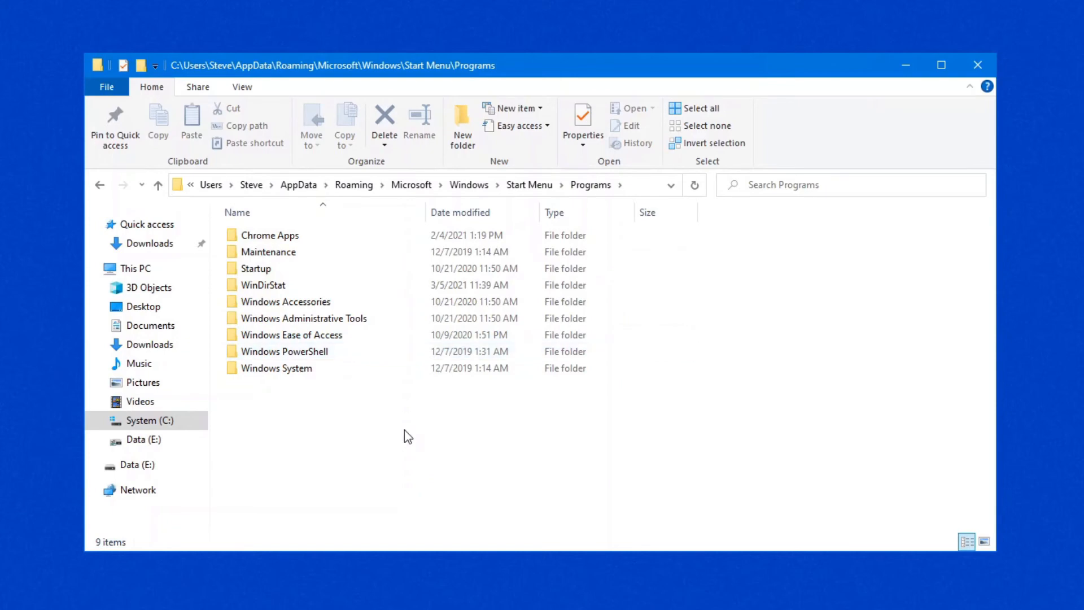
{"action": "left_click", "coordinate": [941, 65]}
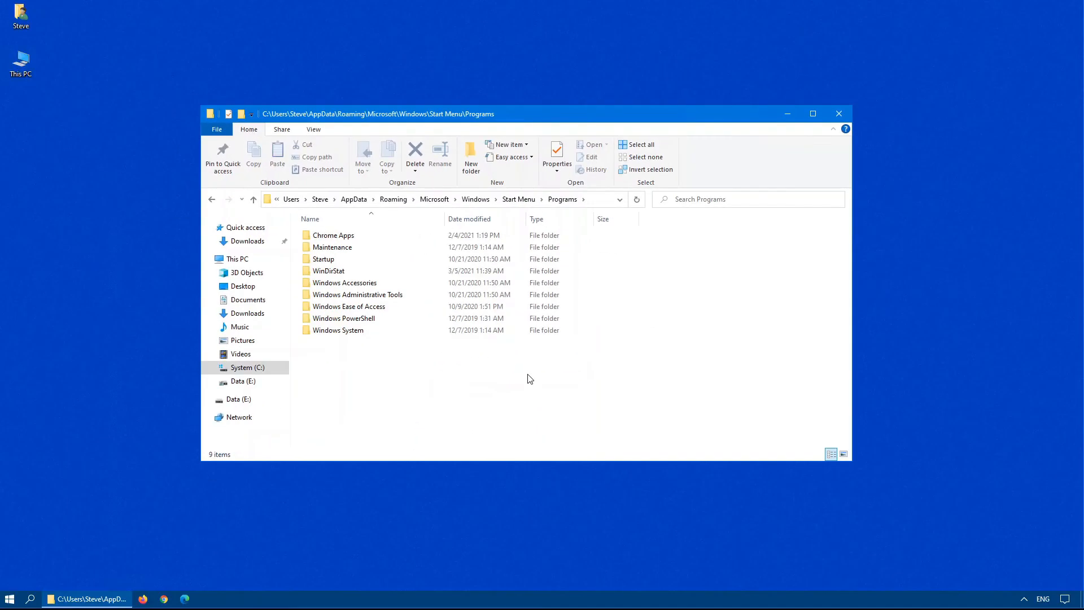
- Reopen Start and bring up the Maps tile's options to reveal its group header
{"action": "left_click", "coordinate": [9, 599]}
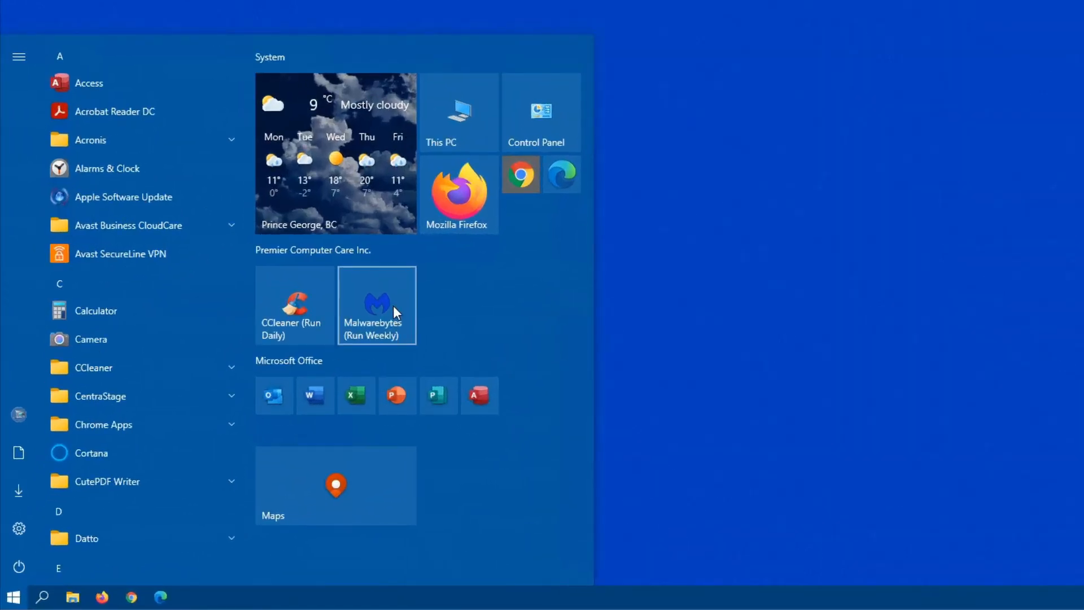
{"action": "mouse_move", "coordinate": [445, 412]}
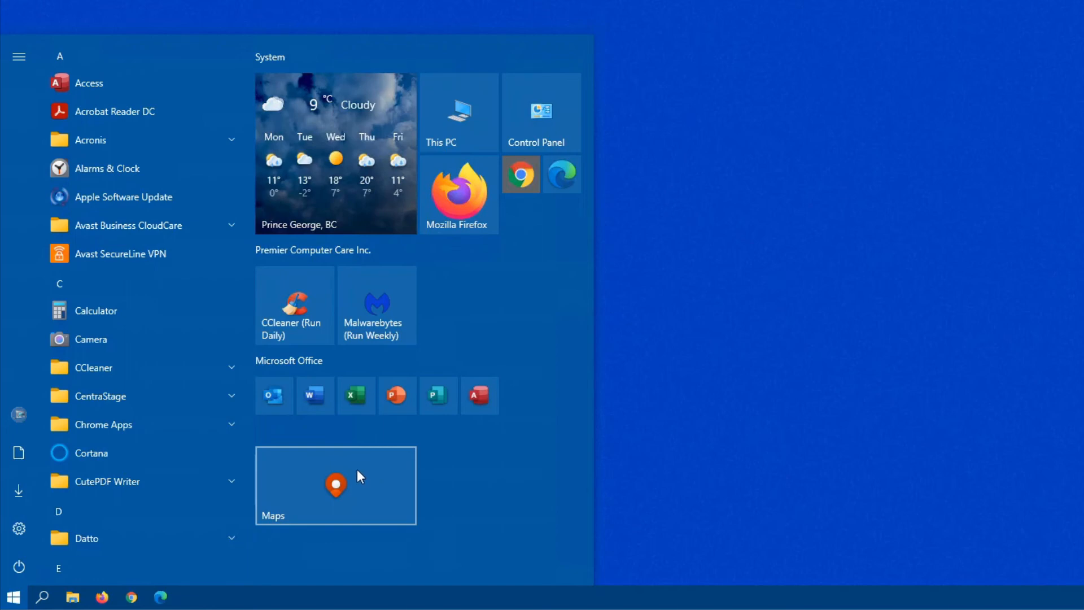
{"action": "right_click", "coordinate": [336, 484]}
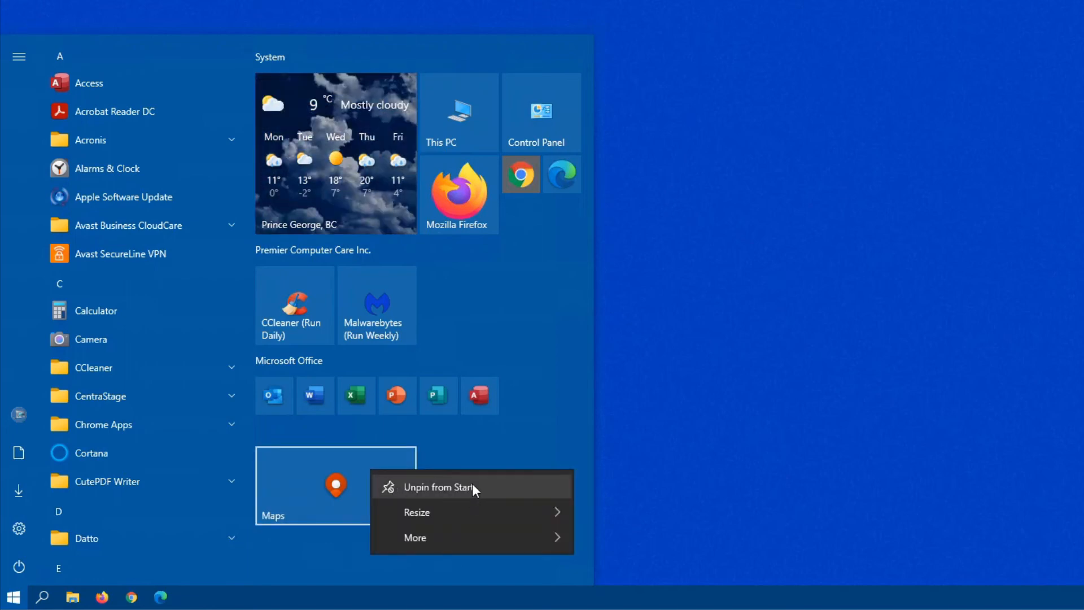
{"action": "mouse_move", "coordinate": [505, 436]}
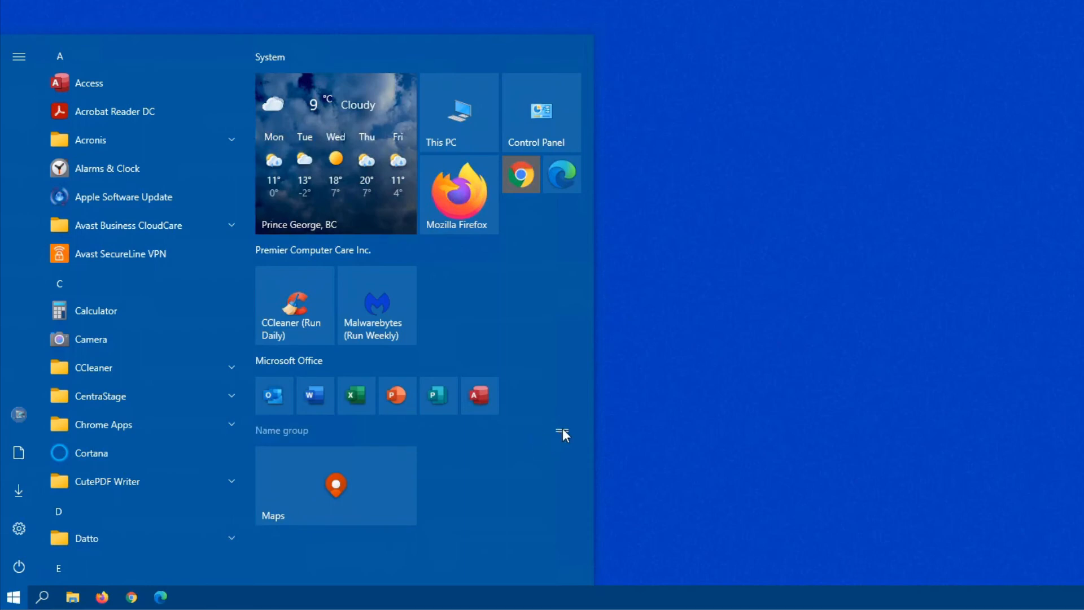
{"action": "mouse_move", "coordinate": [159, 374]}
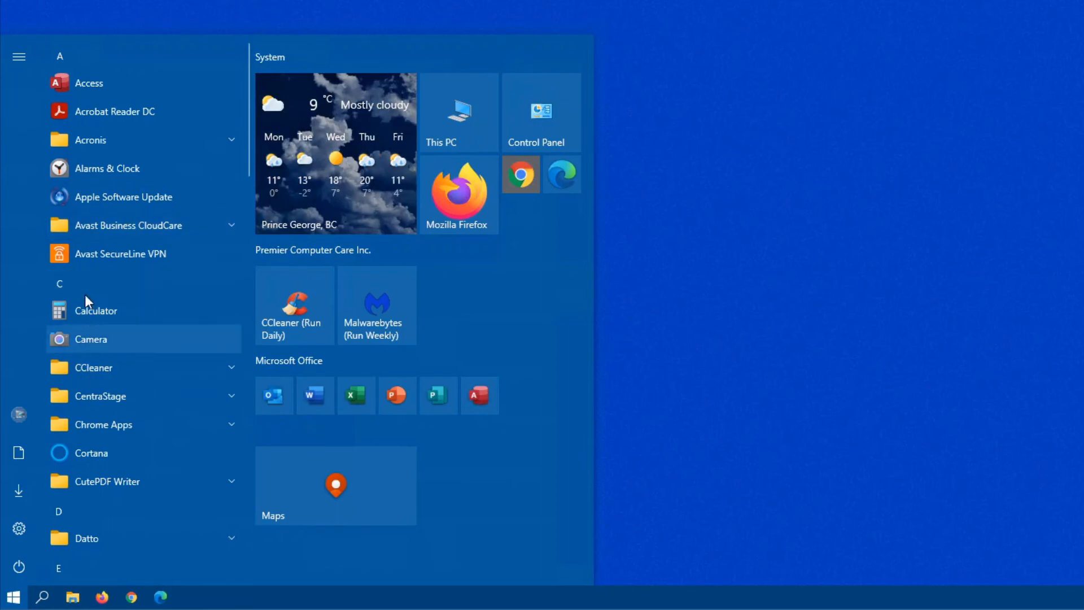
{"action": "mouse_move", "coordinate": [97, 395]}
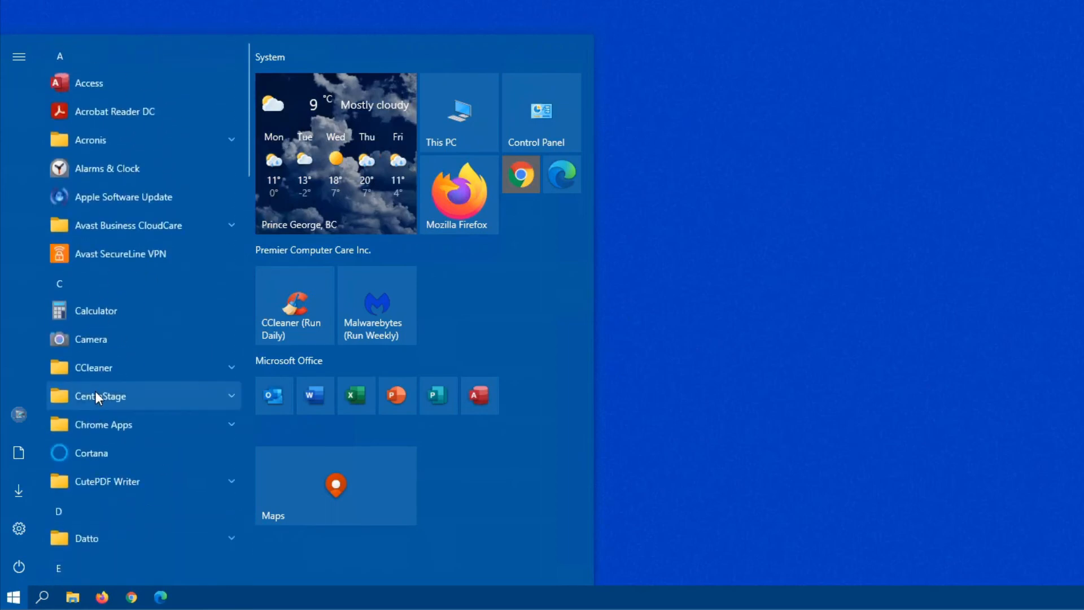
{"action": "mouse_move", "coordinate": [484, 303]}
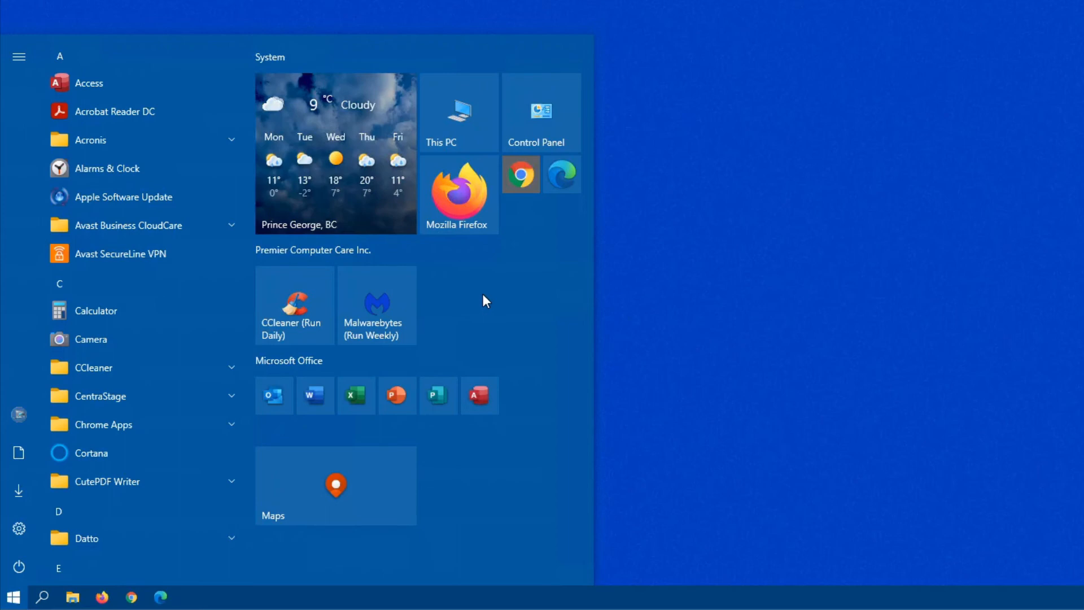
- Pin Calculator beside Maps, then unpin the whole Maps and Calculator group from Start
{"action": "right_click", "coordinate": [95, 311]}
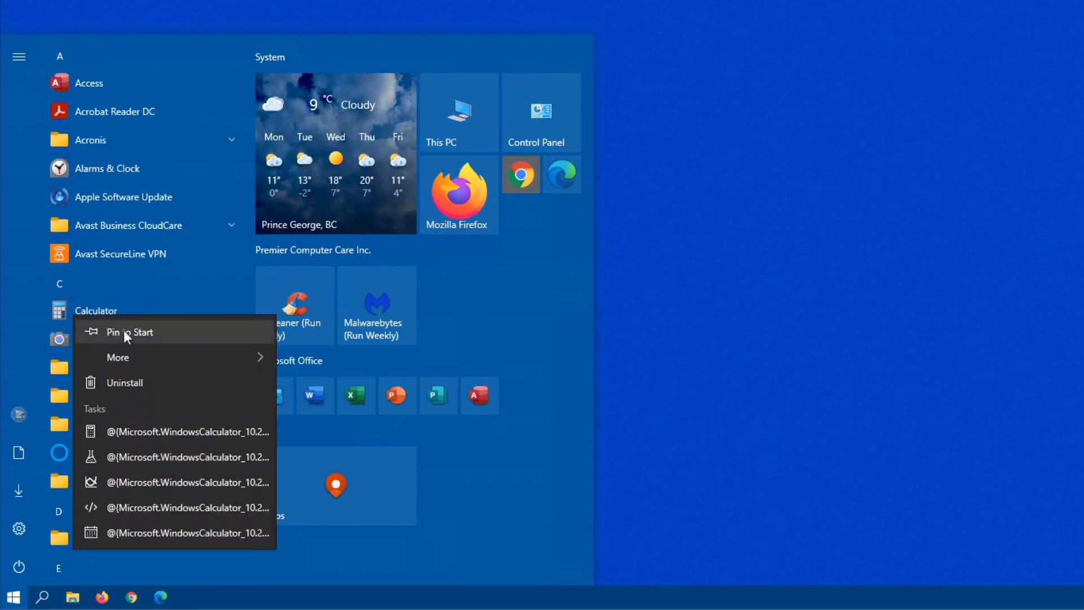
{"action": "left_click", "coordinate": [129, 332]}
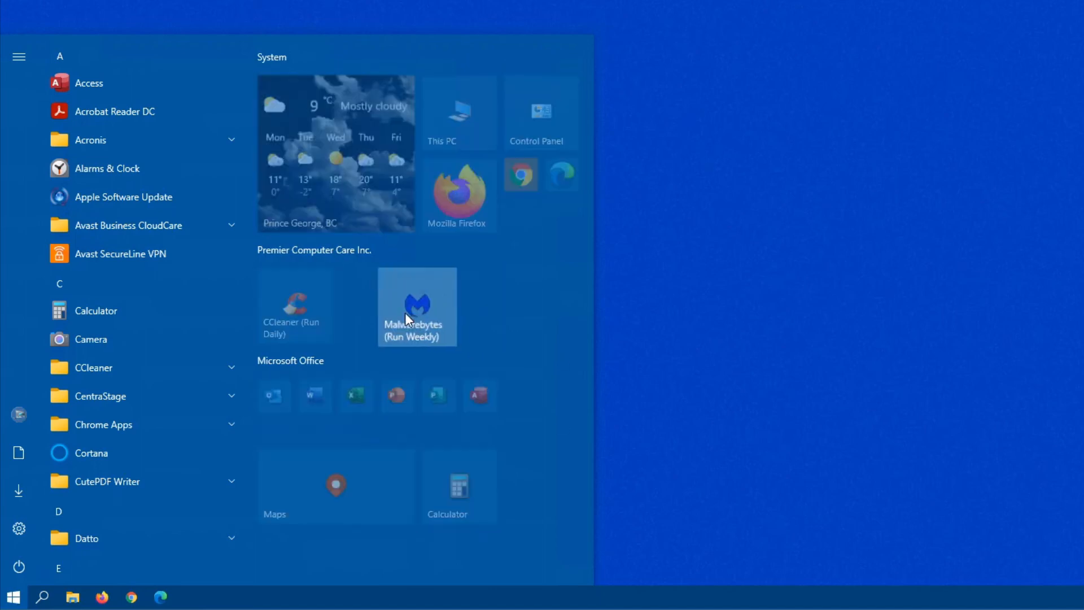
{"action": "right_click", "coordinate": [417, 306]}
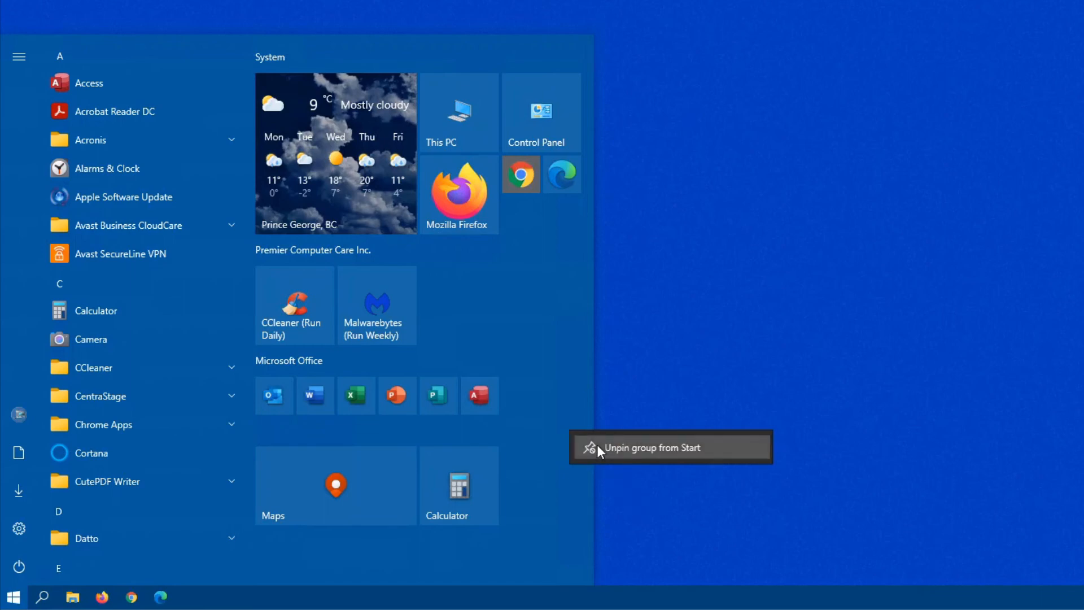
{"action": "left_click", "coordinate": [648, 448]}
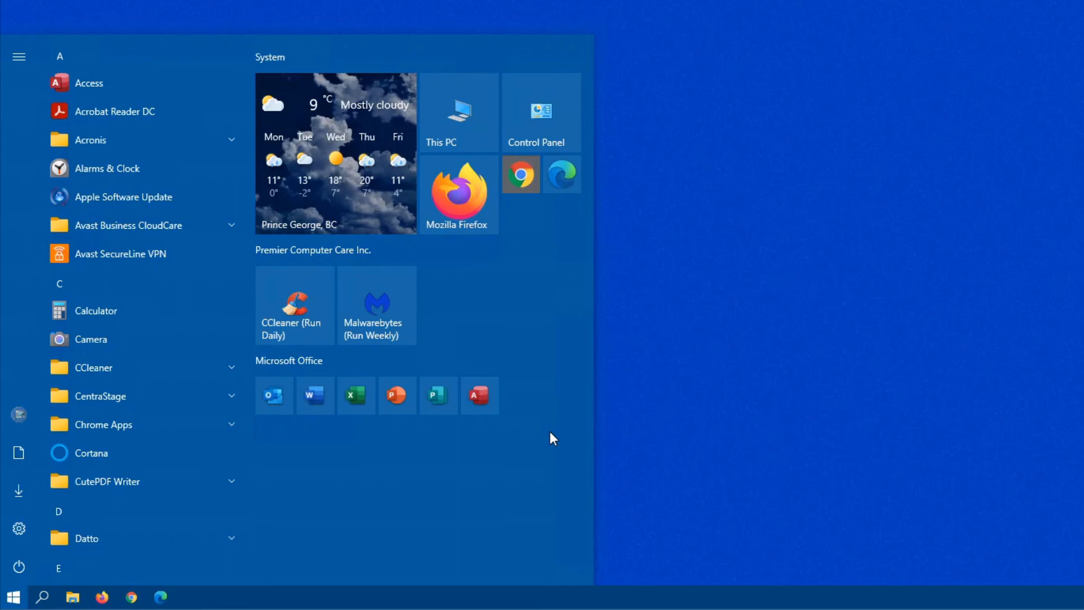
{"action": "mouse_move", "coordinate": [436, 340]}
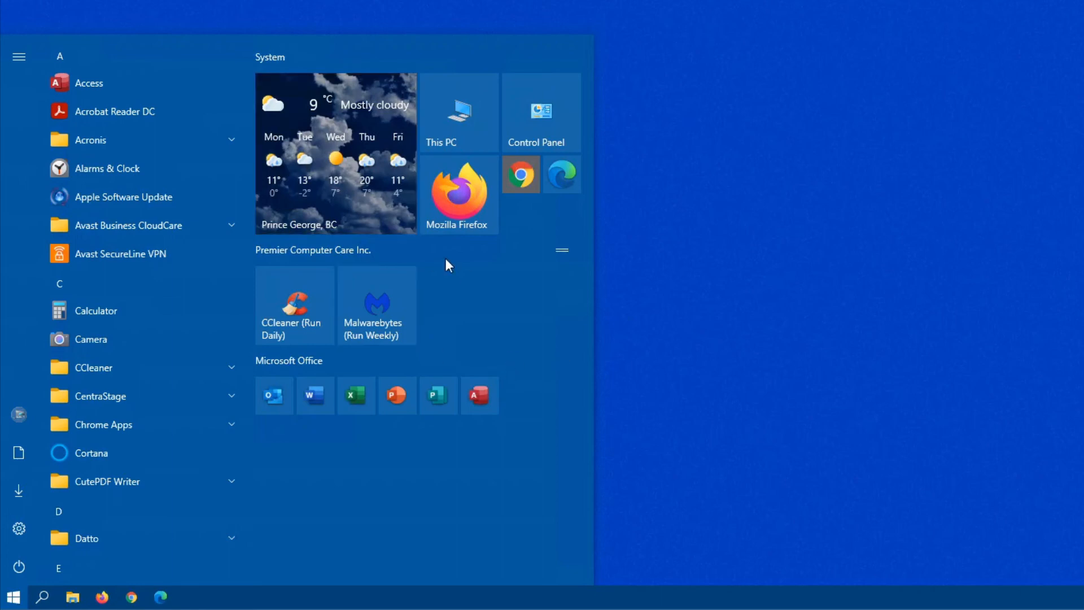
{"action": "mouse_move", "coordinate": [319, 143]}
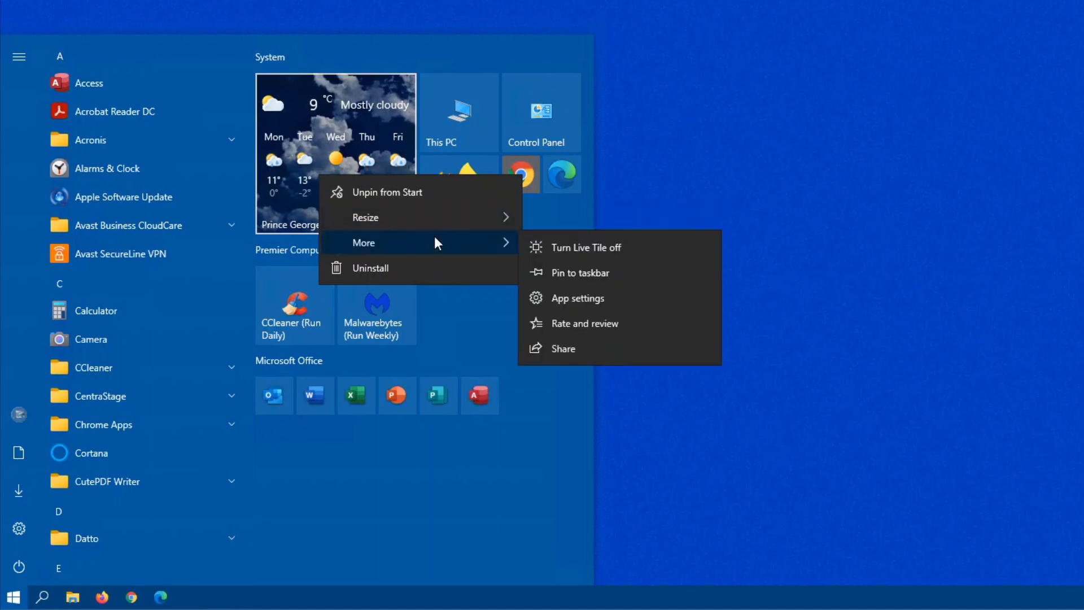
{"action": "mouse_move", "coordinate": [611, 248]}
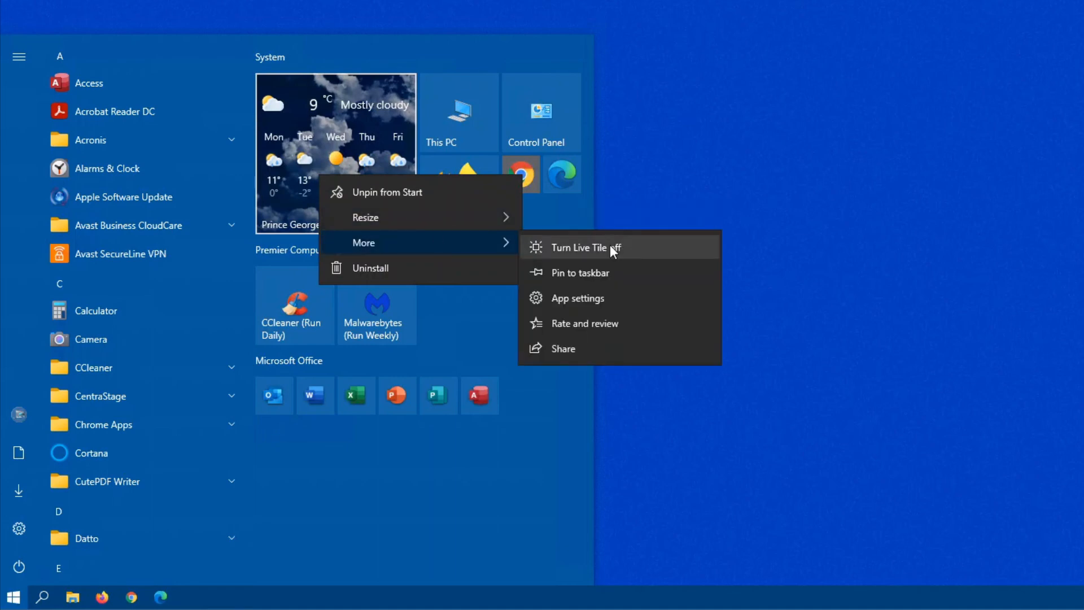
{"action": "left_click", "coordinate": [586, 247]}
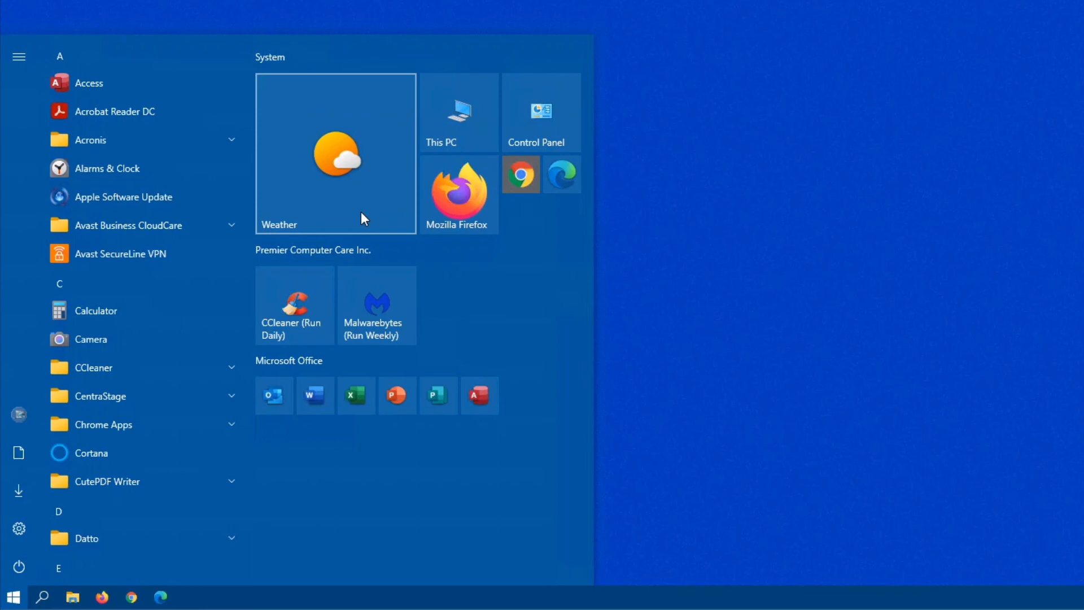
{"action": "right_click", "coordinate": [336, 153]}
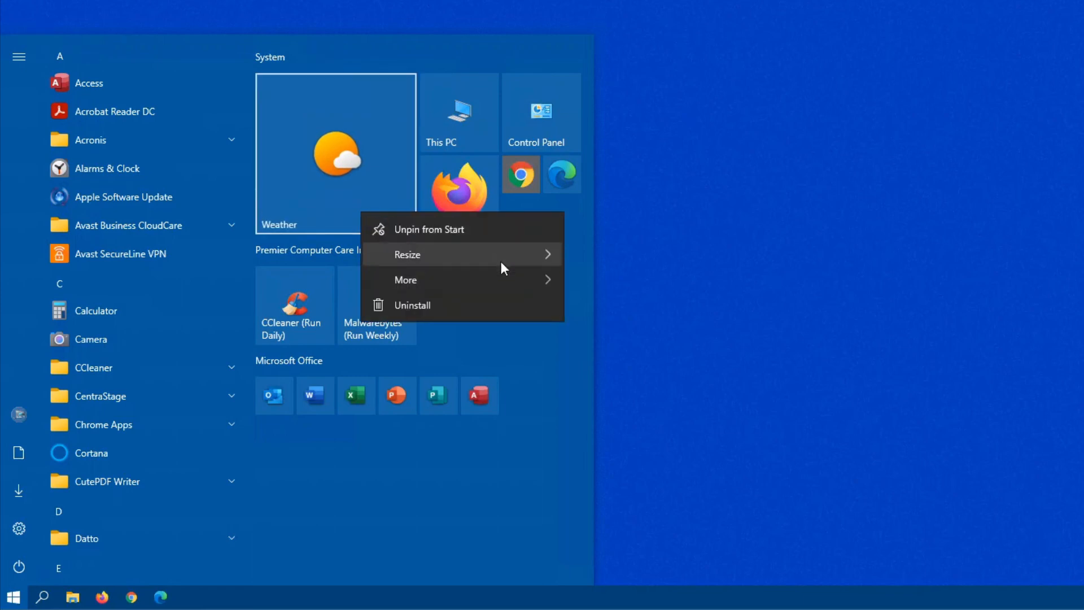
{"action": "left_click", "coordinate": [615, 290]}
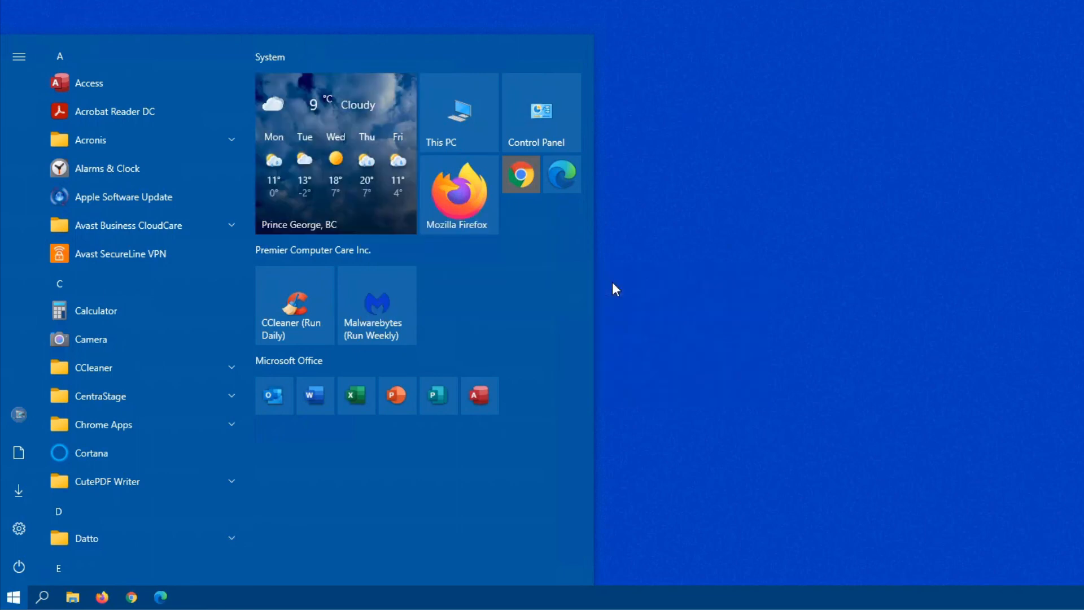
{"action": "mouse_move", "coordinate": [526, 273]}
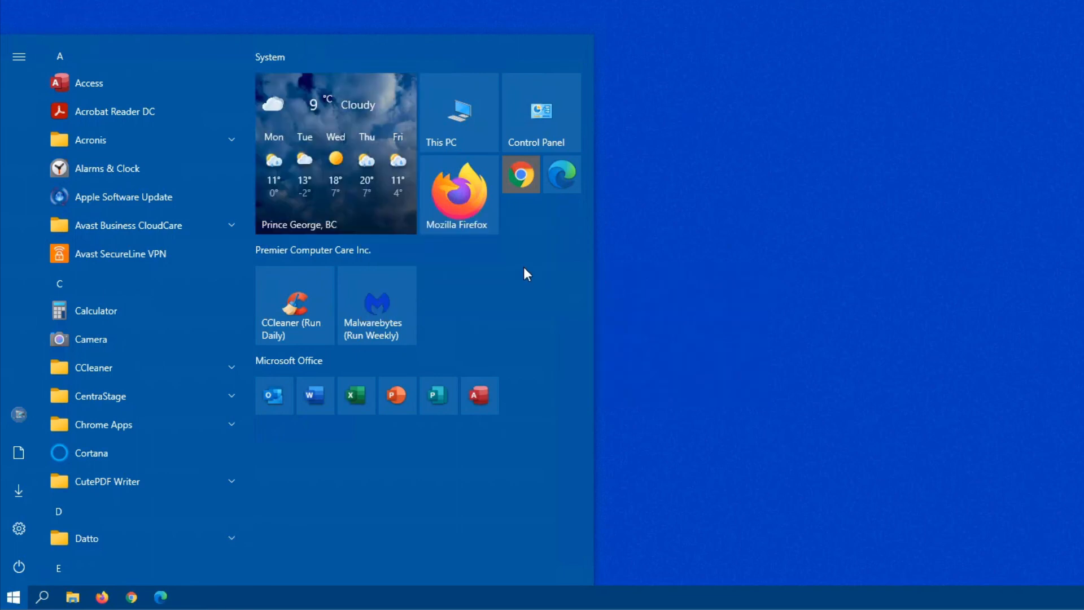
{"action": "mouse_move", "coordinate": [476, 284]}
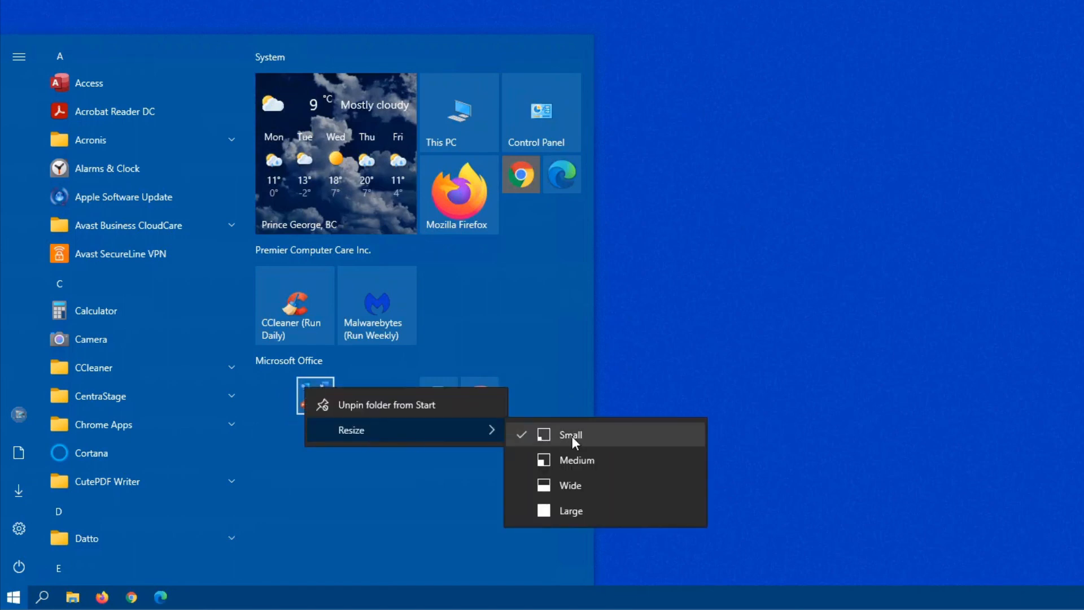
- Set the Office folder tile to Medium size and drag Word out to sit beside it
{"action": "left_click", "coordinate": [569, 435]}
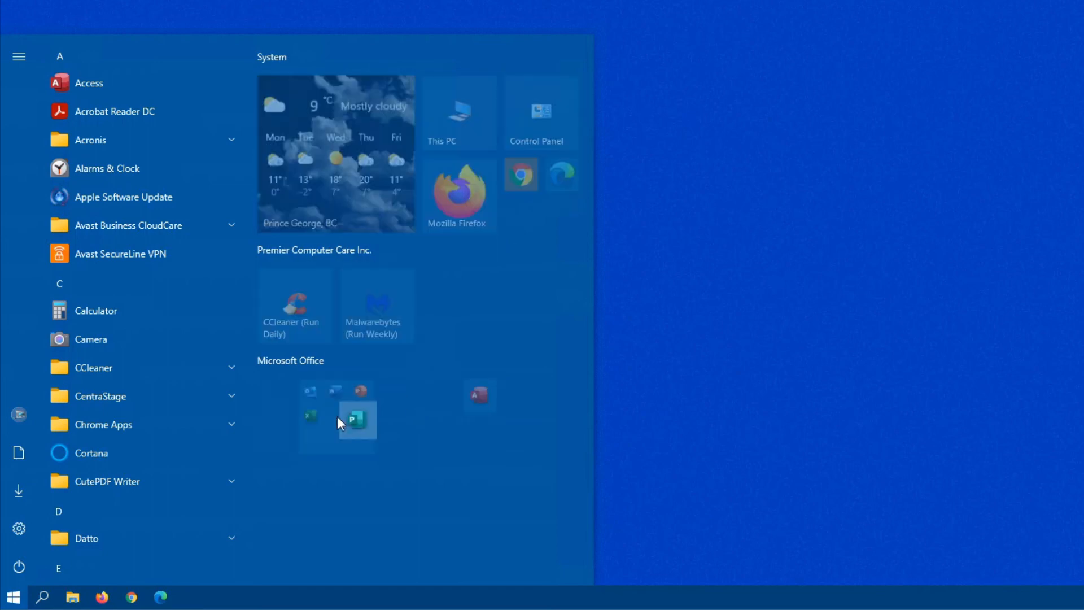
{"action": "left_click", "coordinate": [335, 414]}
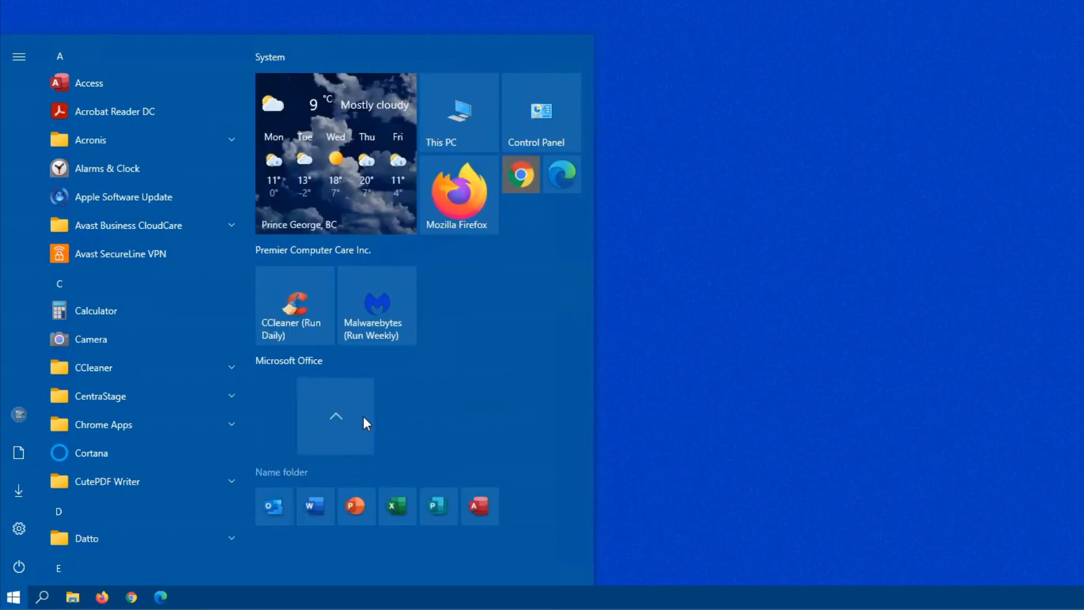
{"action": "left_click", "coordinate": [336, 416]}
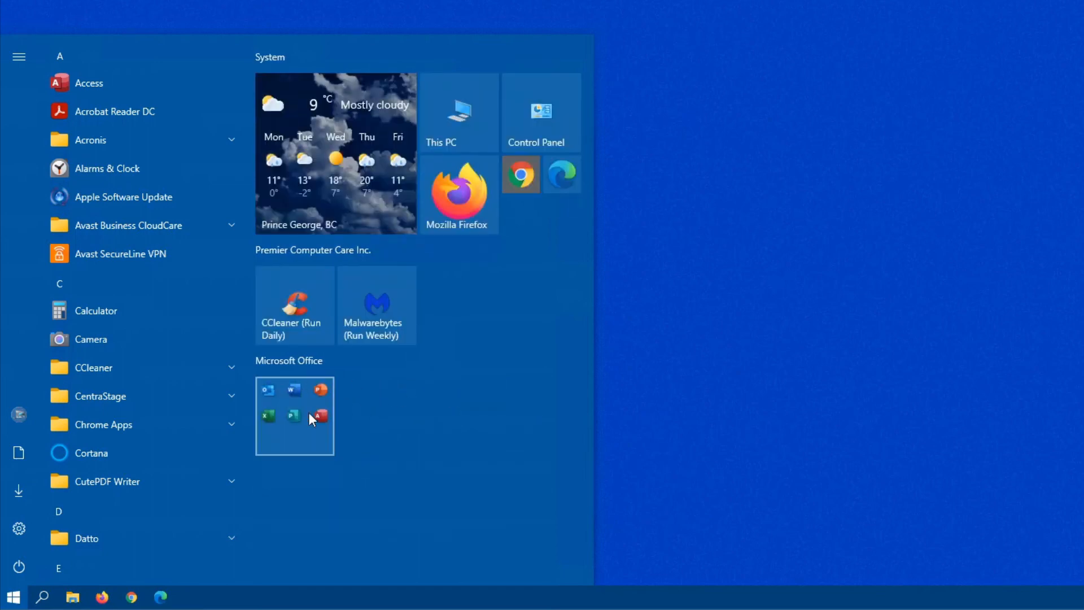
{"action": "left_click", "coordinate": [293, 415]}
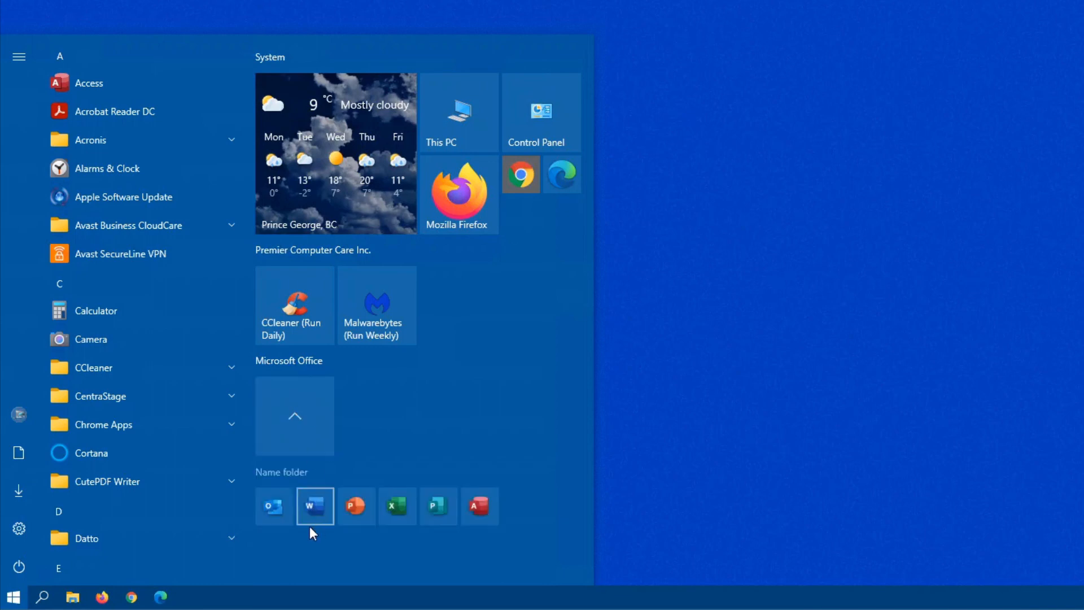
{"action": "mouse_move", "coordinate": [397, 506]}
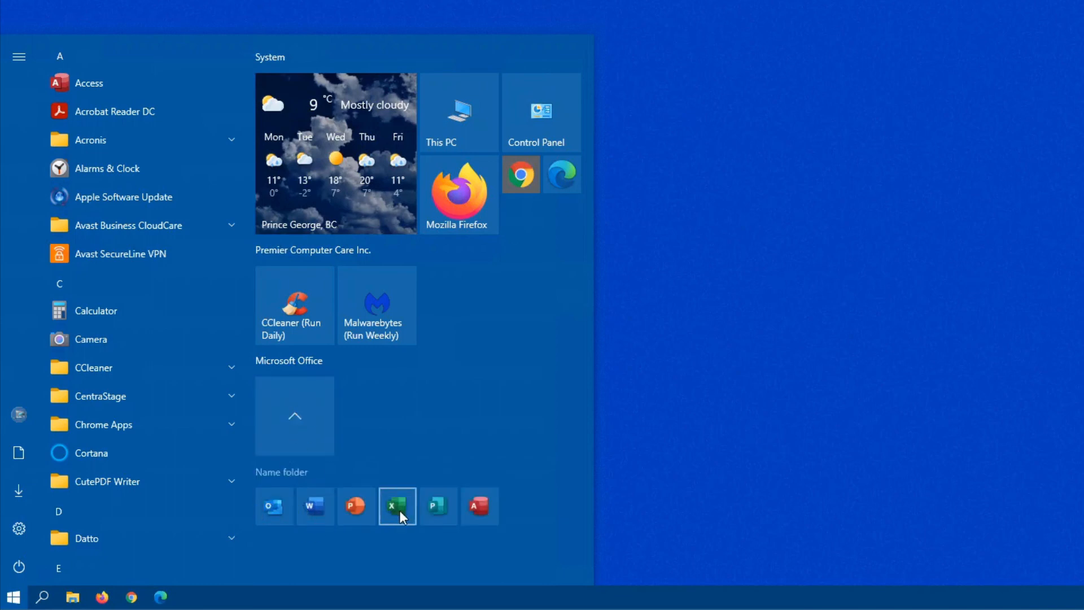
{"action": "mouse_move", "coordinate": [315, 506]}
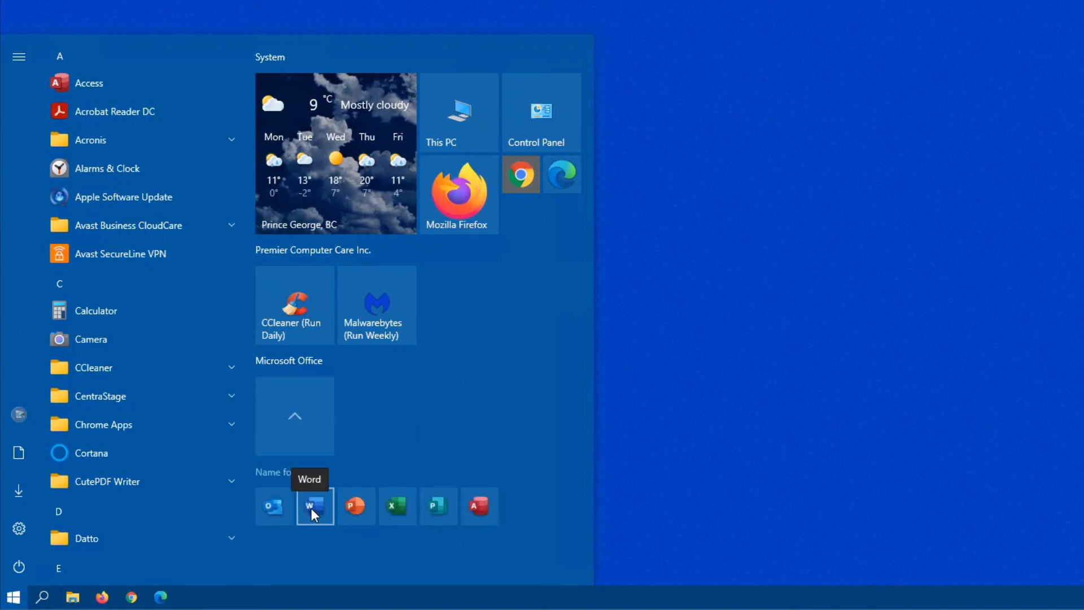
{"action": "left_click_drag", "start_coordinate": [315, 506], "coordinate": [460, 433]}
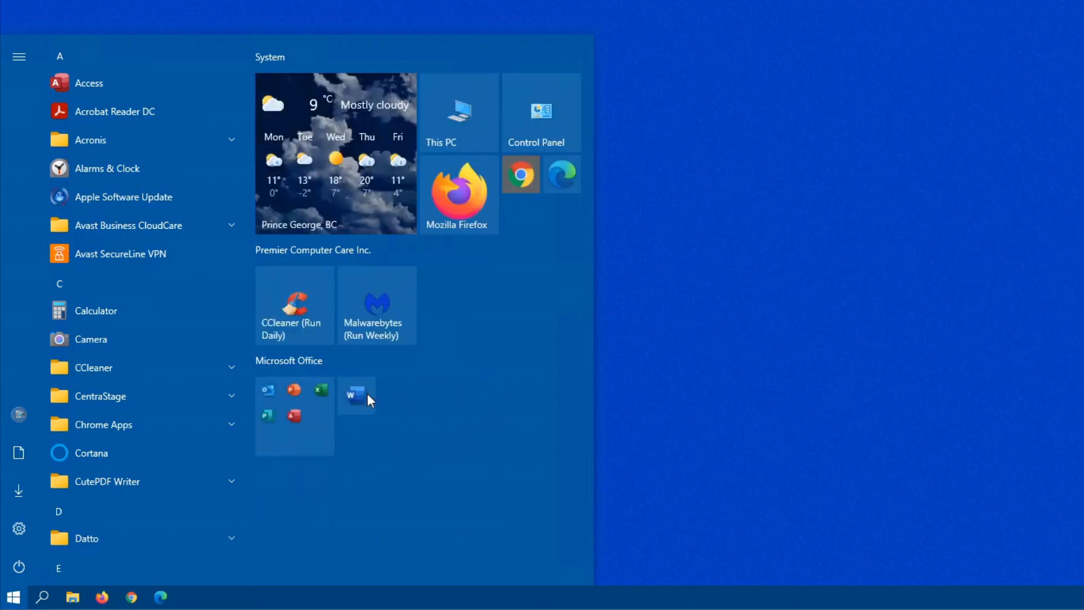
{"action": "mouse_move", "coordinate": [387, 392]}
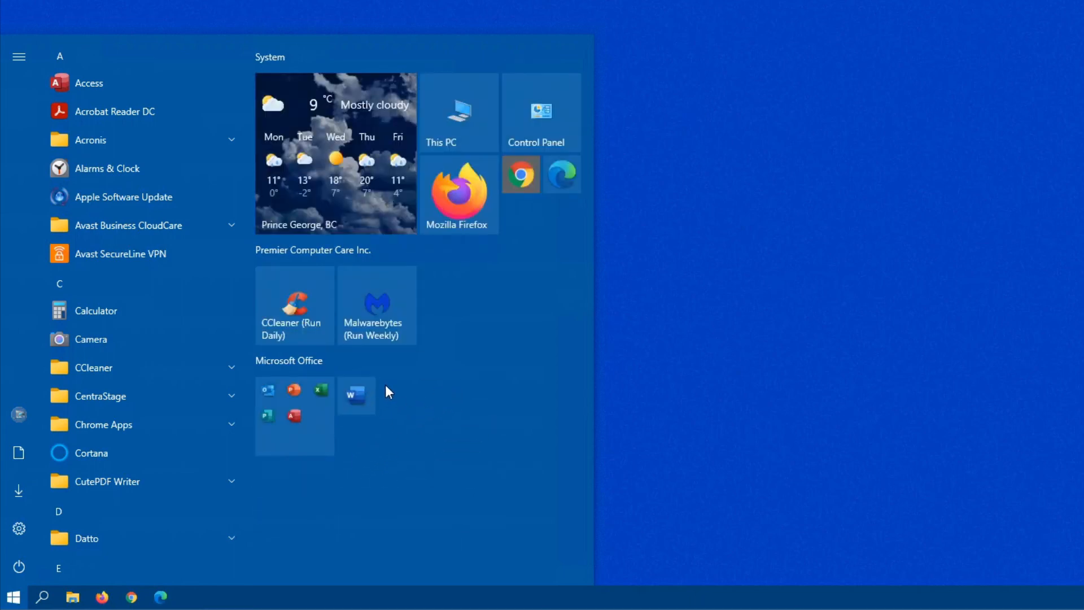
{"action": "mouse_move", "coordinate": [349, 411]}
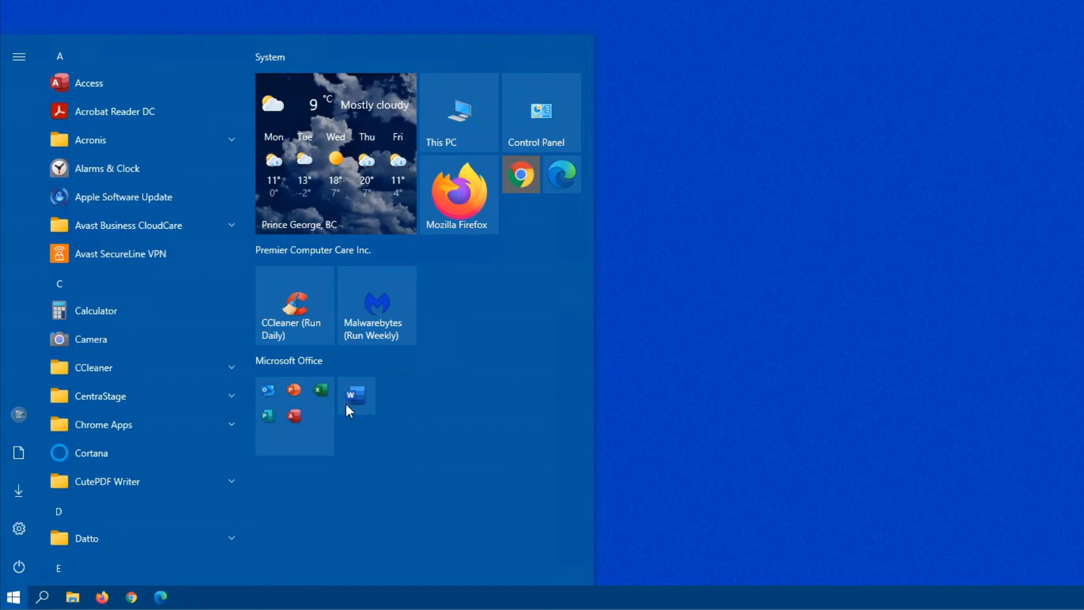